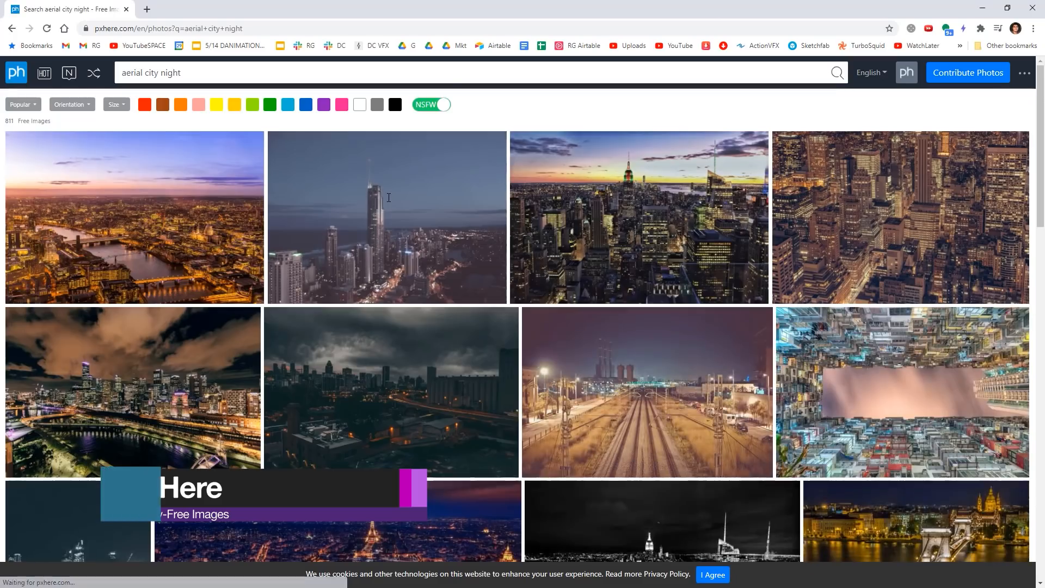
Step: Import the Fighter Jet Nyi model from Sketchfab, close the importer, and orbit around the jet
{"action": "scroll", "scroll_direction": "down", "scroll_amount": 3}
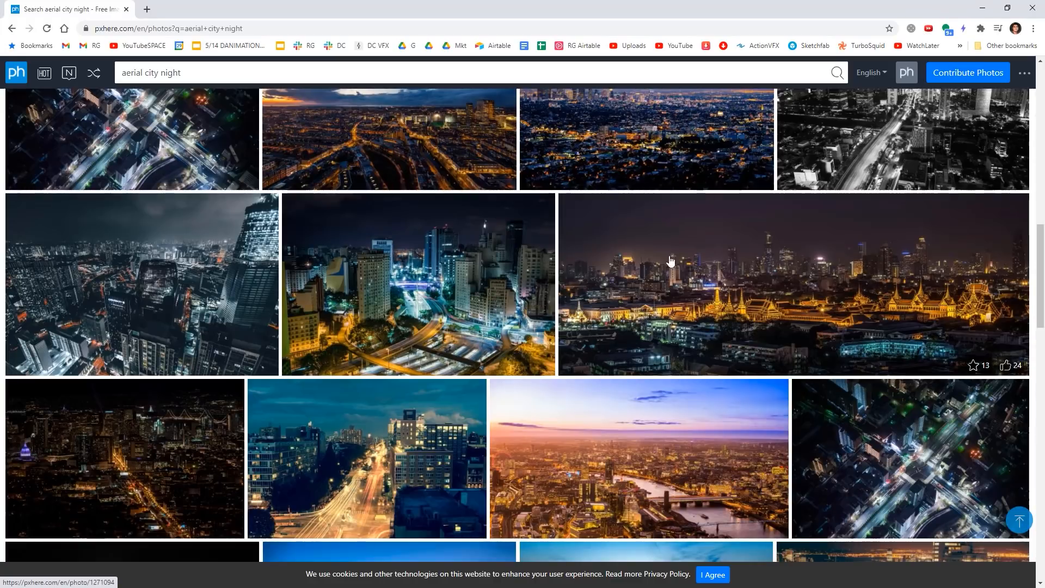
{"action": "scroll", "scroll_direction": "down", "scroll_amount": 3}
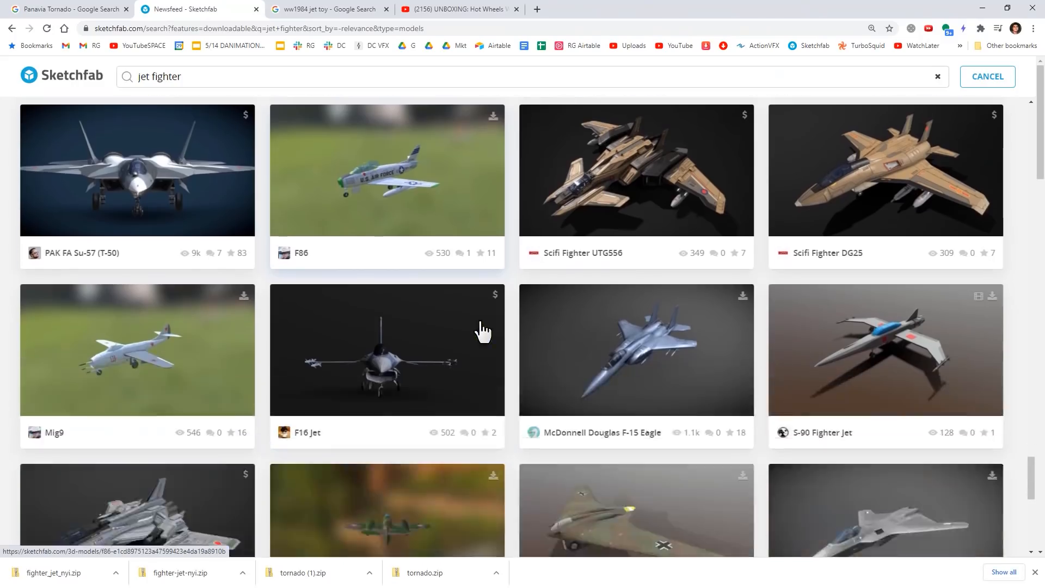
{"action": "scroll", "scroll_direction": "down", "scroll_amount": 3}
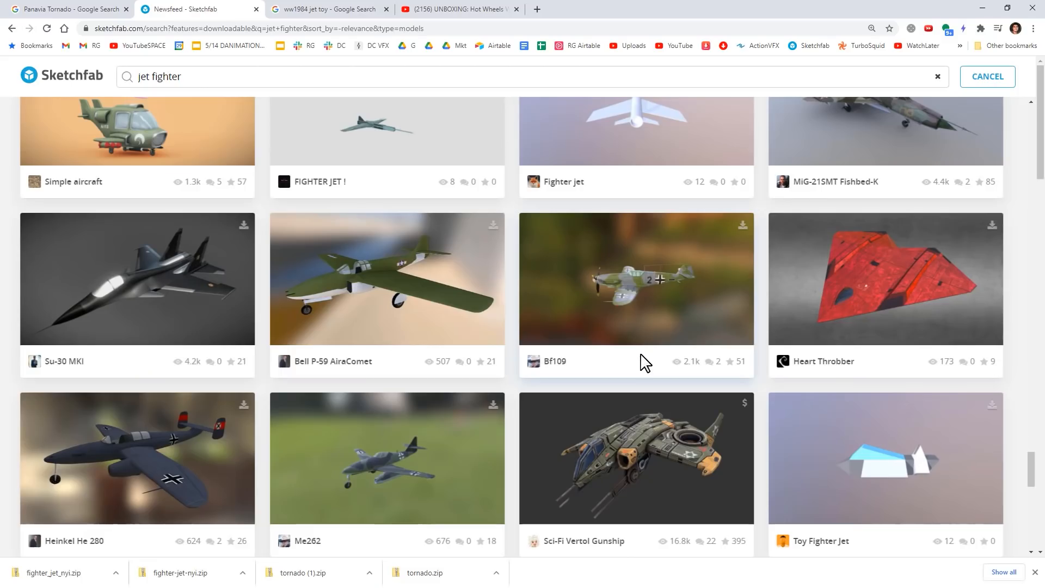
{"action": "scroll", "scroll_direction": "down", "scroll_amount": 3}
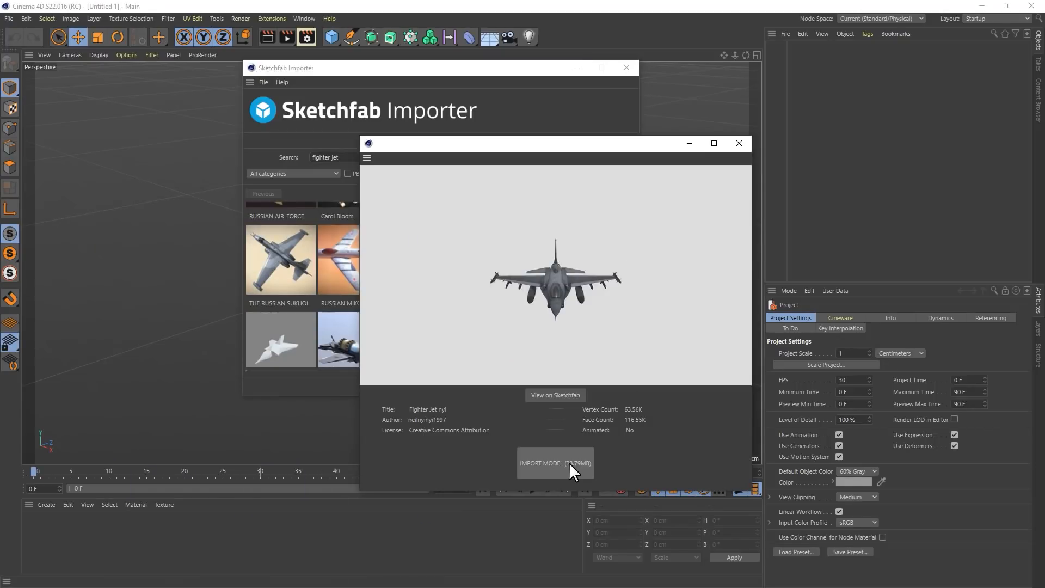
{"action": "left_click", "coordinate": [555, 462]}
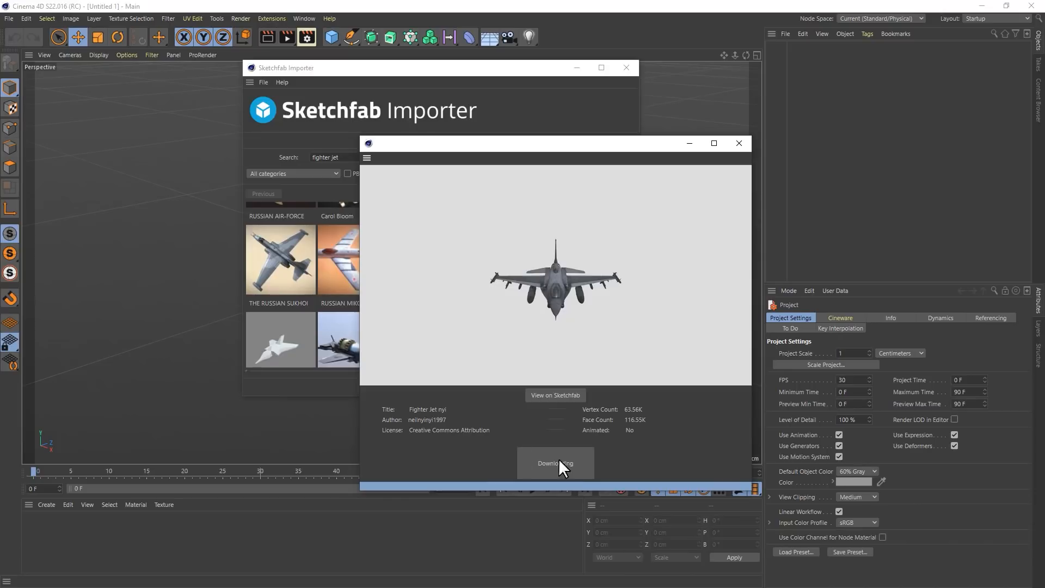
{"action": "left_click", "coordinate": [556, 464]}
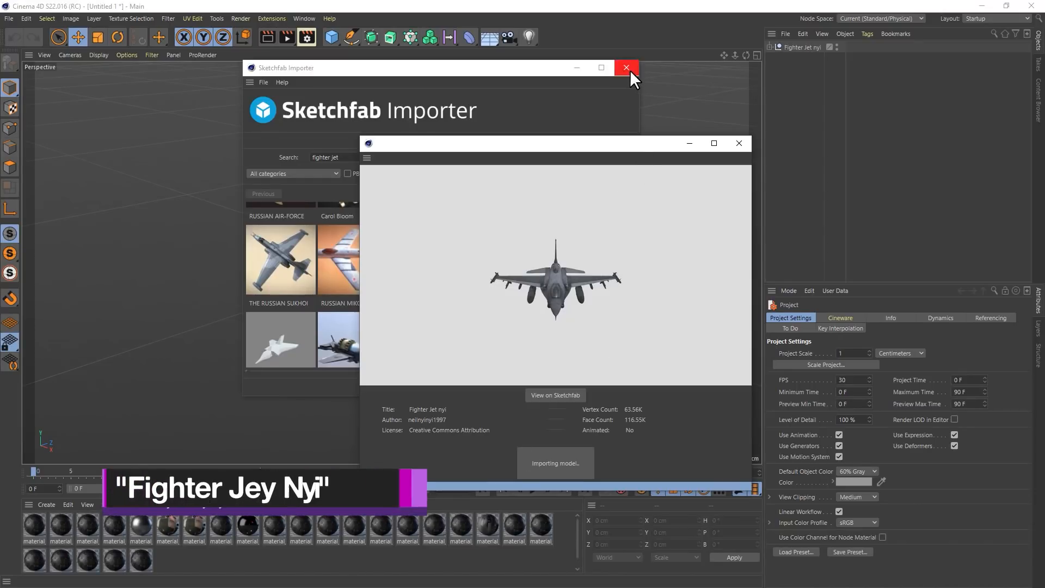
{"action": "left_click", "coordinate": [626, 67]}
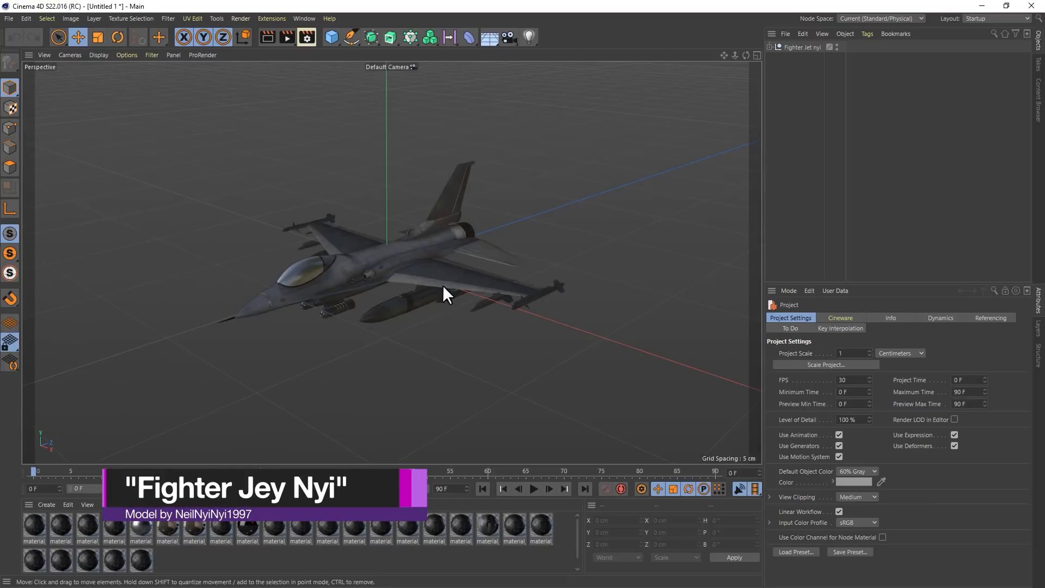
{"action": "left_click_drag", "start_coordinate": [446, 293], "coordinate": [454, 317]}
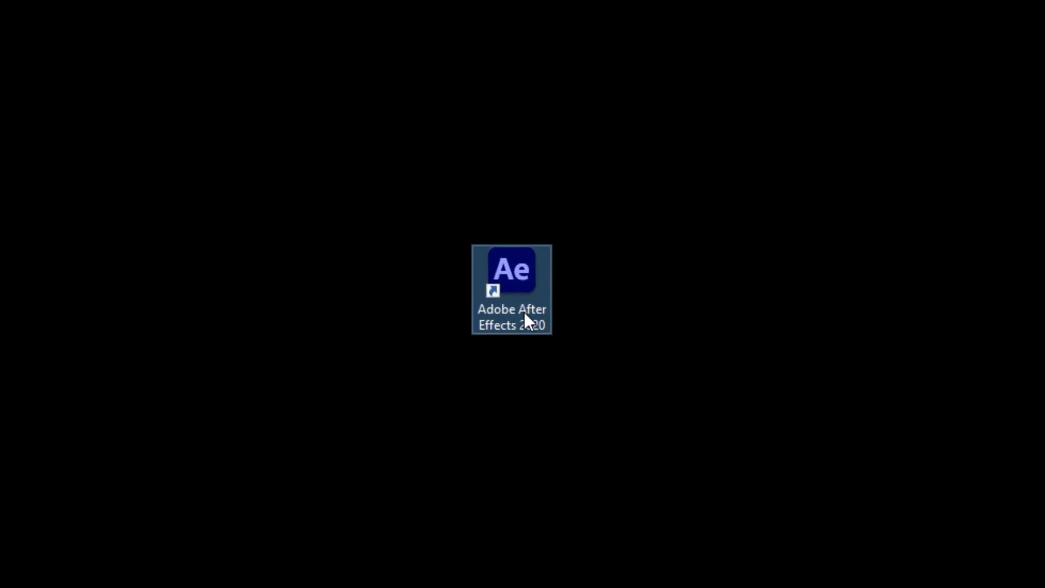
Step: Launch After Effects and warp NightCity07.jpg with CC Power Pin by dragging a corner pin
{"action": "double_click", "coordinate": [512, 271]}
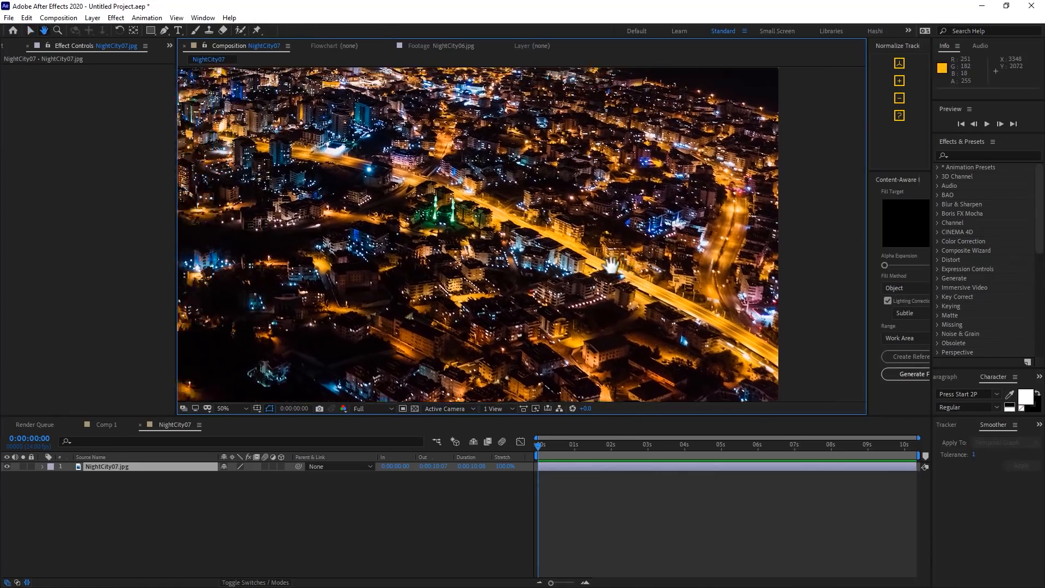
{"action": "left_click", "coordinate": [116, 17]}
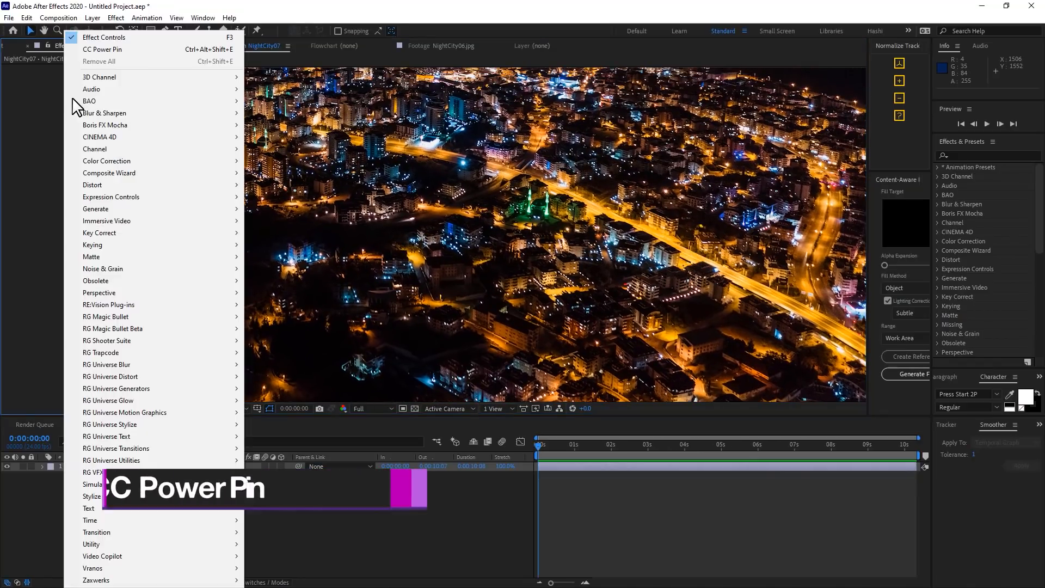
{"action": "left_click", "coordinate": [101, 49]}
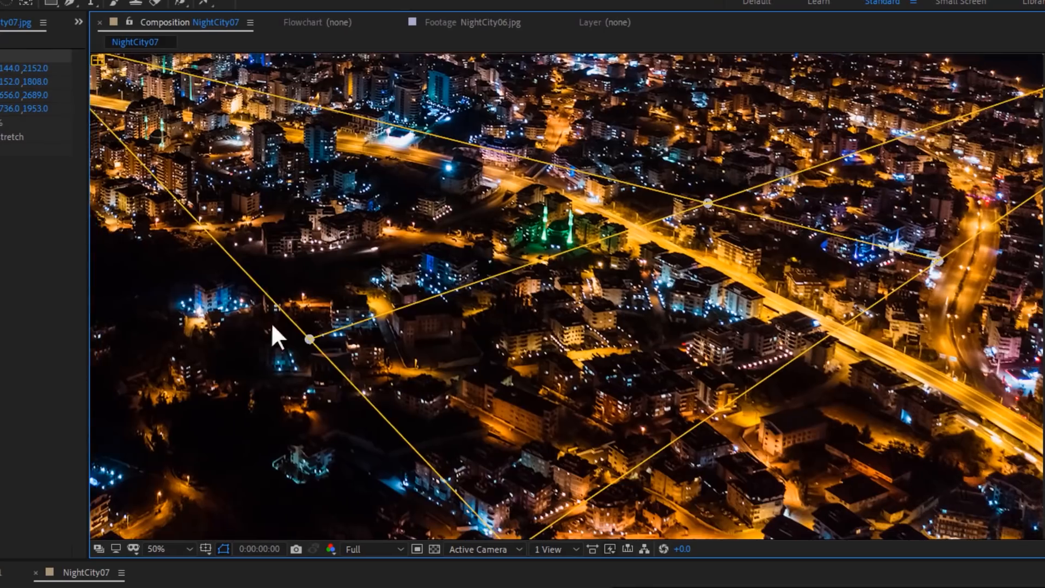
{"action": "left_click_drag", "start_coordinate": [309, 340], "coordinate": [192, 360]}
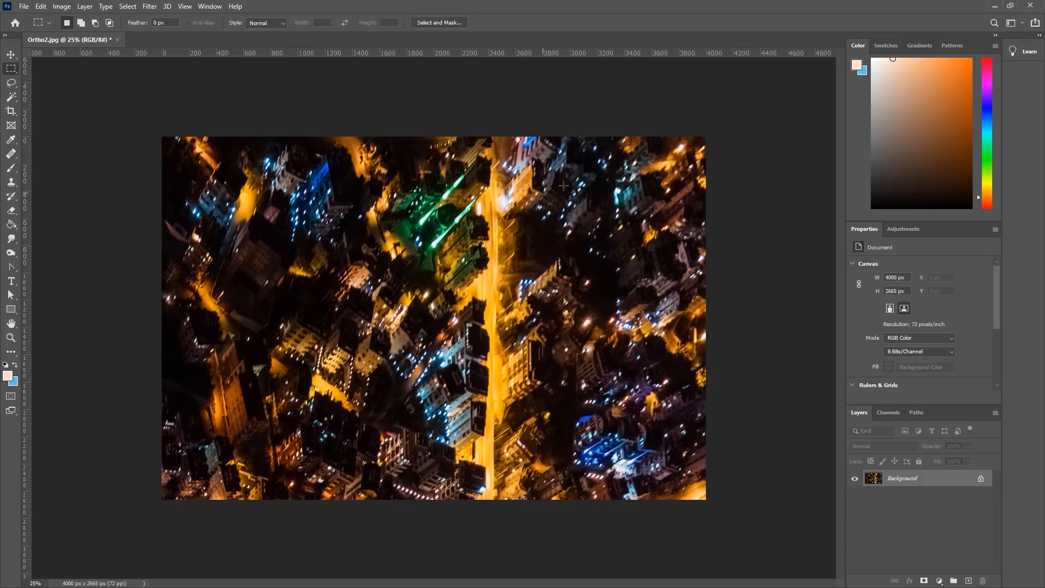
{"action": "mouse_move", "coordinate": [491, 337]}
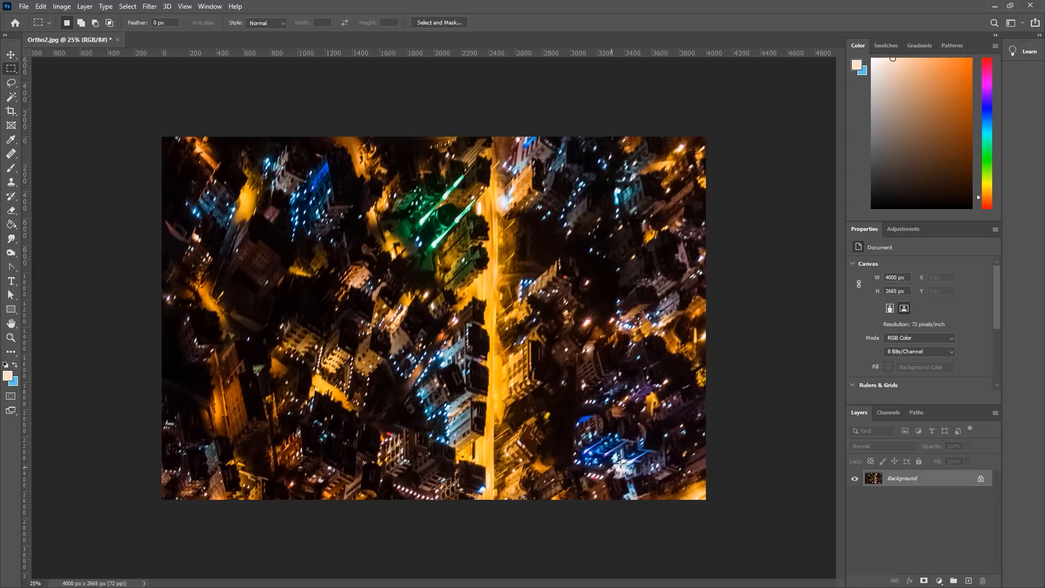
Step: Check Ortho2's 2000 px image size, then offset it horizontally and vertically with wrap-around
{"action": "left_click", "coordinate": [61, 6]}
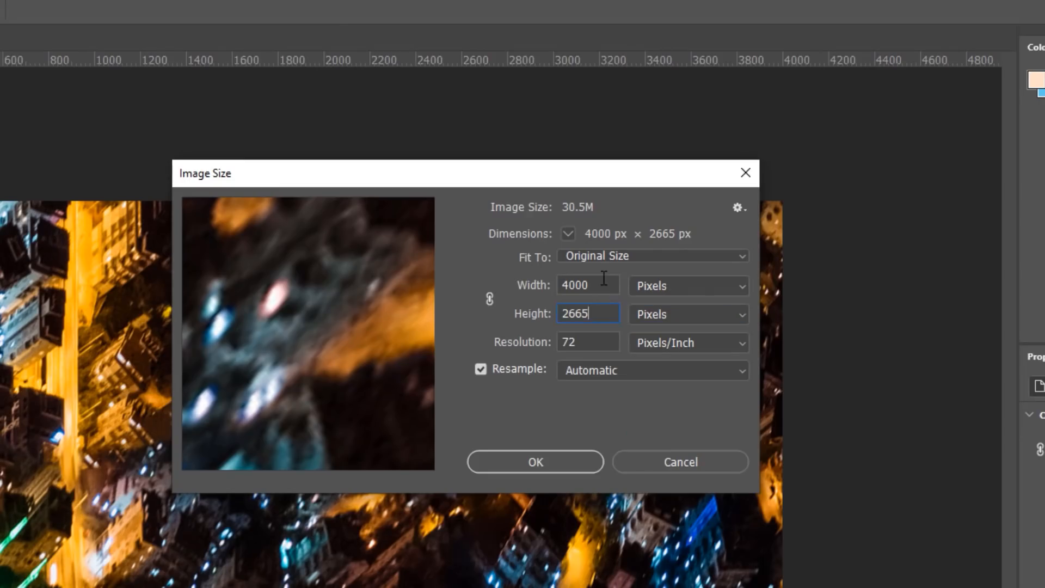
{"action": "type", "text": "2000"}
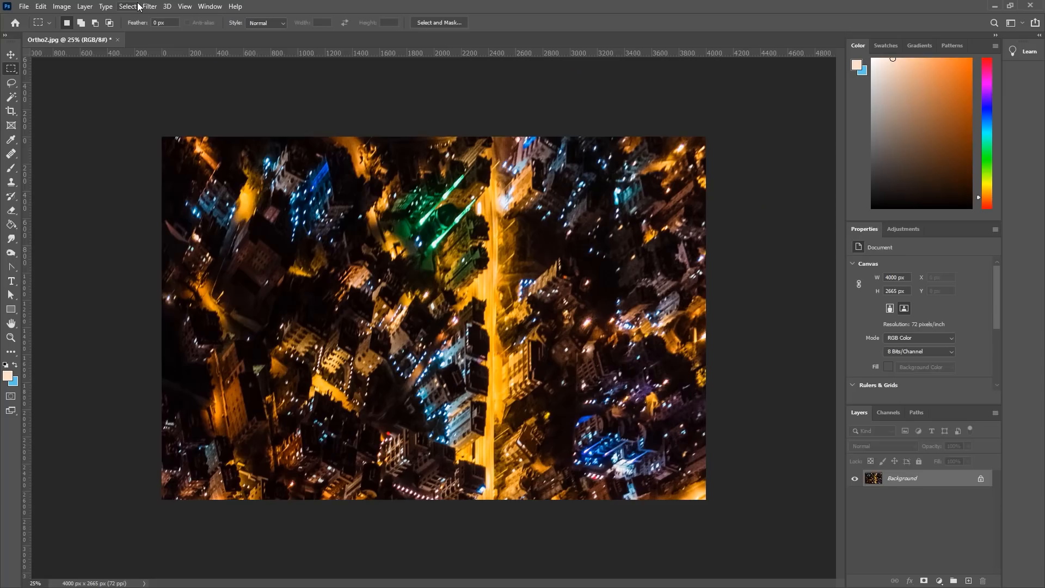
{"action": "left_click", "coordinate": [151, 6]}
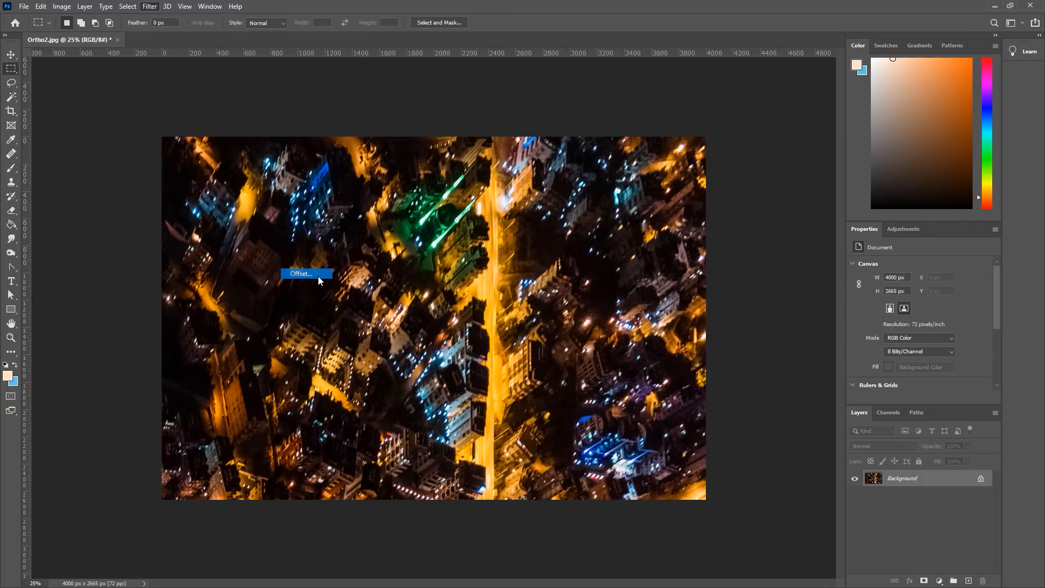
{"action": "left_click", "coordinate": [305, 273]}
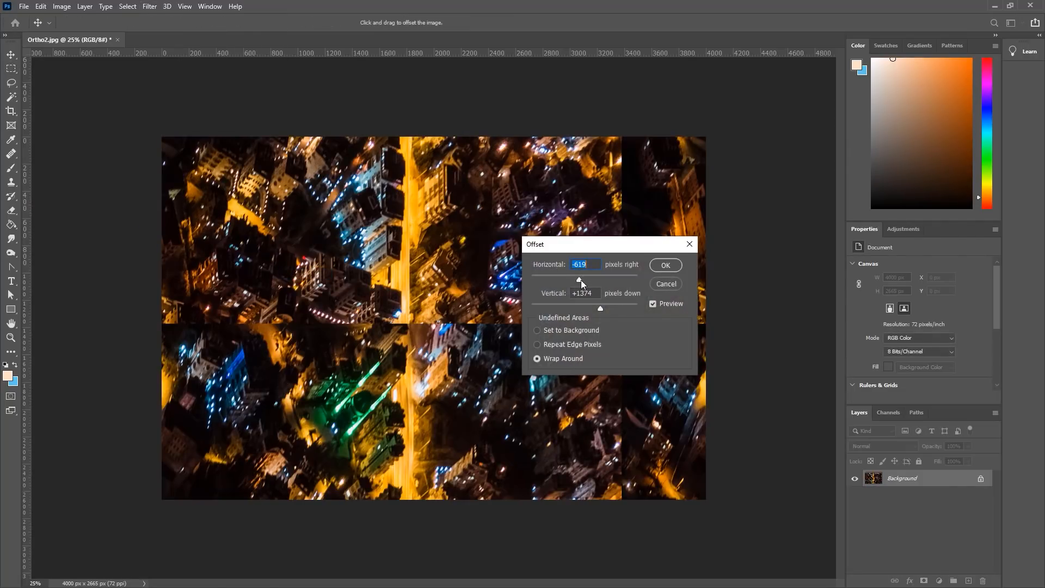
{"action": "left_click_drag", "start_coordinate": [578, 279], "coordinate": [571, 279]}
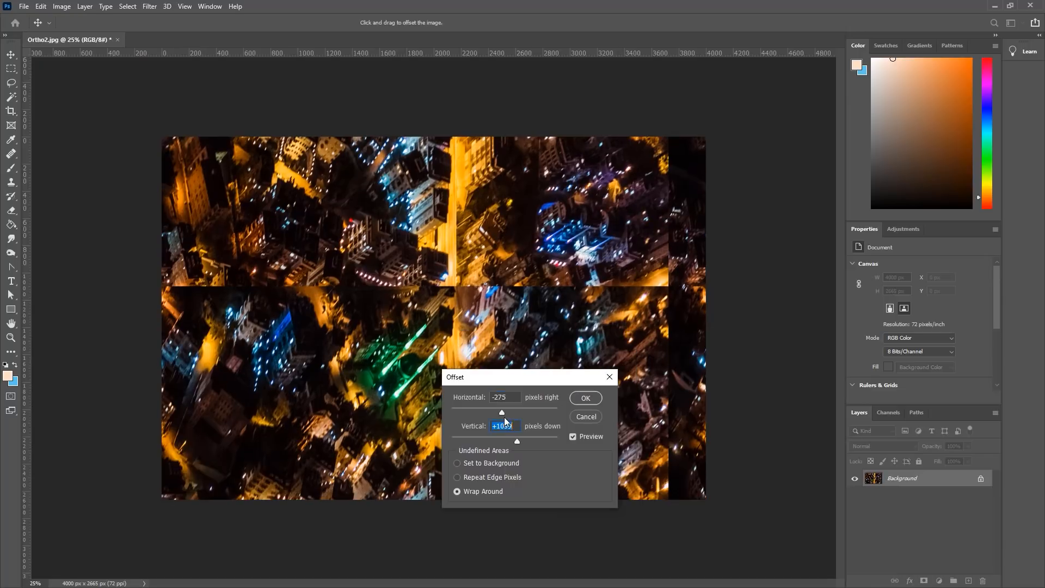
{"action": "left_click_drag", "start_coordinate": [501, 412], "coordinate": [495, 413]}
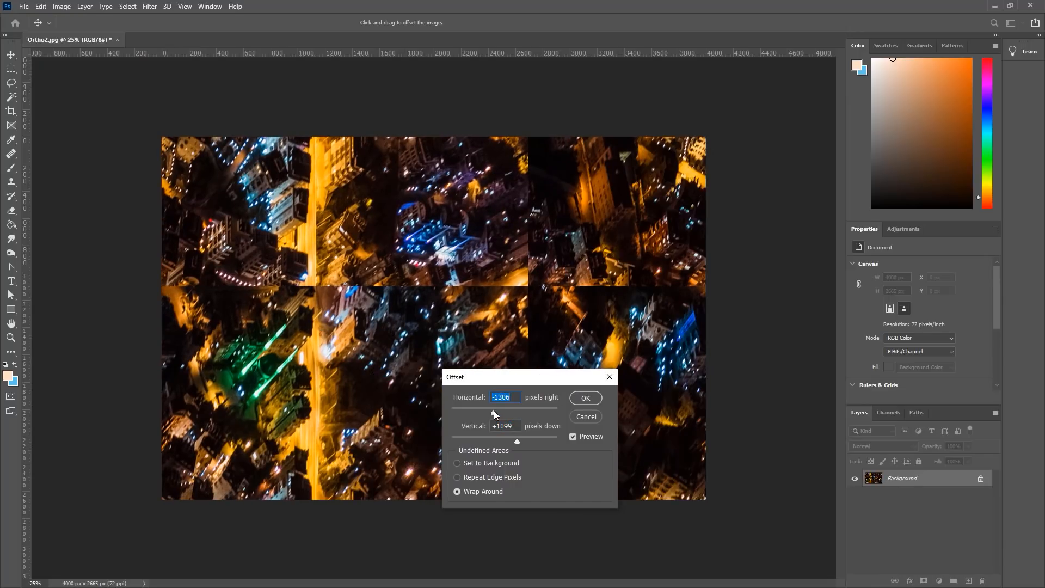
{"action": "left_click_drag", "start_coordinate": [496, 413], "coordinate": [491, 412]}
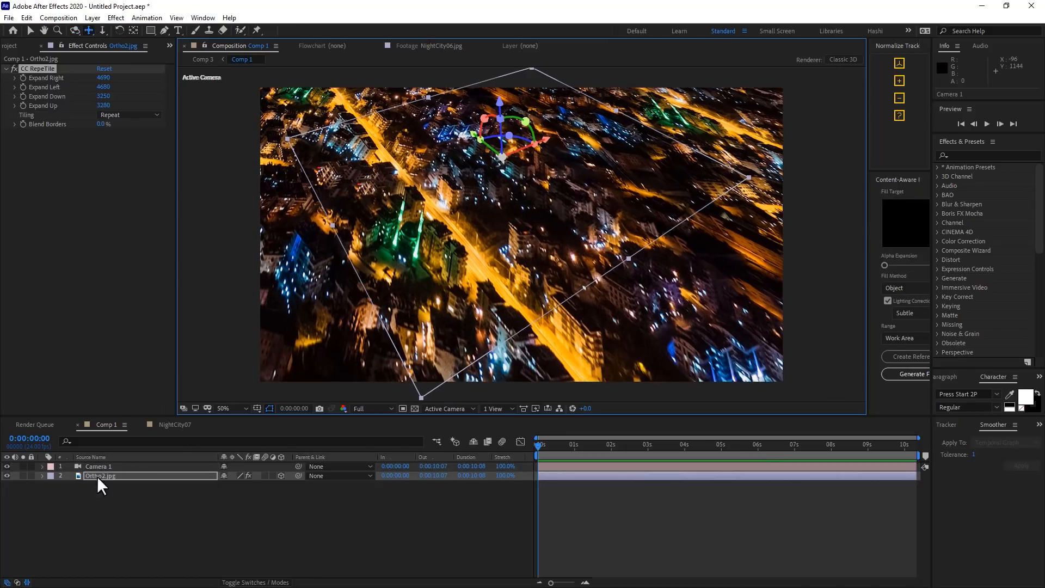
Step: Select the Ortho2.jpg layer and erase the hard edges of the seam-covering patch
{"action": "left_click", "coordinate": [42, 467]}
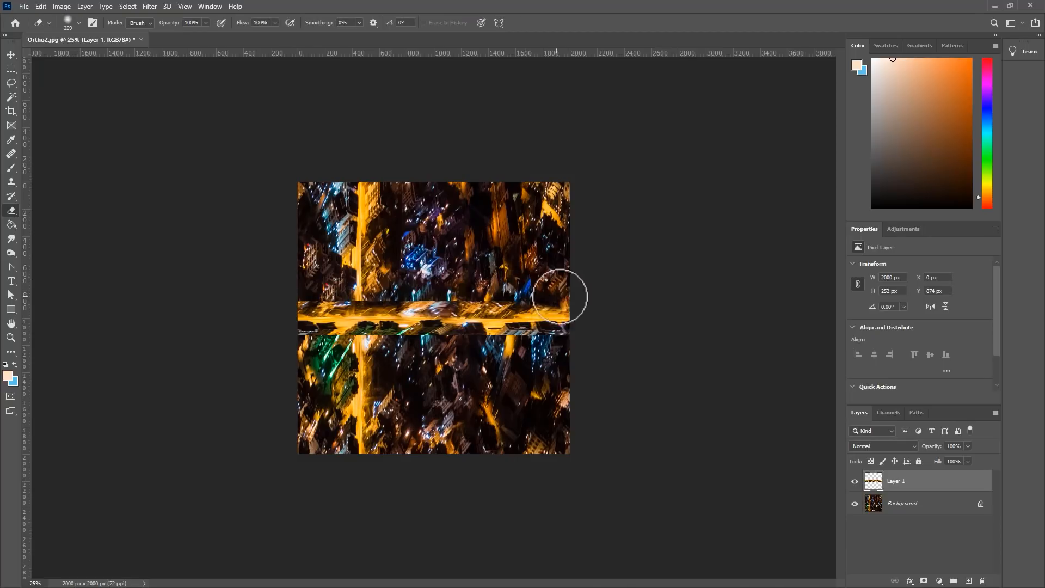
{"action": "left_click_drag", "start_coordinate": [560, 296], "coordinate": [360, 310]}
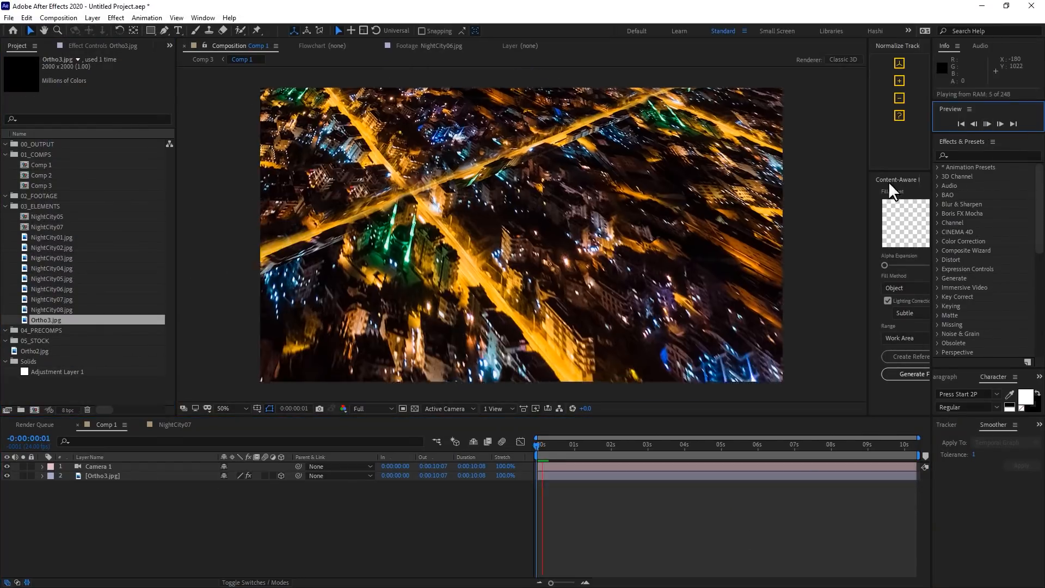
Step: Parent Camera 1 to Null 1 and set Position keyframes on the null
{"action": "left_click", "coordinate": [1001, 124]}
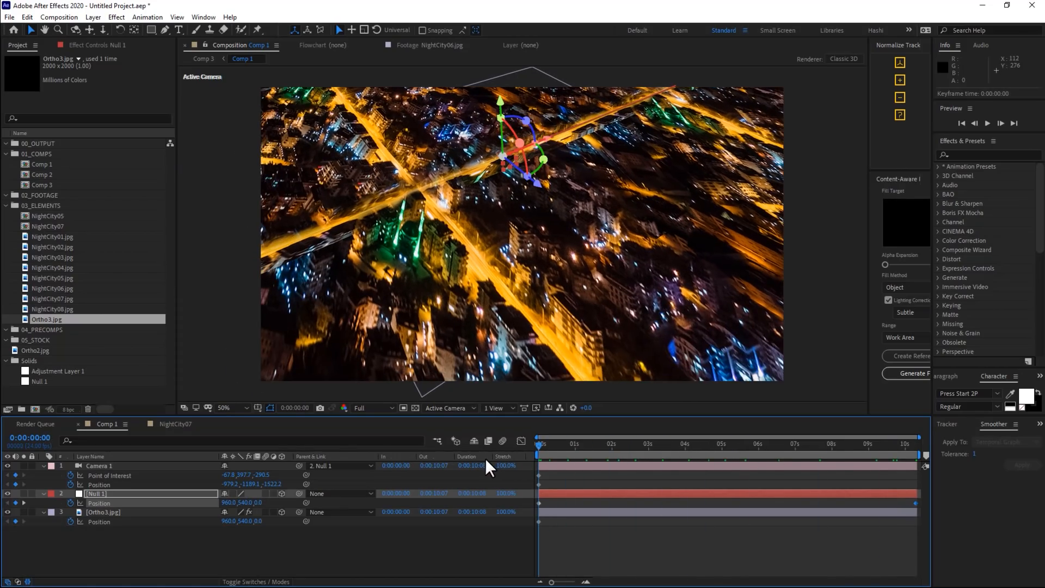
{"action": "left_click", "coordinate": [914, 455]}
{"action": "type", "text": "CLou"}
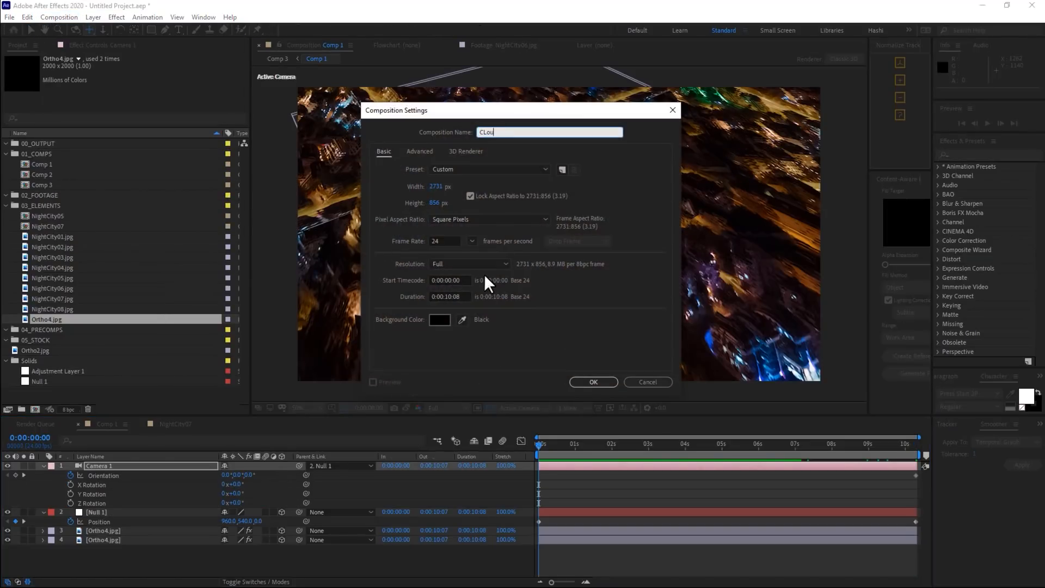
Step: Make a 3000×1500 composition named Clouds and add a gray solid
{"action": "type", "text": "Clouds"}
{"action": "left_click", "coordinate": [442, 186]}
{"action": "type", "text": "4"}
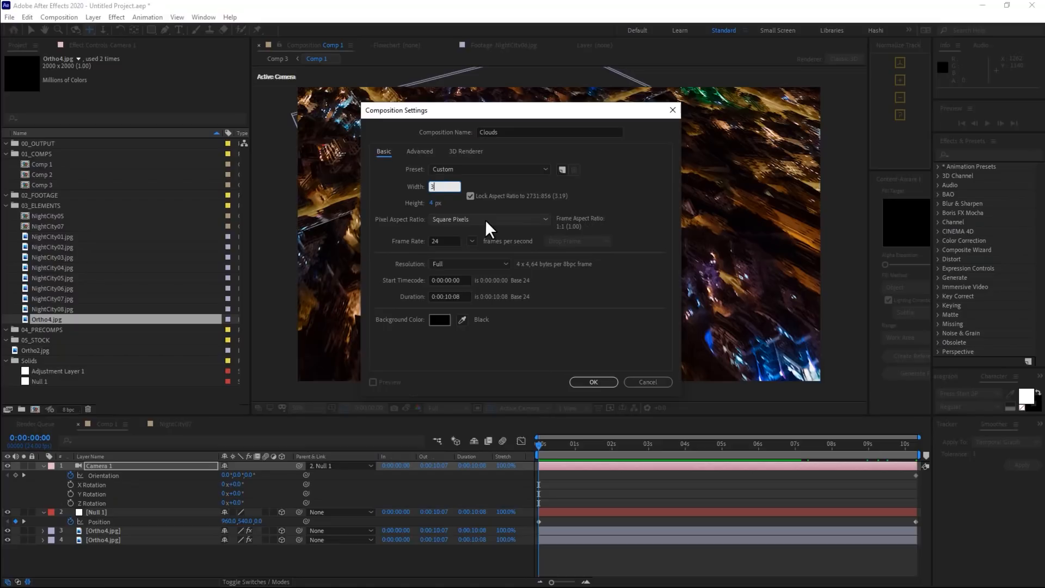
{"action": "type", "text": "30"}
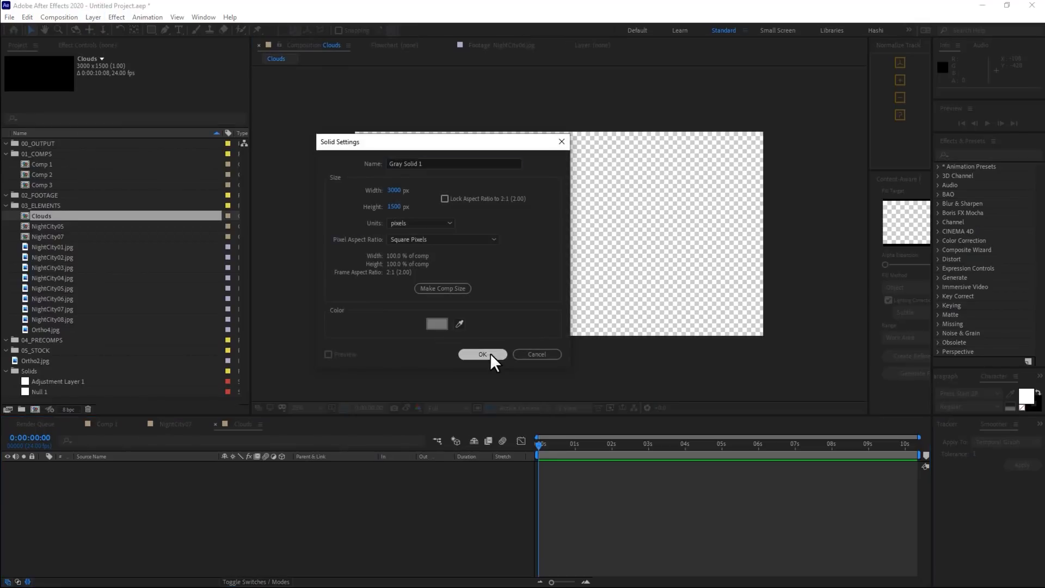
{"action": "left_click", "coordinate": [483, 354]}
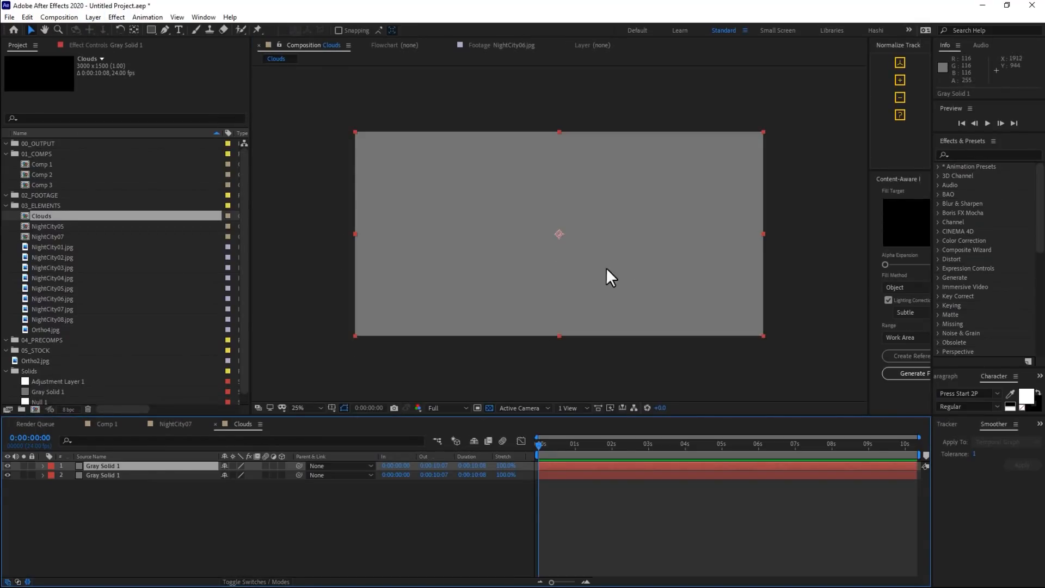
Step: Add Fractal Noise to the gray solid, adjust Complexity, then apply Turbulent Displace
{"action": "type", "text": "frac"}
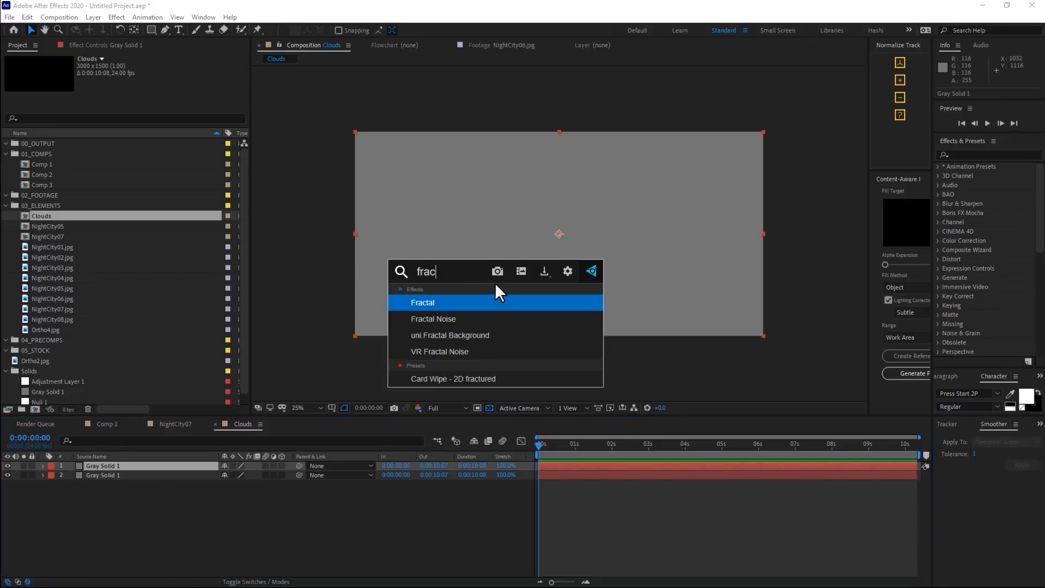
{"action": "double_click", "coordinate": [433, 319]}
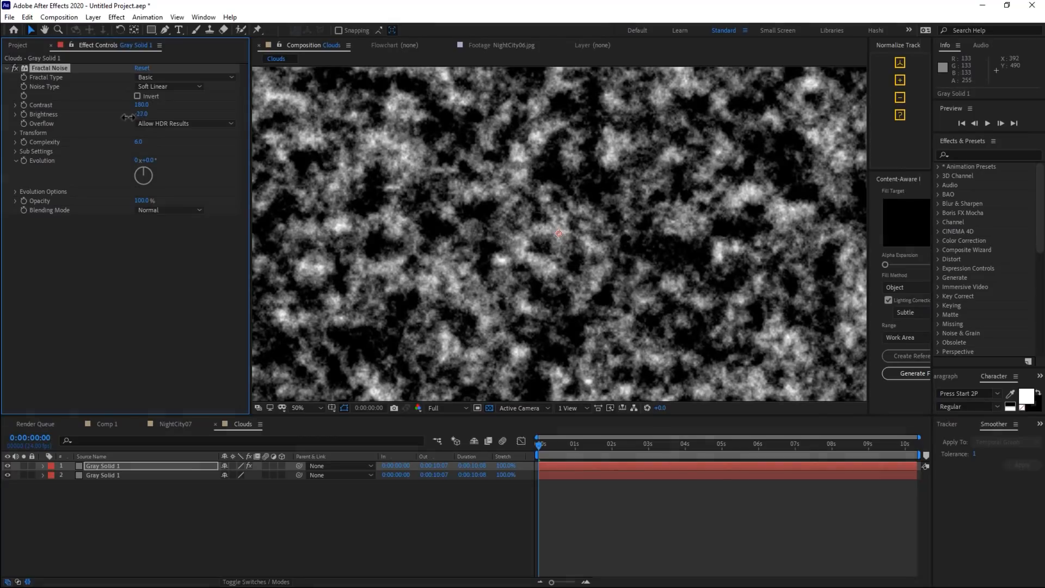
{"action": "left_click", "coordinate": [169, 86]}
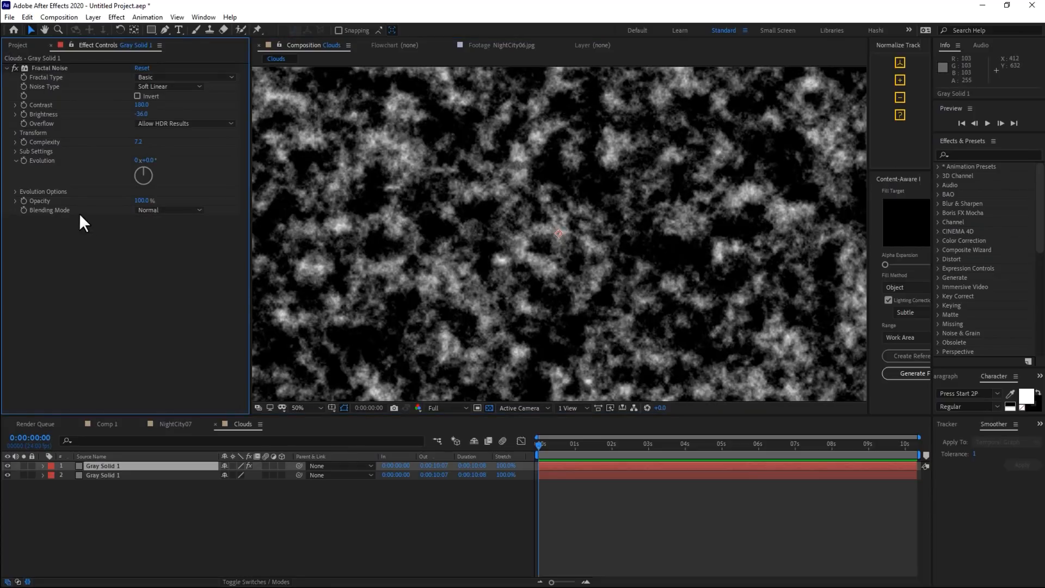
{"action": "type", "text": "tur"}
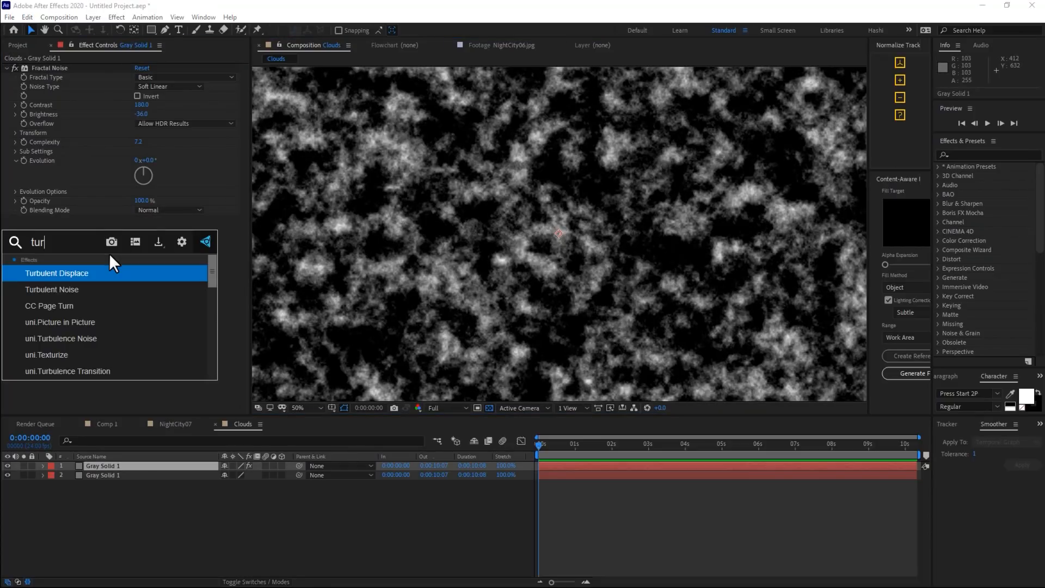
{"action": "double_click", "coordinate": [56, 273]}
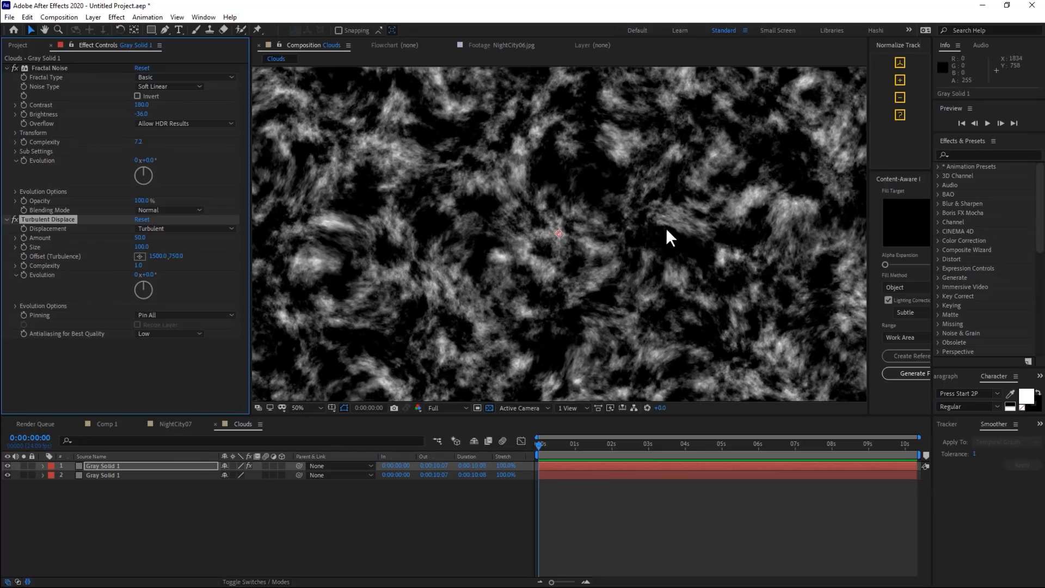
{"action": "mouse_move", "coordinate": [108, 249]}
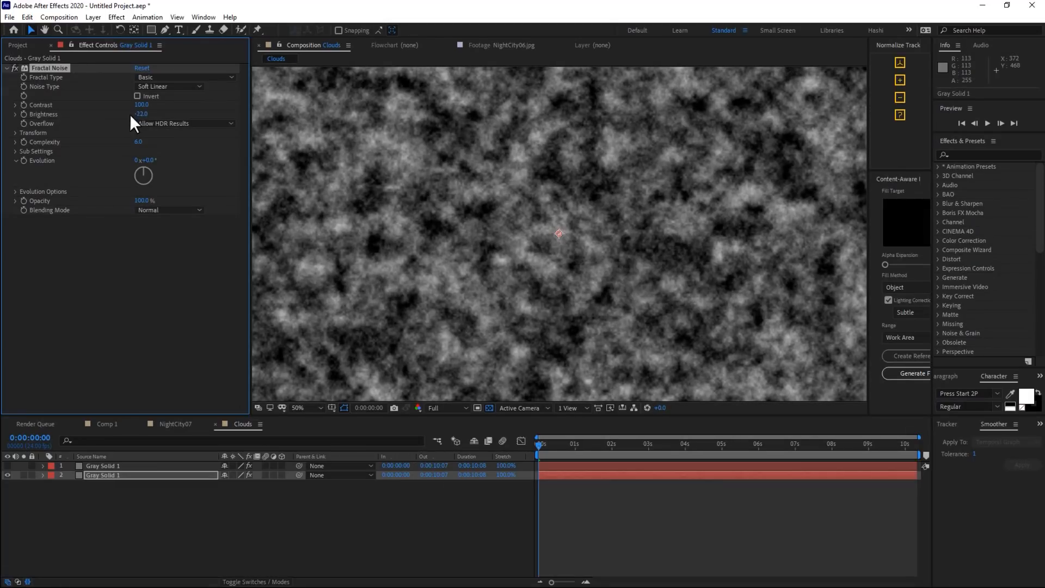
Step: Scrub the second solid's noise Contrast down to about 18 and rename a layer Luma
{"action": "left_click_drag", "start_coordinate": [141, 105], "coordinate": [117, 113]}
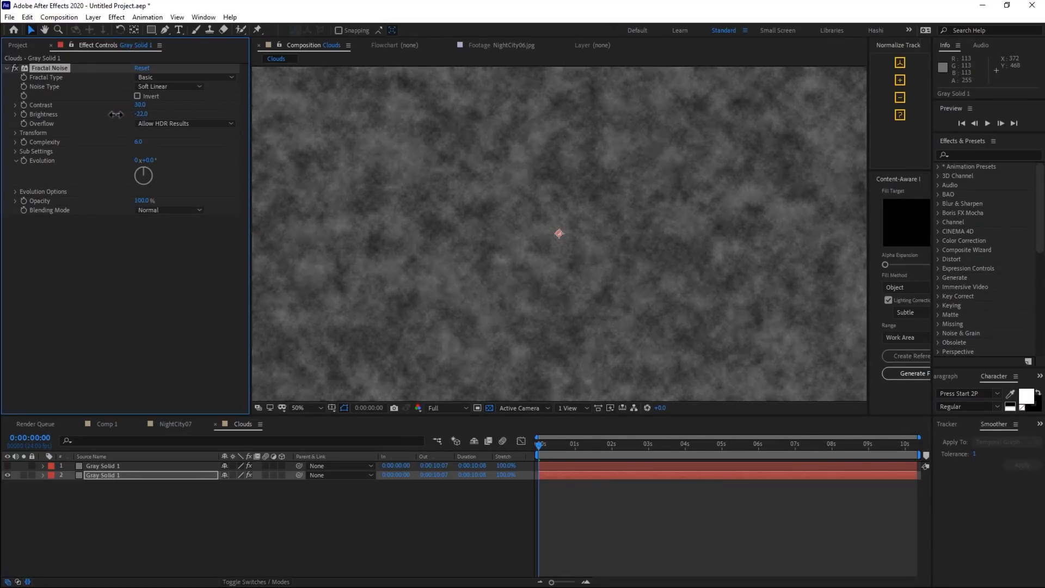
{"action": "left_click_drag", "start_coordinate": [140, 105], "coordinate": [119, 105]}
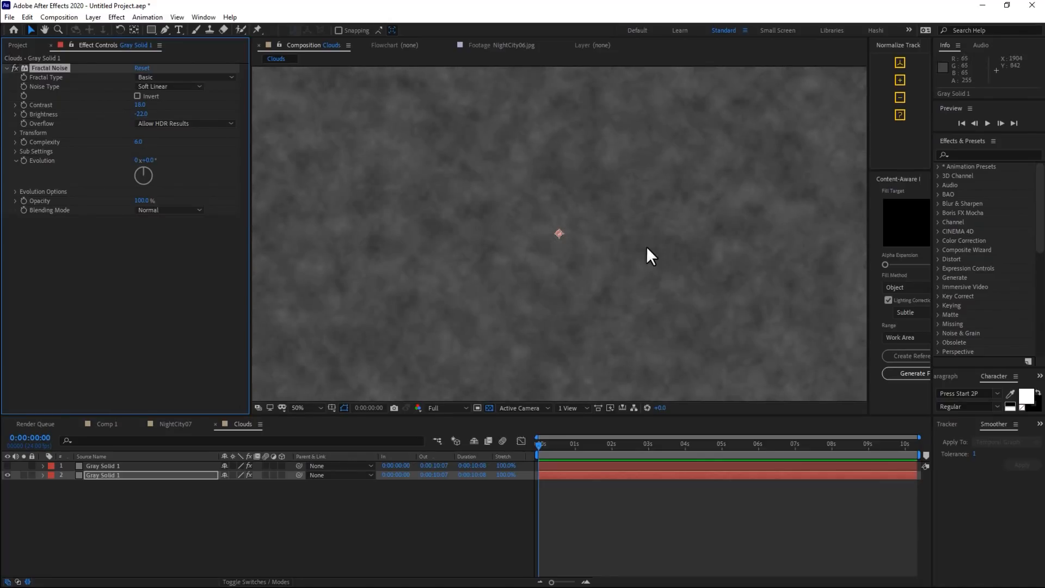
{"action": "double_click", "coordinate": [102, 476]}
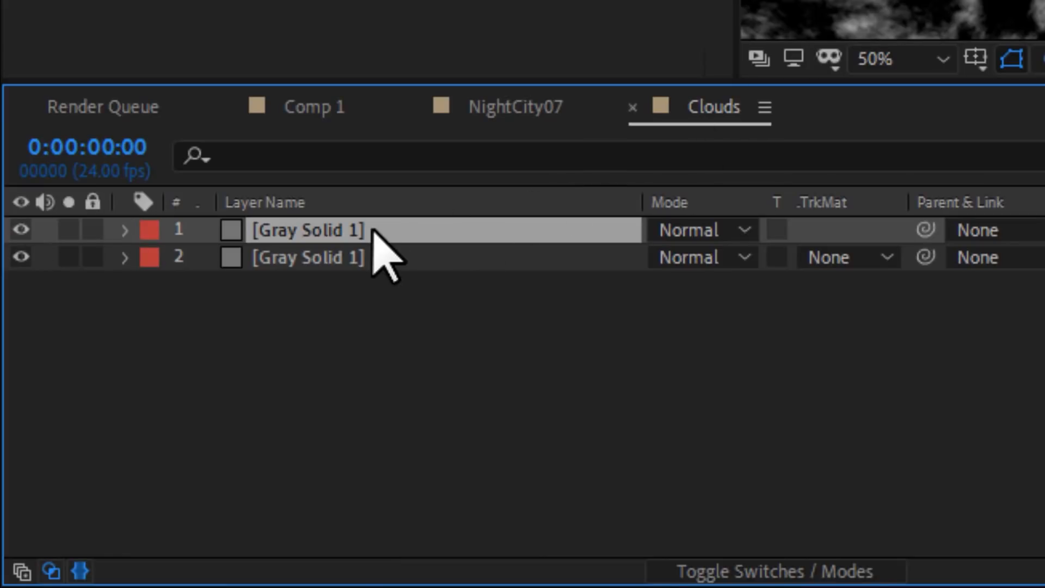
{"action": "type", "text": "Luma"}
{"action": "left_click", "coordinate": [444, 257]}
{"action": "type", "text": "Shading"}
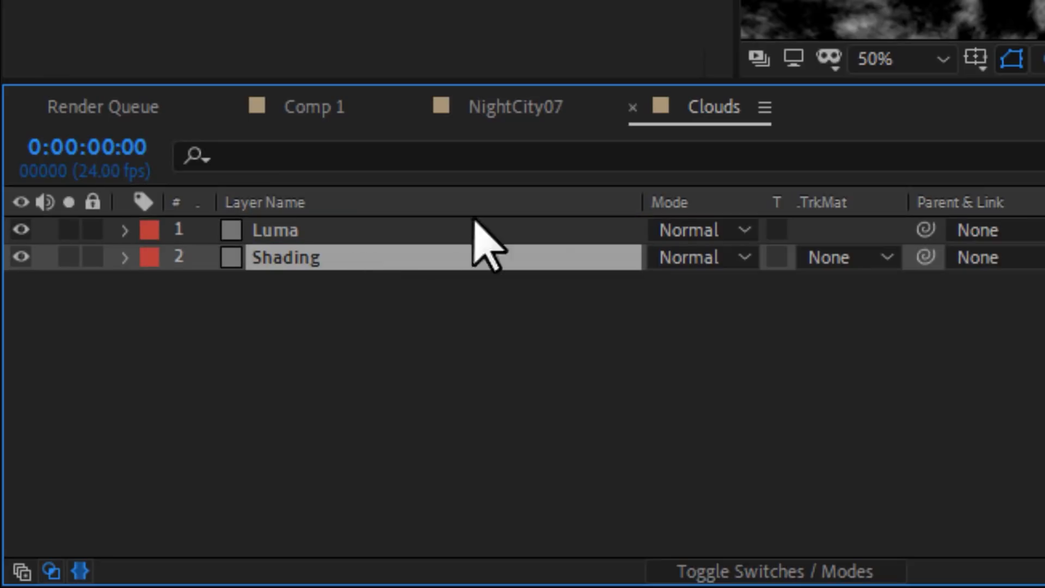
Step: Set the Shading layer's track matte to Luma and scrub its noise darker
{"action": "left_click", "coordinate": [829, 257]}
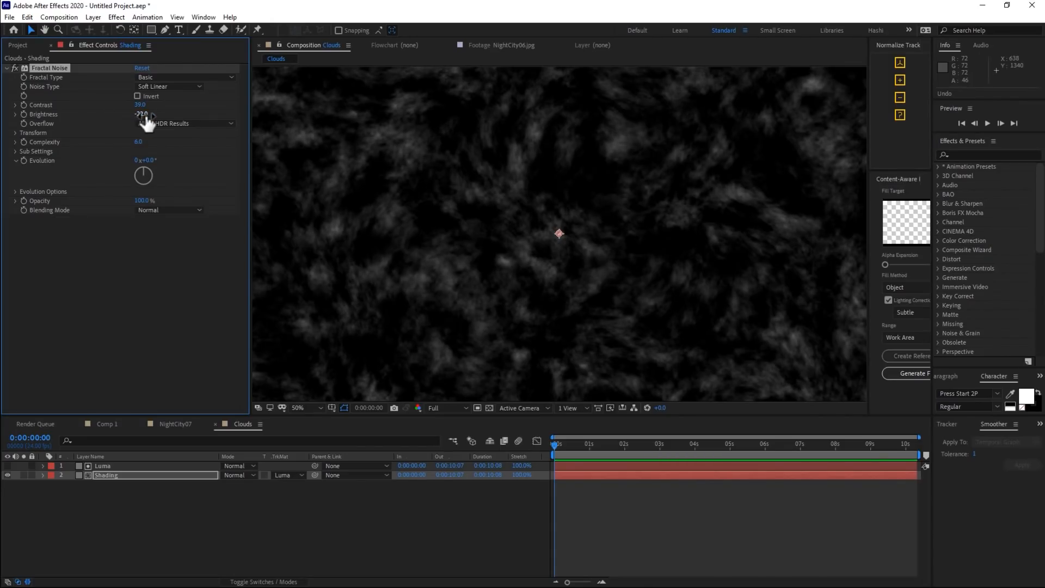
{"action": "left_click_drag", "start_coordinate": [144, 113], "coordinate": [151, 114]}
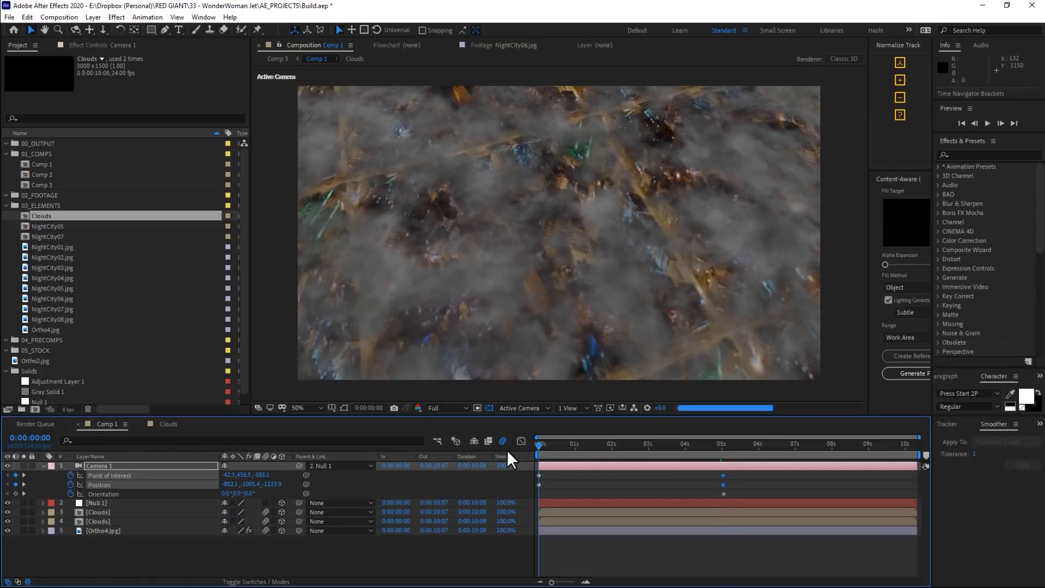
Step: Preview the Comp 1 camera flyover over the cloud-covered night city
{"action": "key", "text": "Space"}
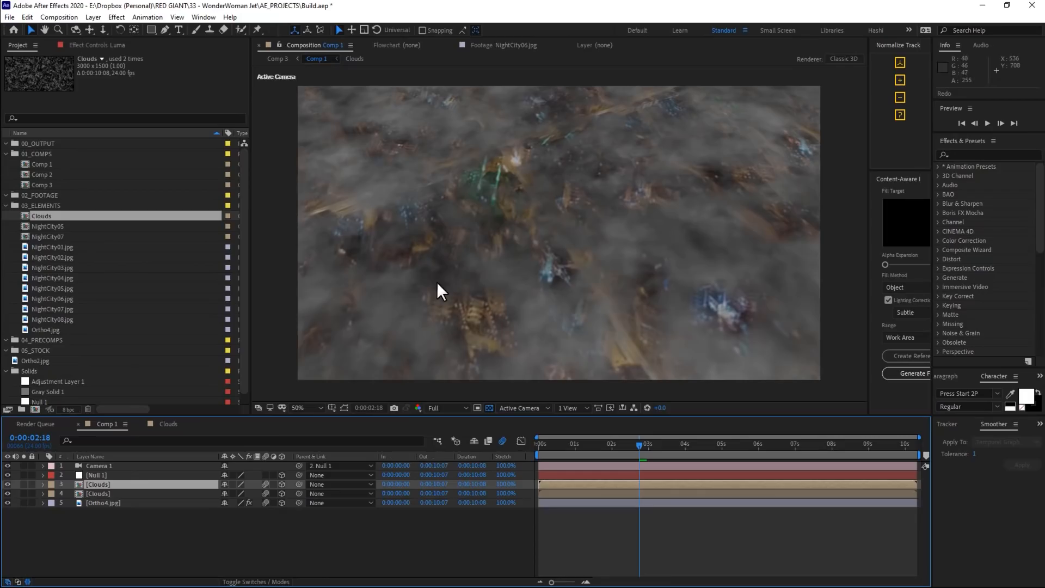
Step: Precompose the city image as 'City', moving all attributes into the new precomp
{"action": "left_click", "coordinate": [103, 503]}
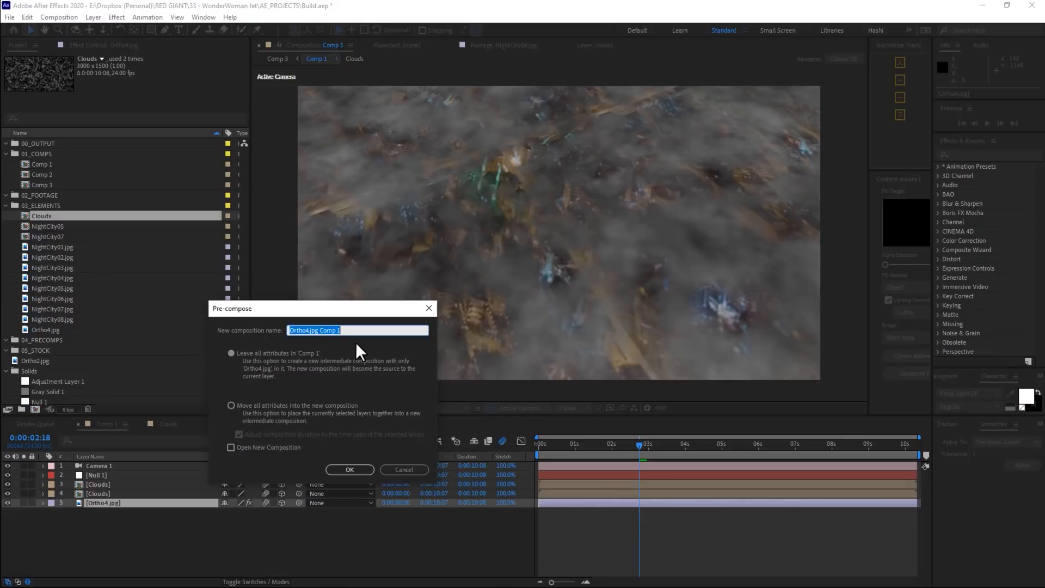
{"action": "type", "text": "City"}
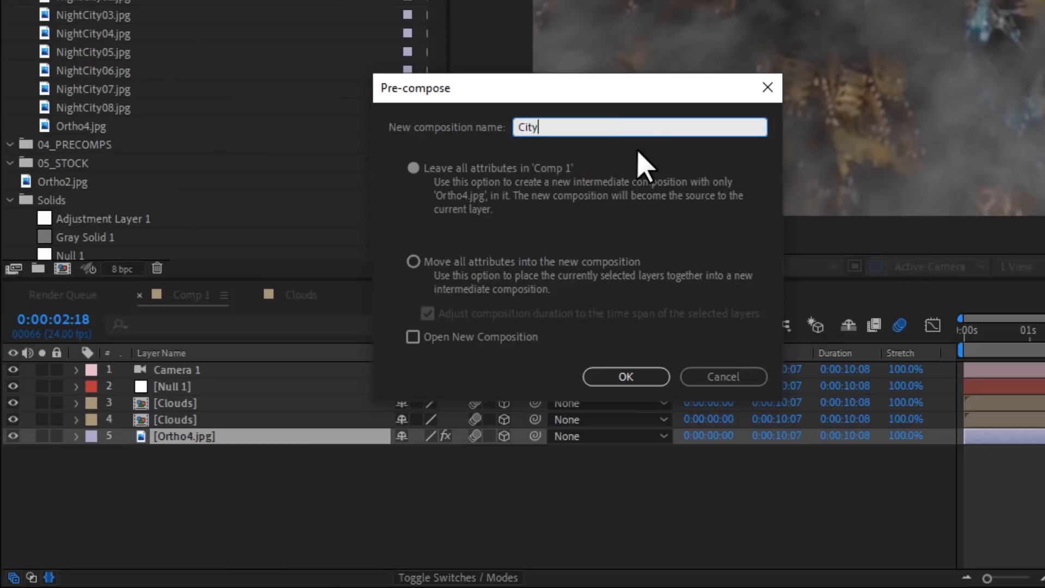
{"action": "left_click", "coordinate": [413, 261]}
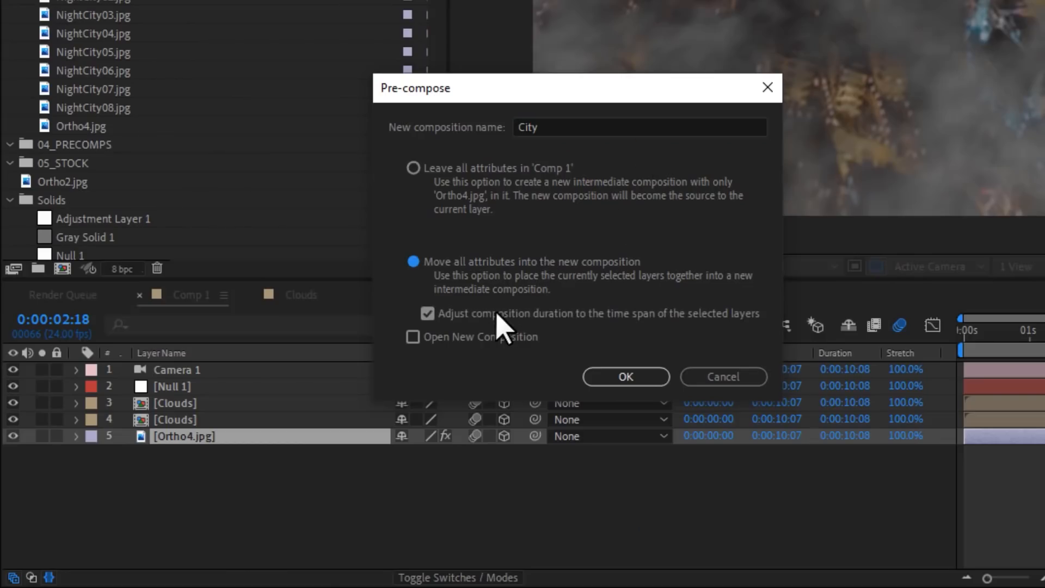
{"action": "mouse_move", "coordinate": [621, 381]}
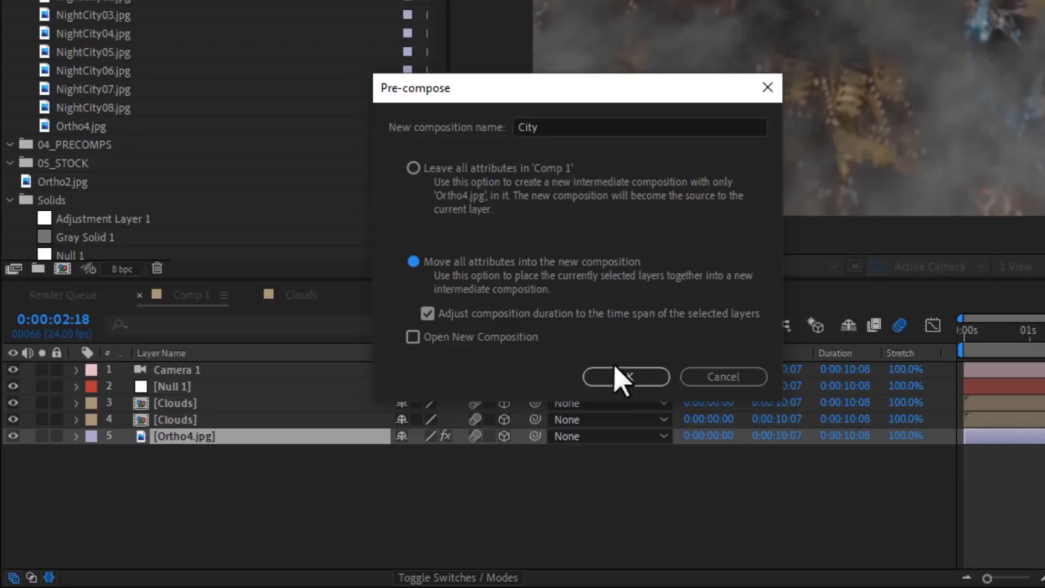
{"action": "left_click", "coordinate": [626, 377]}
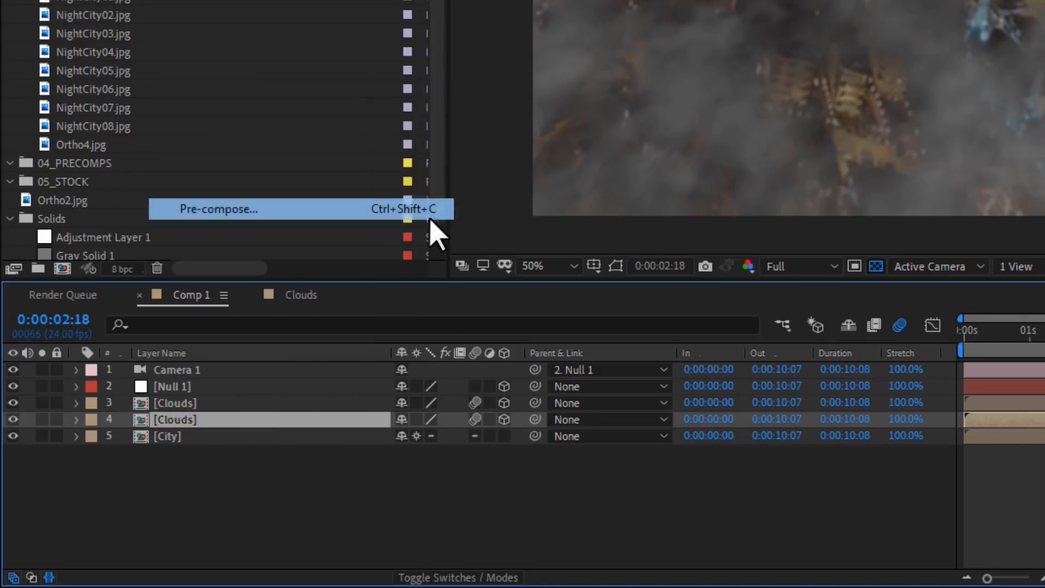
Step: Precompose the two cloud layers as 'Clouds Low' and 'Clouds Comp 1'
{"action": "left_click", "coordinate": [218, 209]}
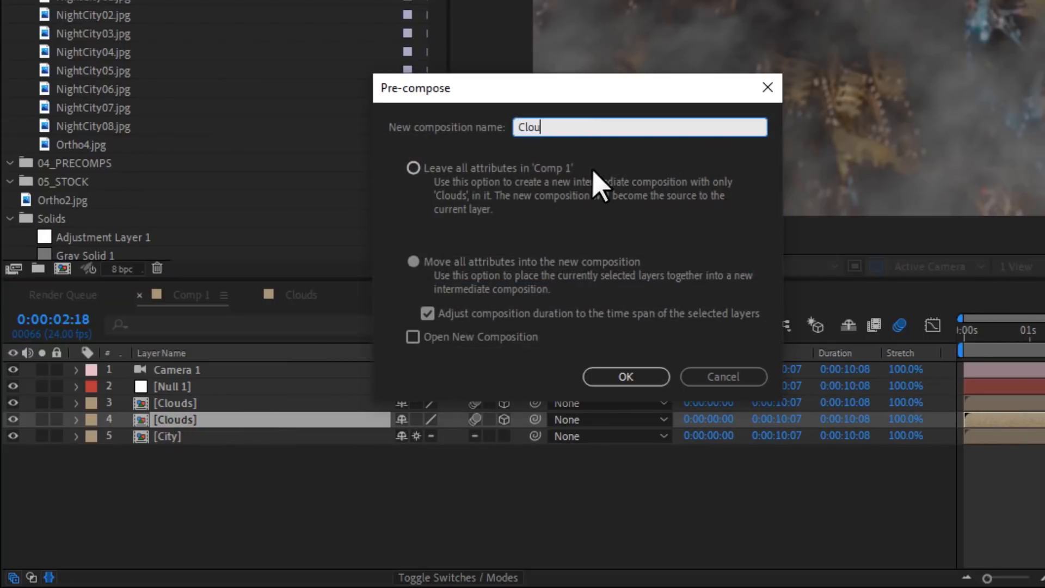
{"action": "left_click", "coordinate": [626, 377]}
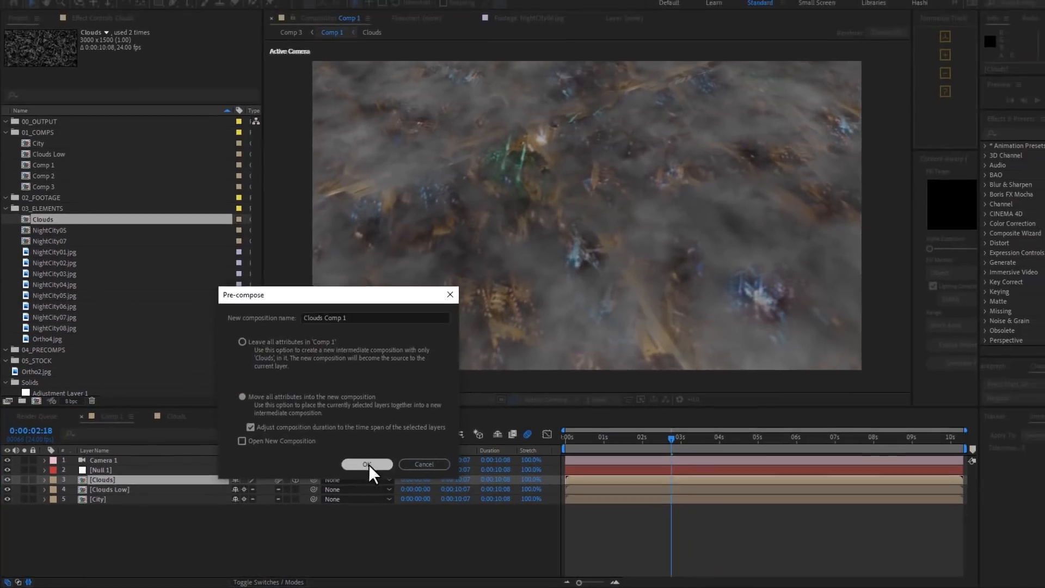
{"action": "left_click", "coordinate": [367, 464]}
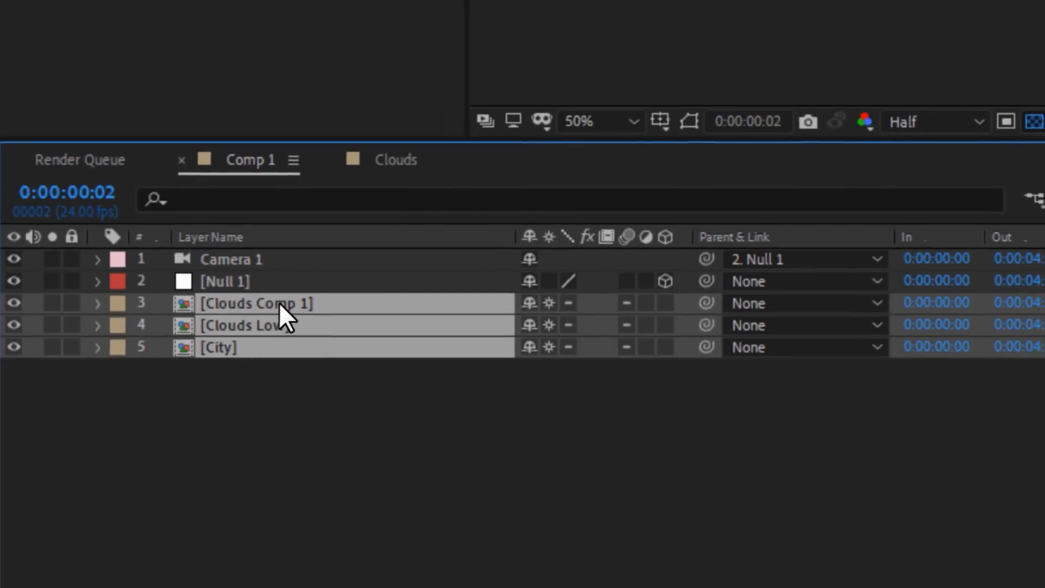
Step: Open the effect options for the three precomps to apply RG VFX Supercomp
{"action": "right_click", "coordinate": [255, 303]}
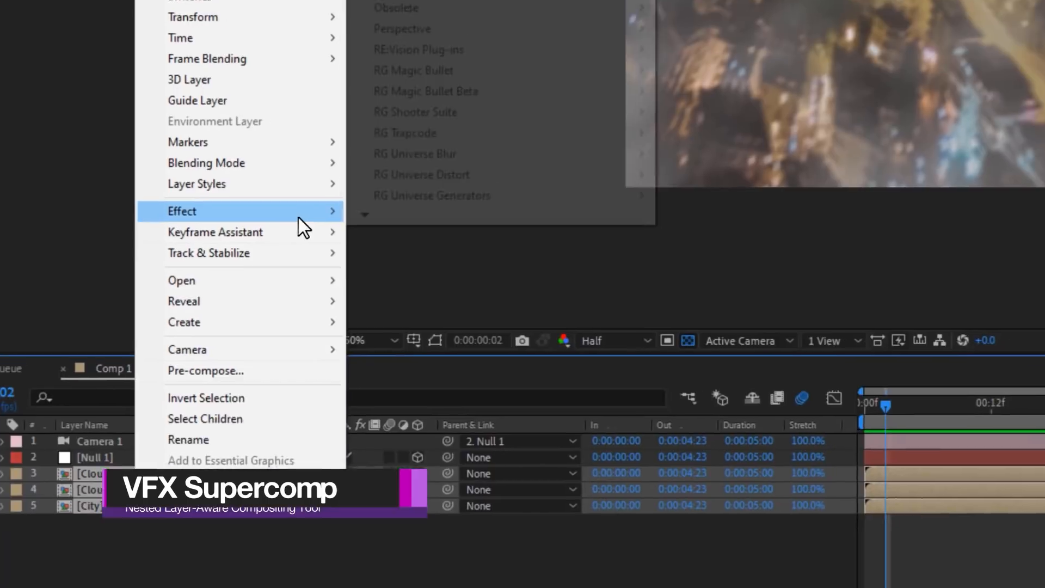
{"action": "mouse_move", "coordinate": [464, 185]}
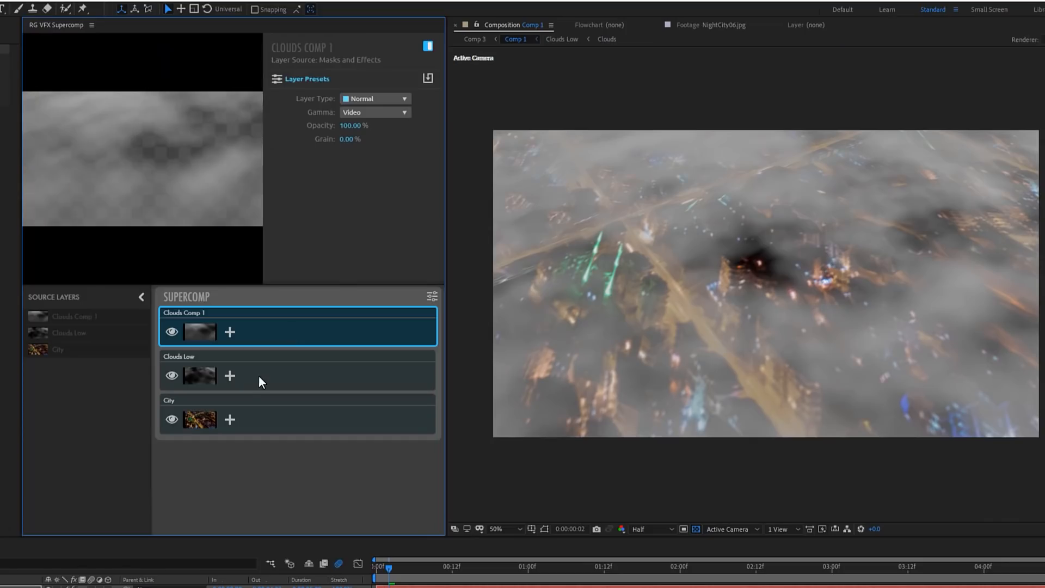
{"action": "mouse_move", "coordinate": [291, 335]}
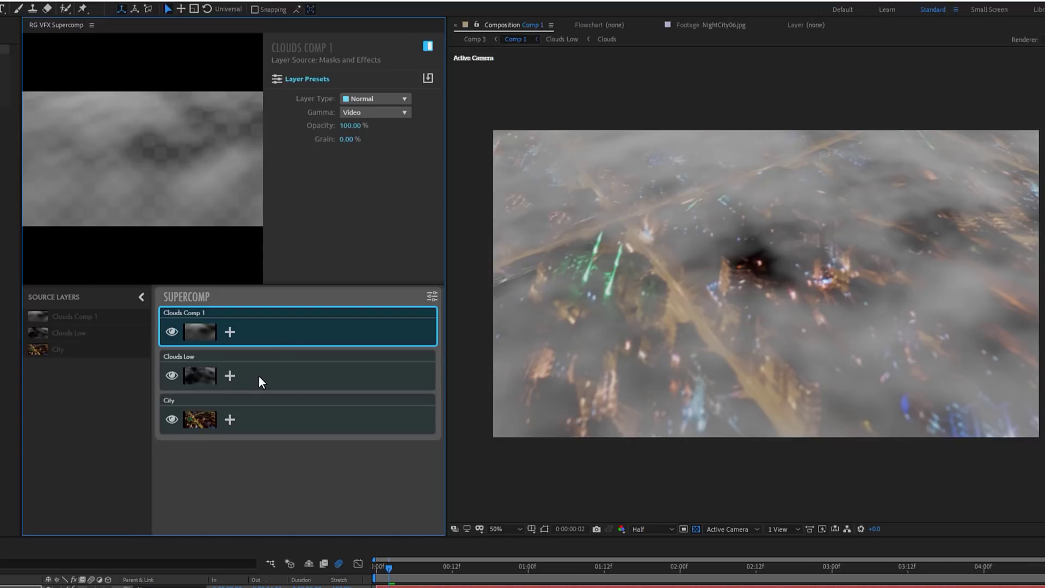
Step: Hide the upper clouds and give City an Optical Glow limited to highlights
{"action": "left_click", "coordinate": [172, 332]}
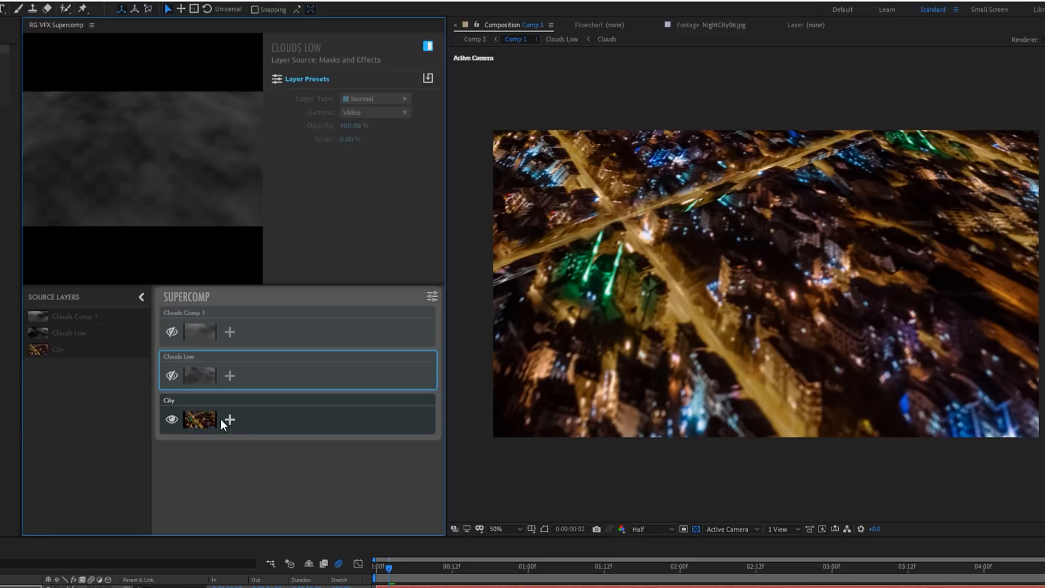
{"action": "left_click", "coordinate": [229, 420]}
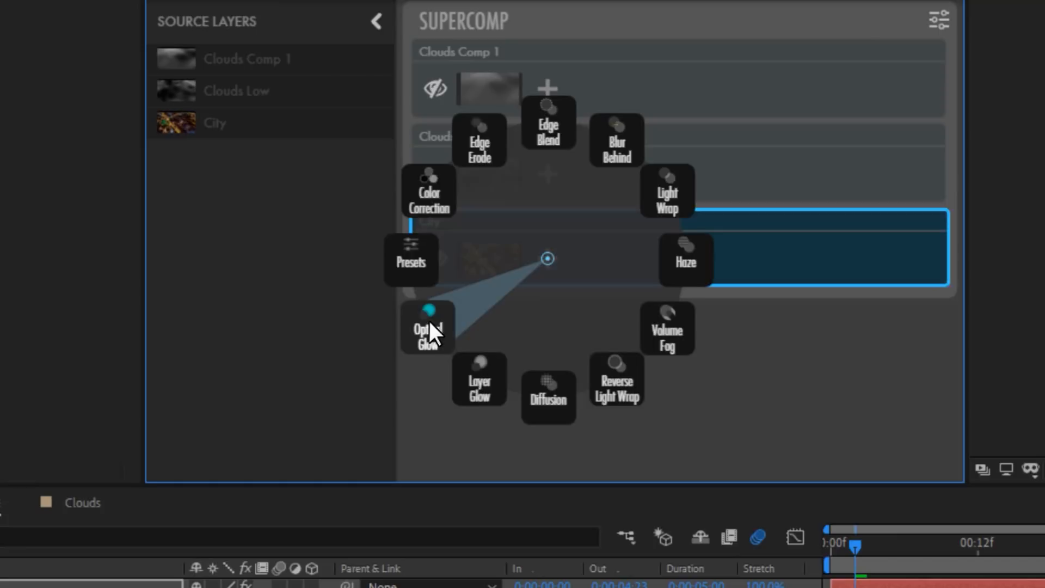
{"action": "left_click", "coordinate": [428, 330]}
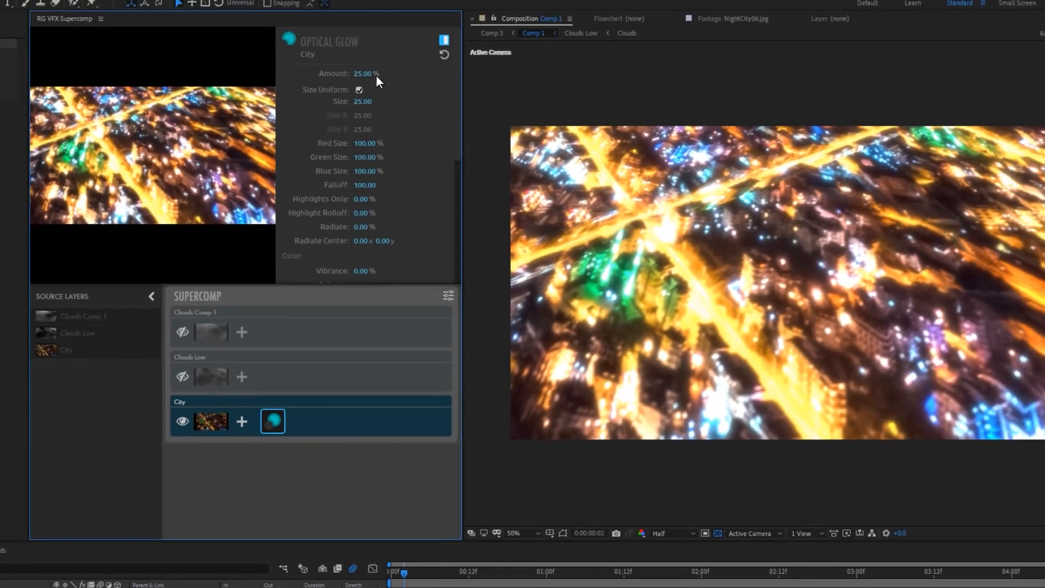
{"action": "left_click_drag", "start_coordinate": [363, 198], "coordinate": [422, 199]}
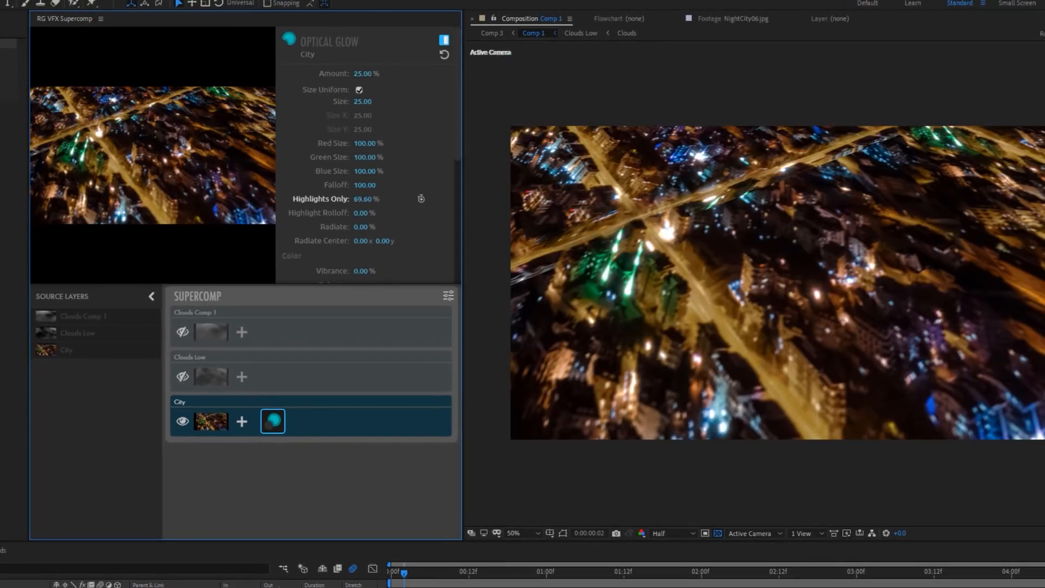
{"action": "left_click_drag", "start_coordinate": [363, 102], "coordinate": [400, 101]}
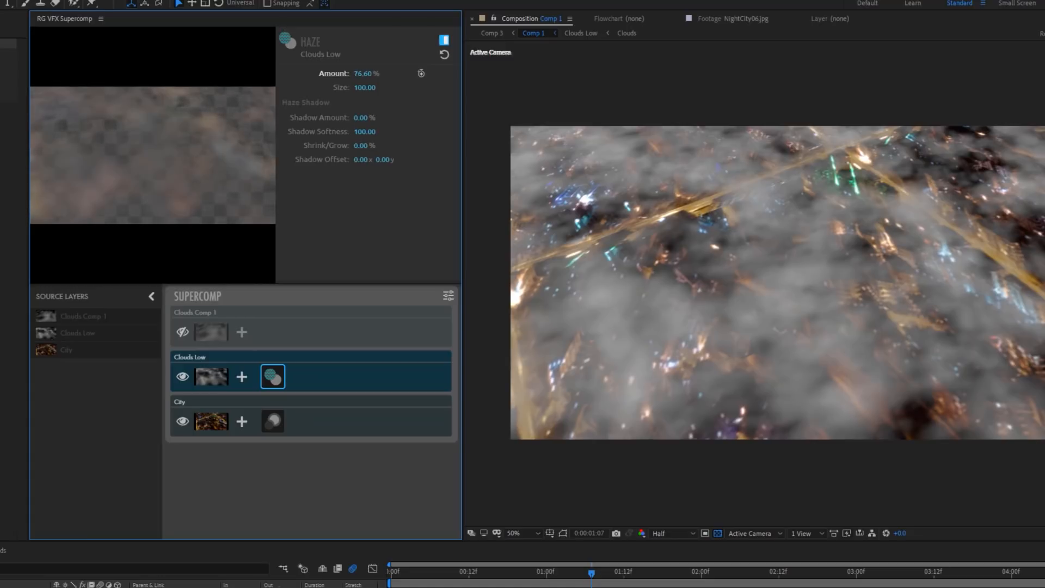
Step: Raise the Clouds Low haze amount, add its diffusion, and adjust City's diffusion settings
{"action": "left_click_drag", "start_coordinate": [366, 74], "coordinate": [353, 74]}
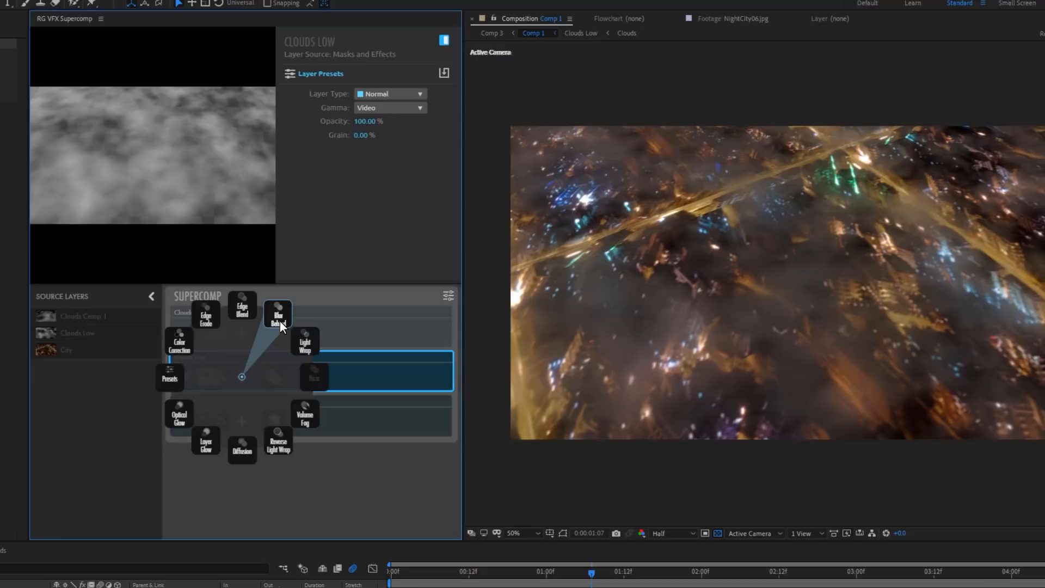
{"action": "left_click", "coordinate": [278, 313]}
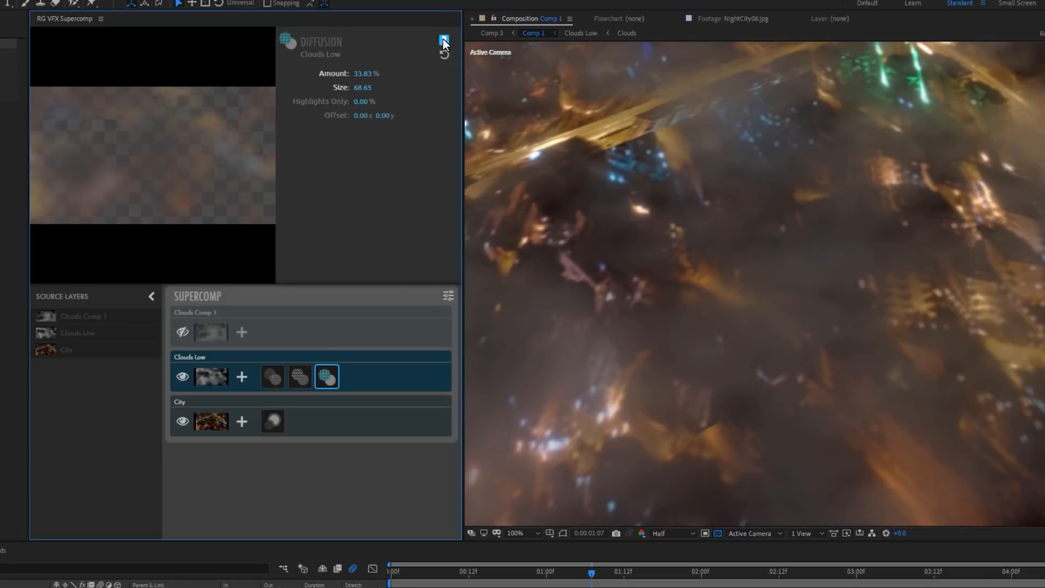
{"action": "left_click", "coordinate": [272, 421]}
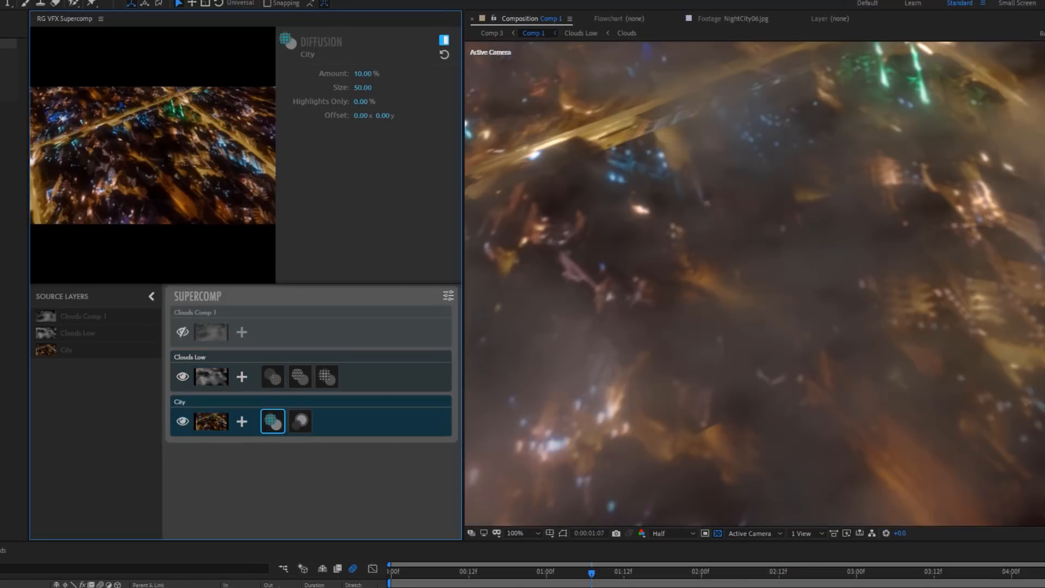
{"action": "left_click", "coordinate": [514, 533]}
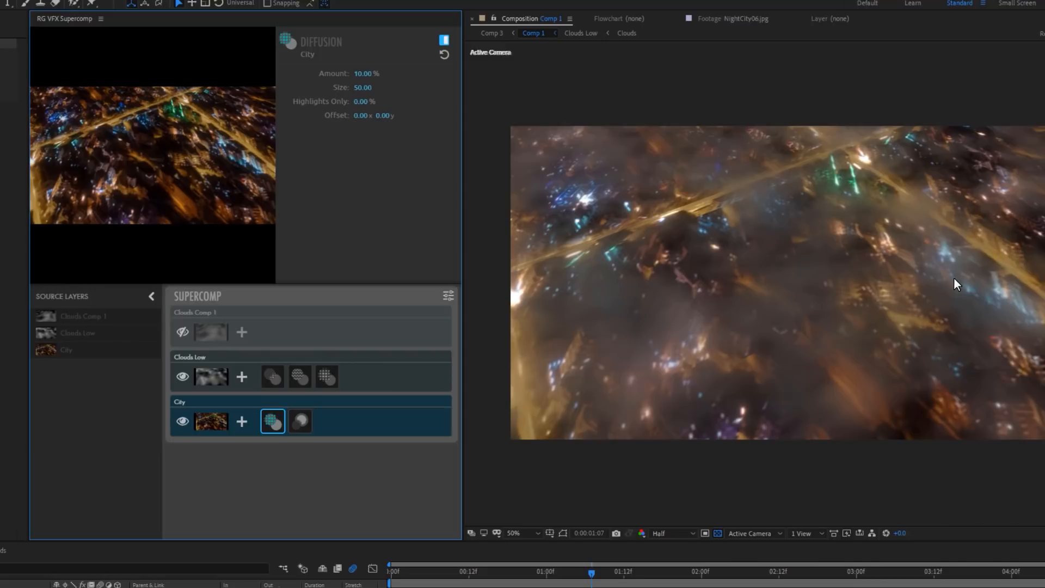
{"action": "mouse_move", "coordinate": [859, 206]}
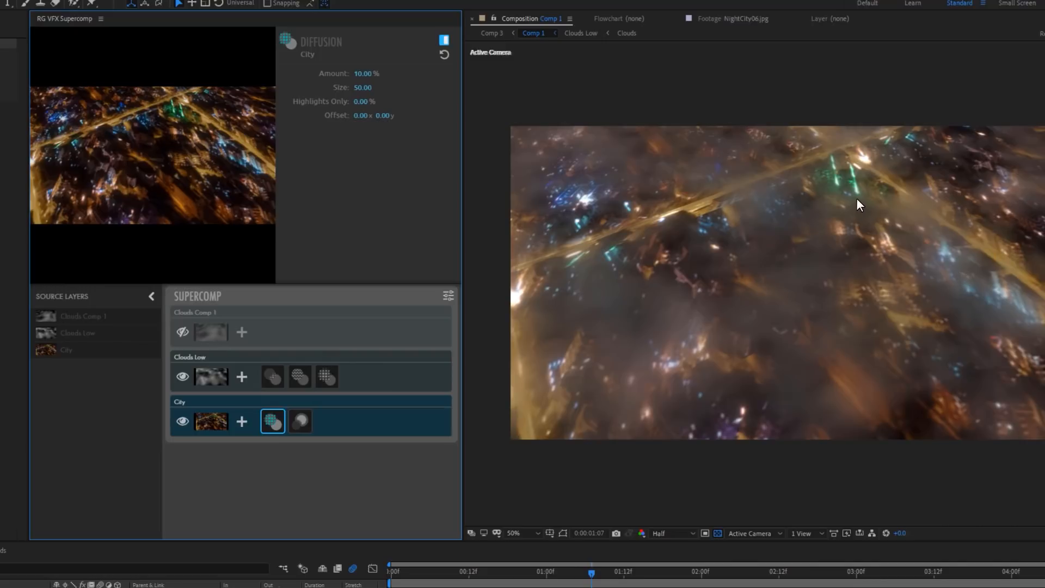
{"action": "mouse_move", "coordinate": [561, 236]}
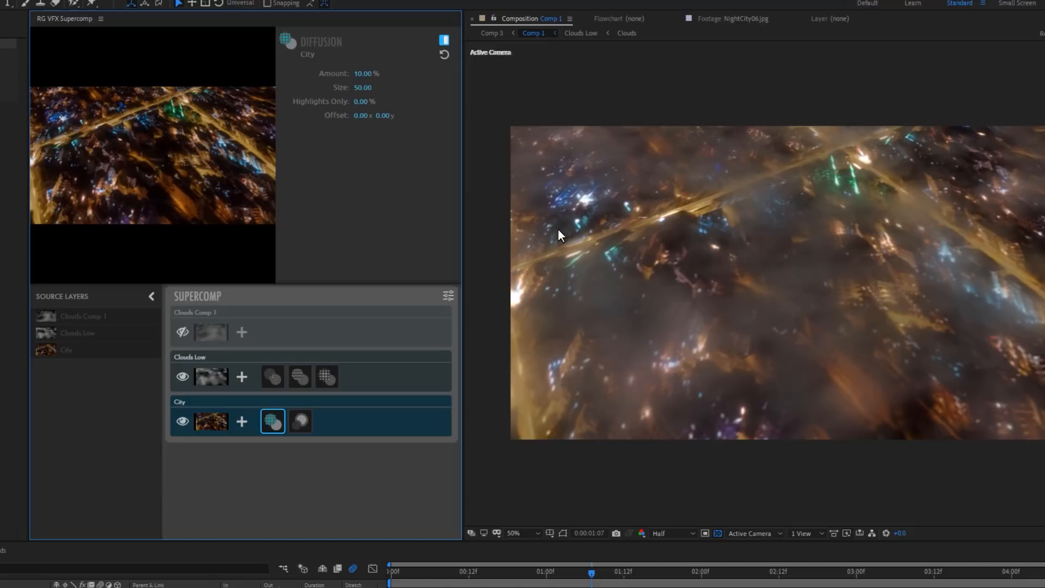
{"action": "mouse_move", "coordinate": [207, 358]}
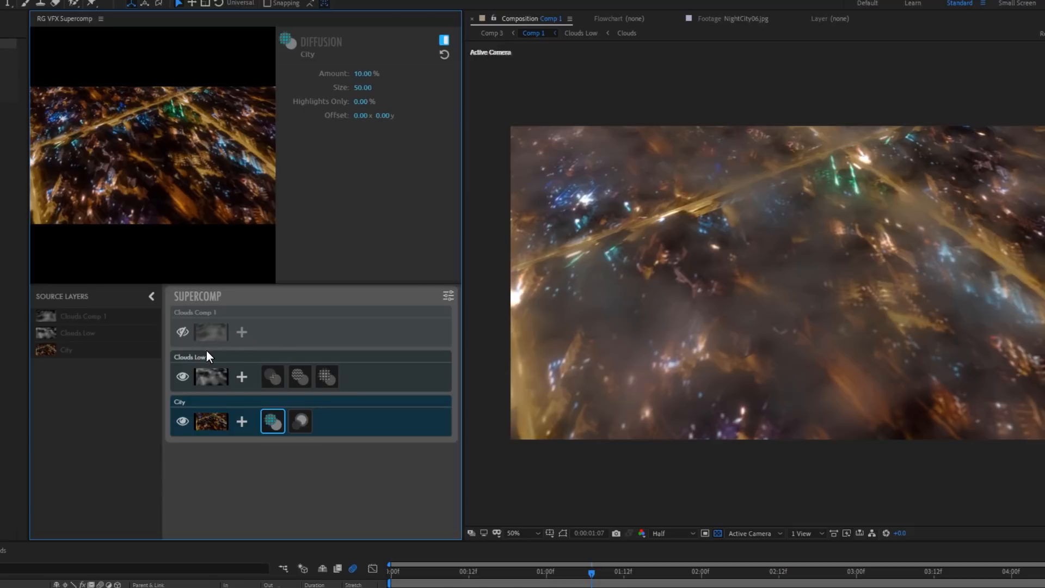
Step: Show Clouds Comp 1 in the Supercomp and view its diffusion settings
{"action": "left_click", "coordinate": [189, 357]}
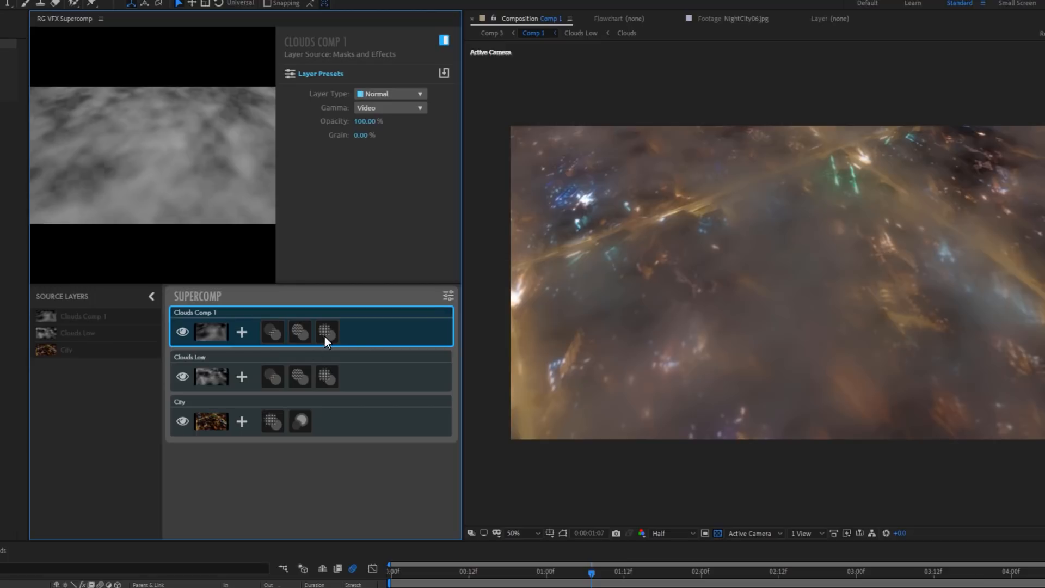
{"action": "left_click", "coordinate": [299, 332]}
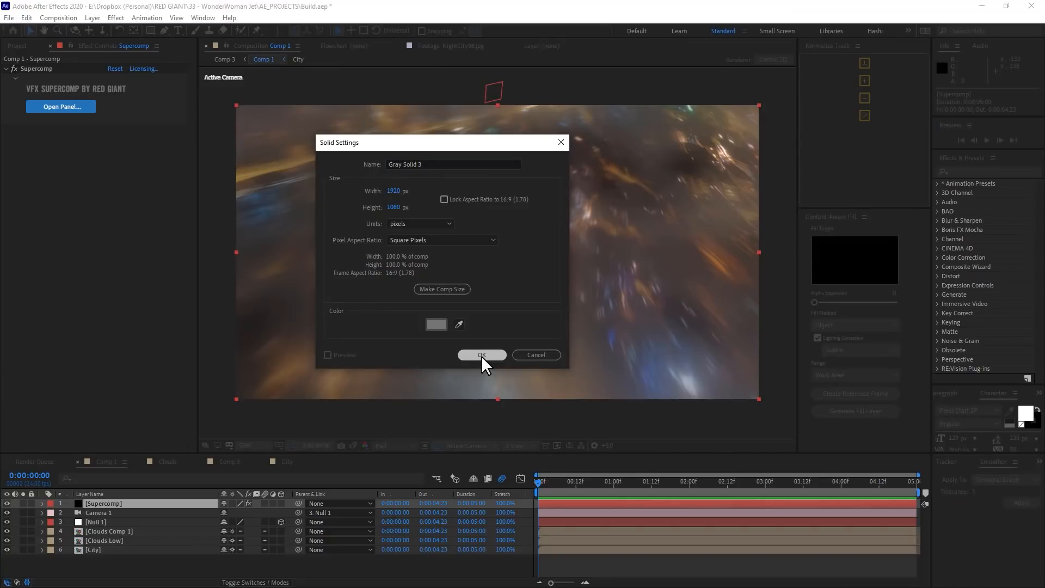
Step: Create the grey solid, apply Trapcode Mir 3, and load the JetBaked model as geometry
{"action": "left_click", "coordinate": [482, 355]}
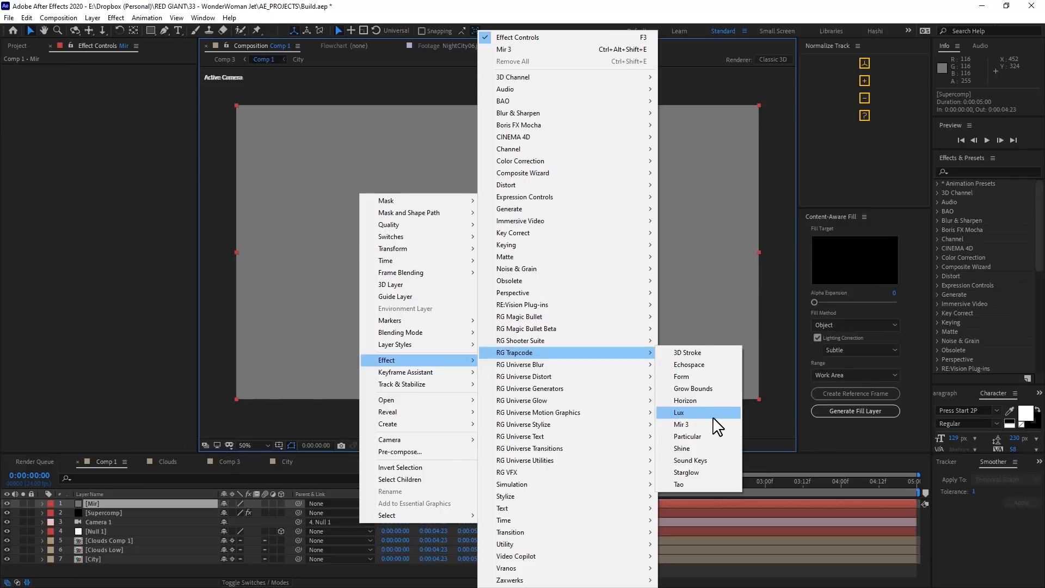
{"action": "mouse_move", "coordinate": [706, 433]}
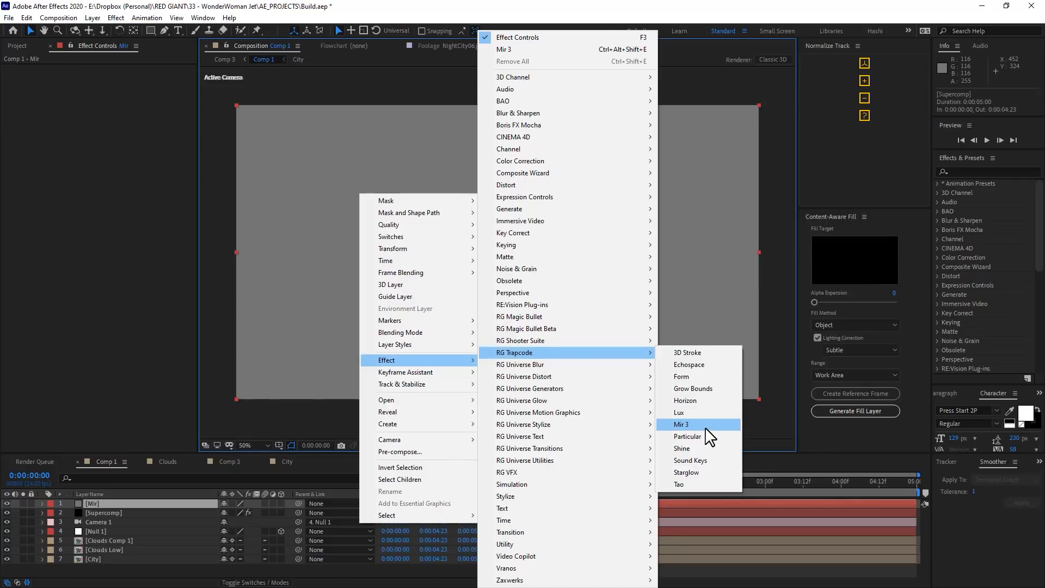
{"action": "left_click", "coordinate": [681, 424]}
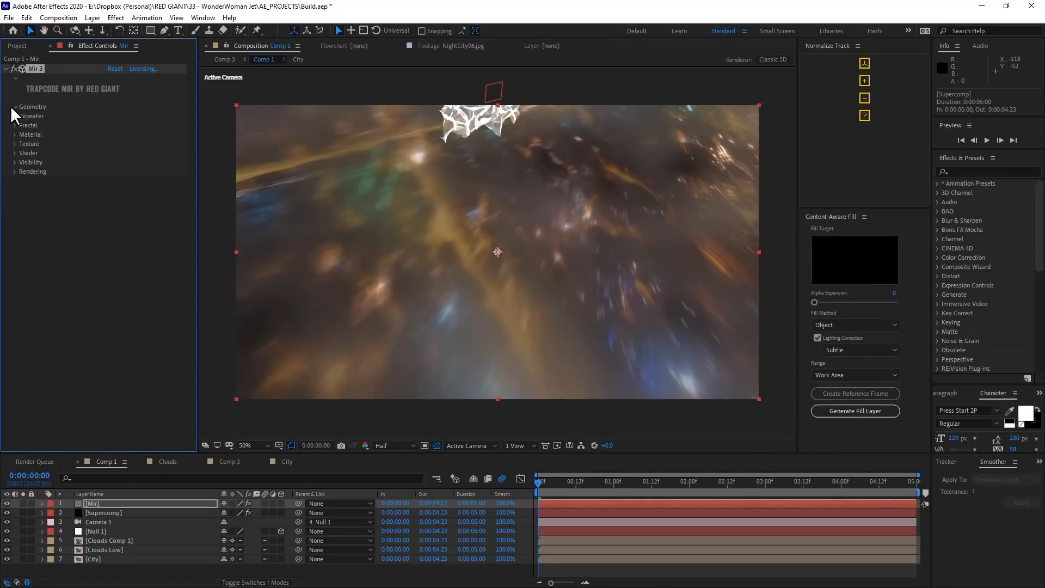
{"action": "left_click", "coordinate": [13, 107]}
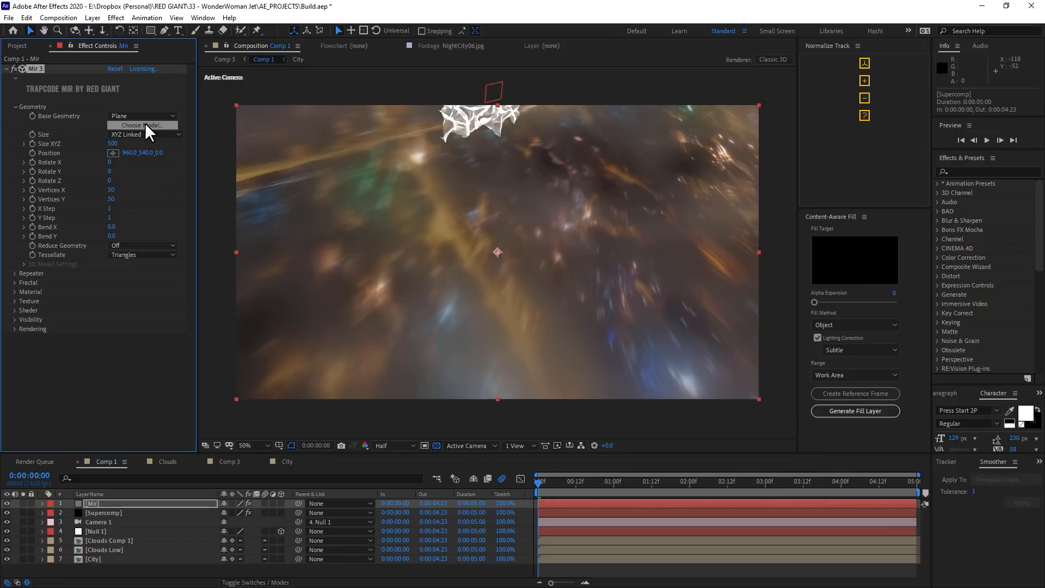
{"action": "left_click", "coordinate": [142, 125]}
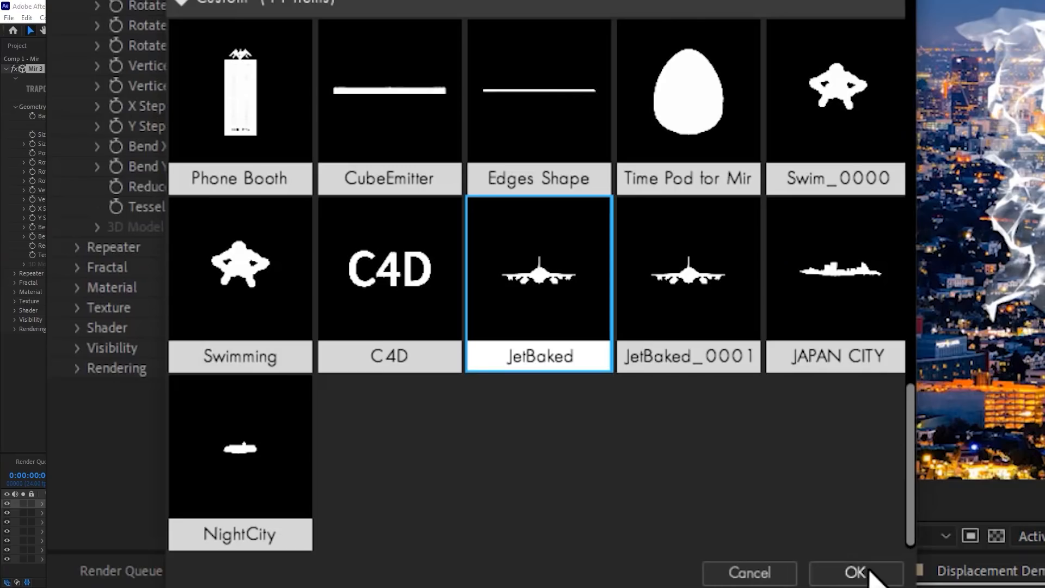
{"action": "left_click", "coordinate": [854, 572]}
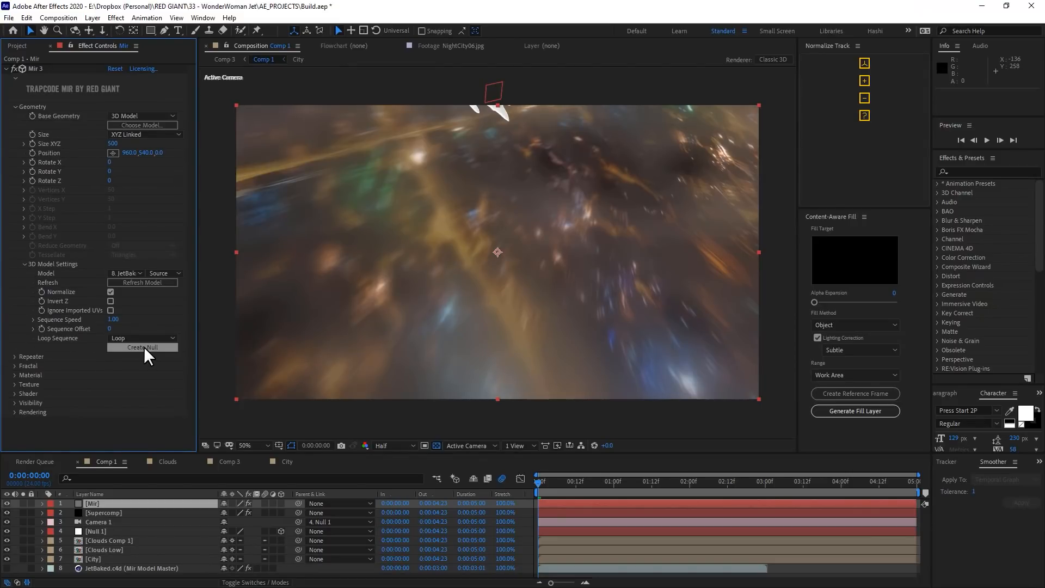
Step: Add a Mir Geo Null and swing the jet into the lower left, nose up-right
{"action": "left_click", "coordinate": [142, 347]}
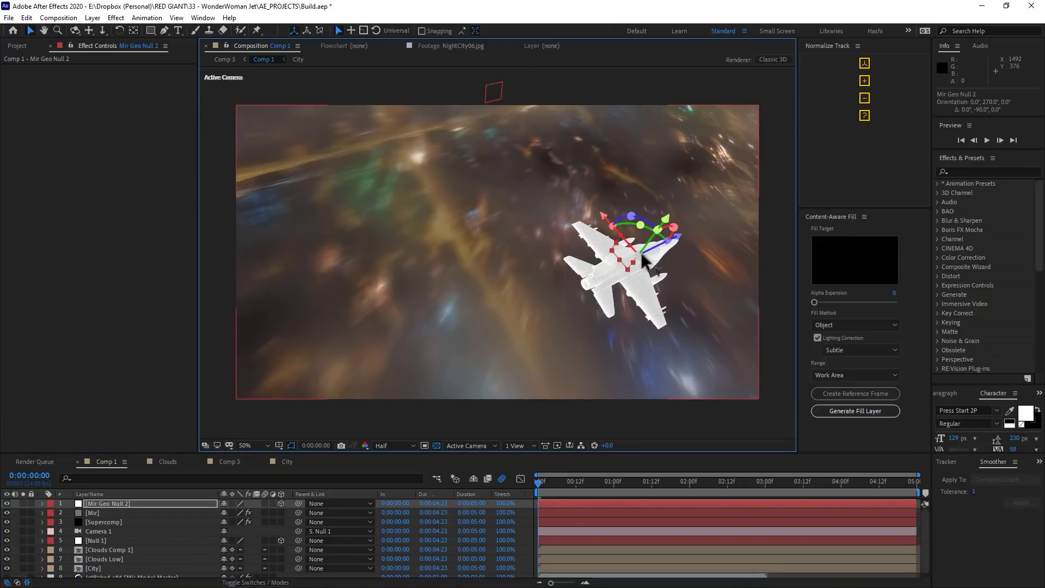
{"action": "left_click_drag", "start_coordinate": [627, 261], "coordinate": [413, 343]}
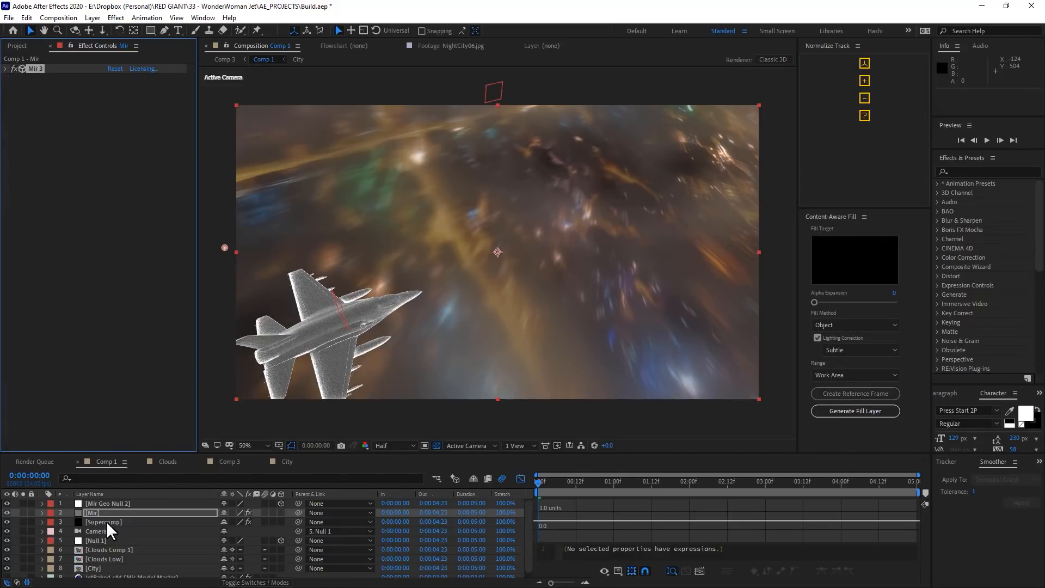
{"action": "left_click", "coordinate": [91, 512]}
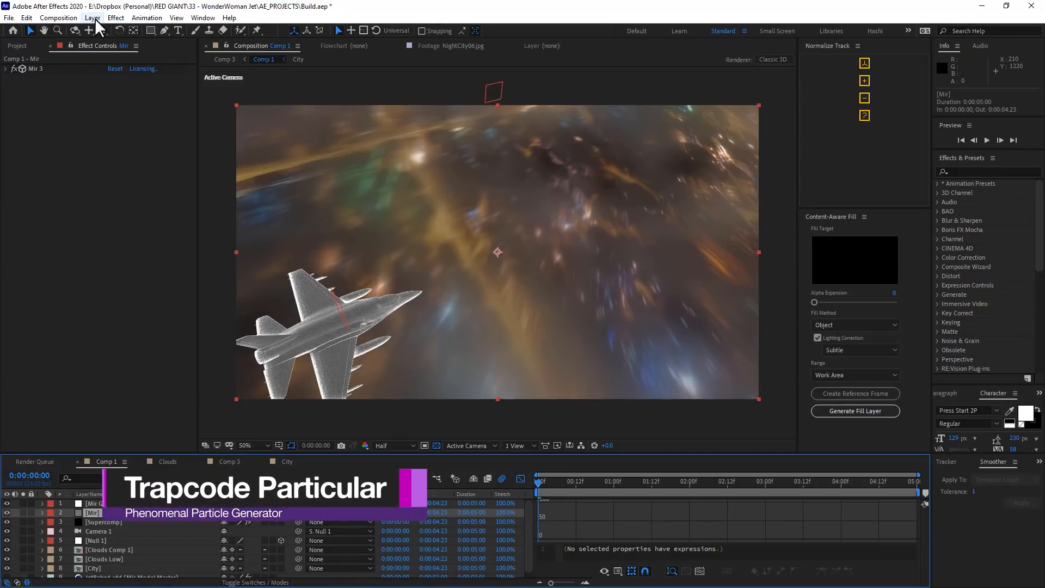
Step: Create a new solid layer named 'Particular'
{"action": "left_click", "coordinate": [92, 18]}
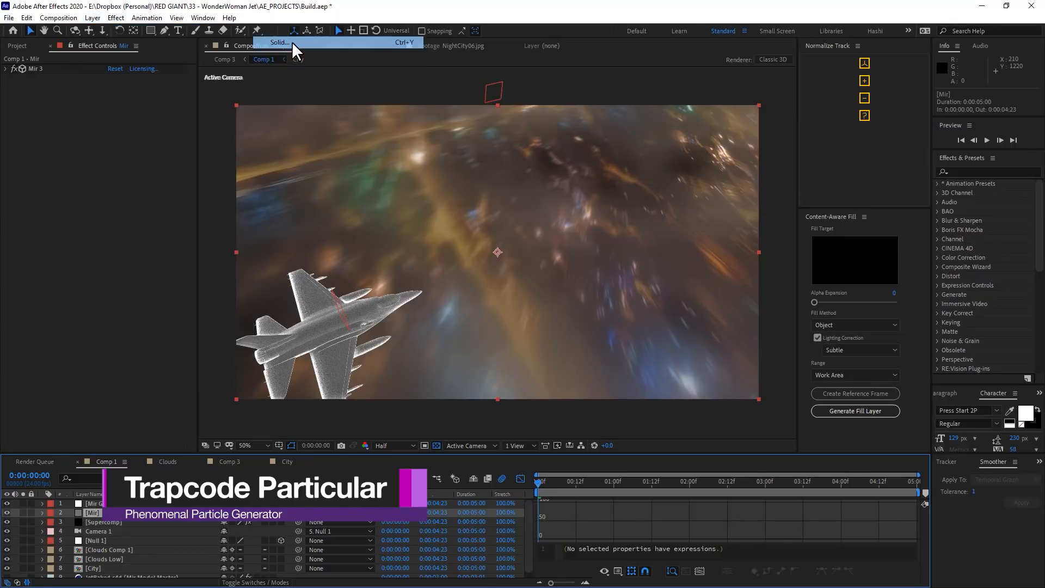
{"action": "left_click", "coordinate": [278, 42]}
{"action": "type", "text": "Particular"}
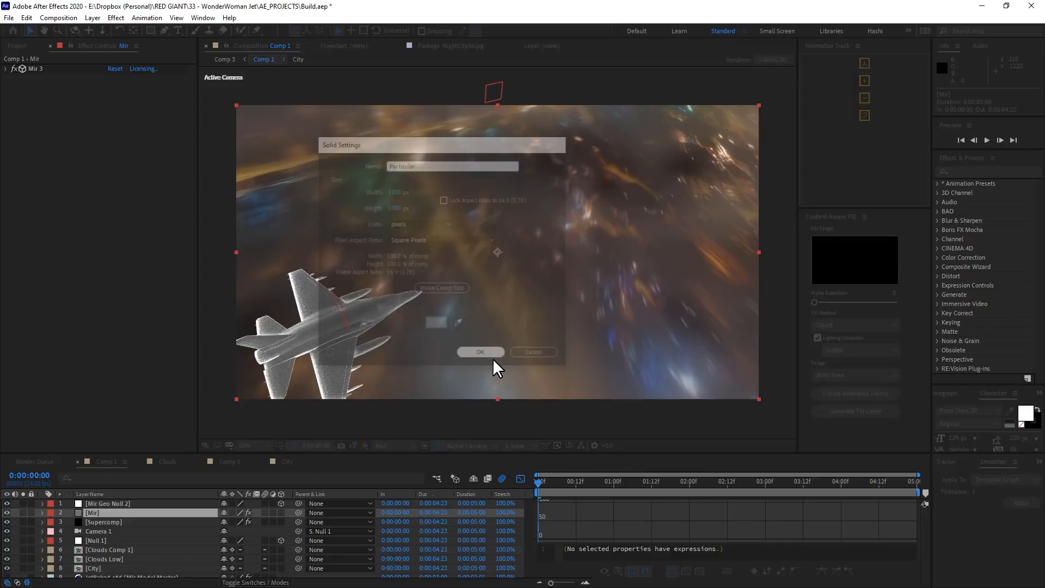
{"action": "left_click", "coordinate": [481, 352]}
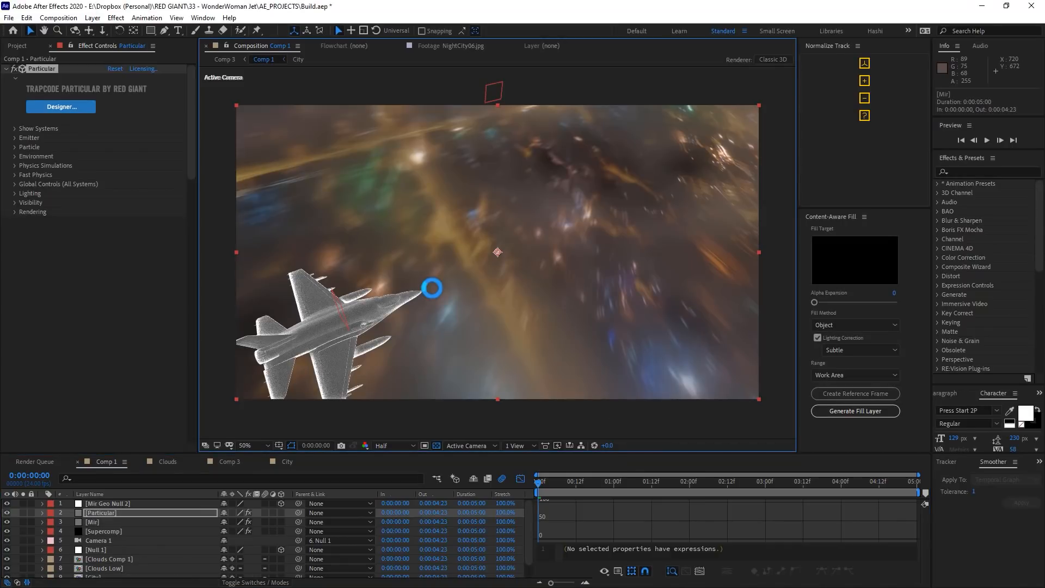
{"action": "left_click", "coordinate": [92, 17]}
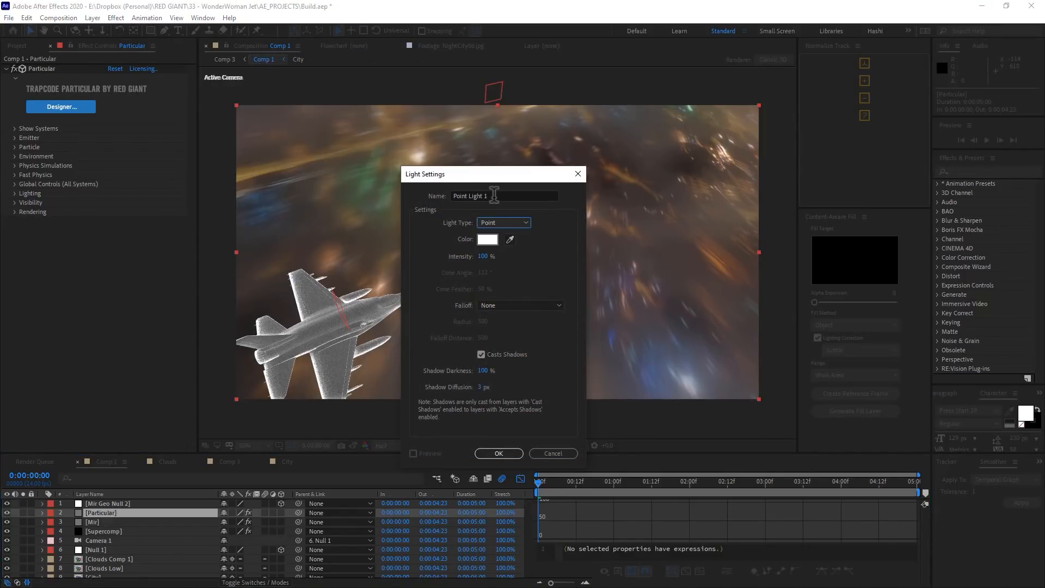
Step: Create point light 'Emitter 1' parented to Mir Geo Null 2, ready for duplicating
{"action": "type", "text": "Emitter 1"}
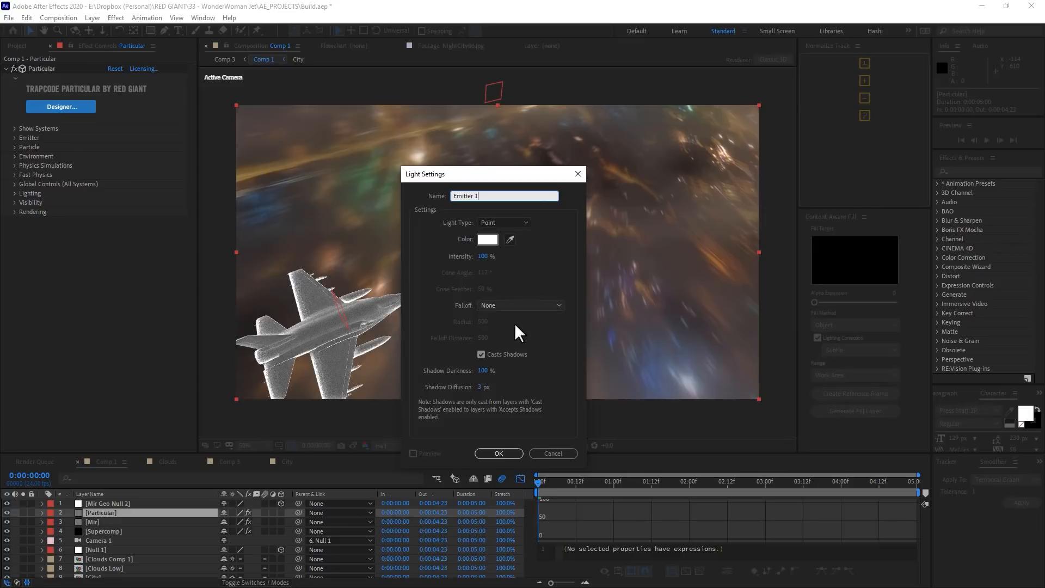
{"action": "left_click", "coordinate": [499, 454]}
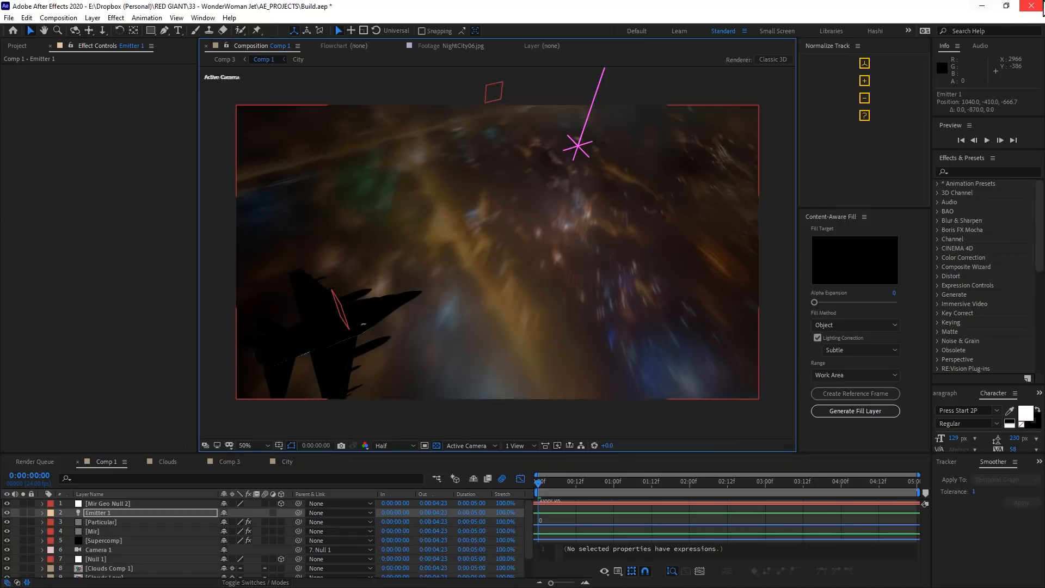
{"action": "left_click_drag", "start_coordinate": [577, 146], "coordinate": [589, 115]}
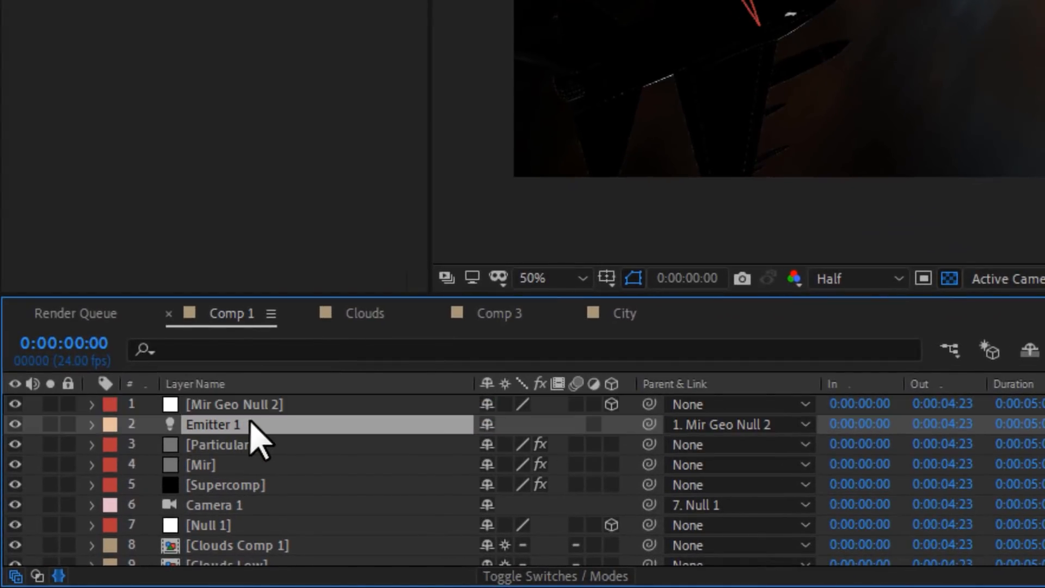
{"action": "left_click", "coordinate": [90, 424]}
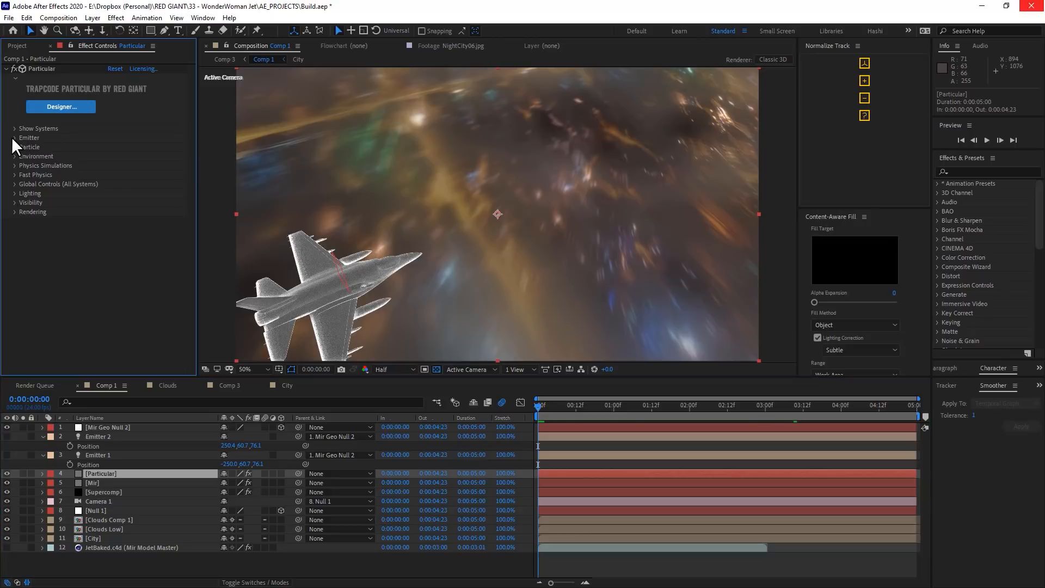
Step: Make lights named Emitter the Particular emitter source and set Velocity to 10.0
{"action": "left_click", "coordinate": [28, 137]}
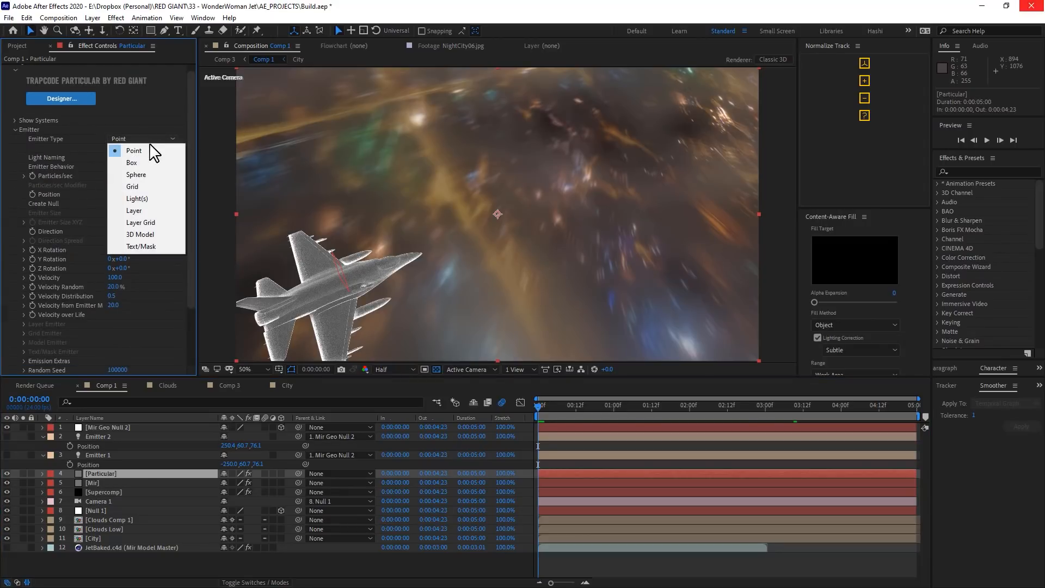
{"action": "left_click", "coordinate": [137, 199]}
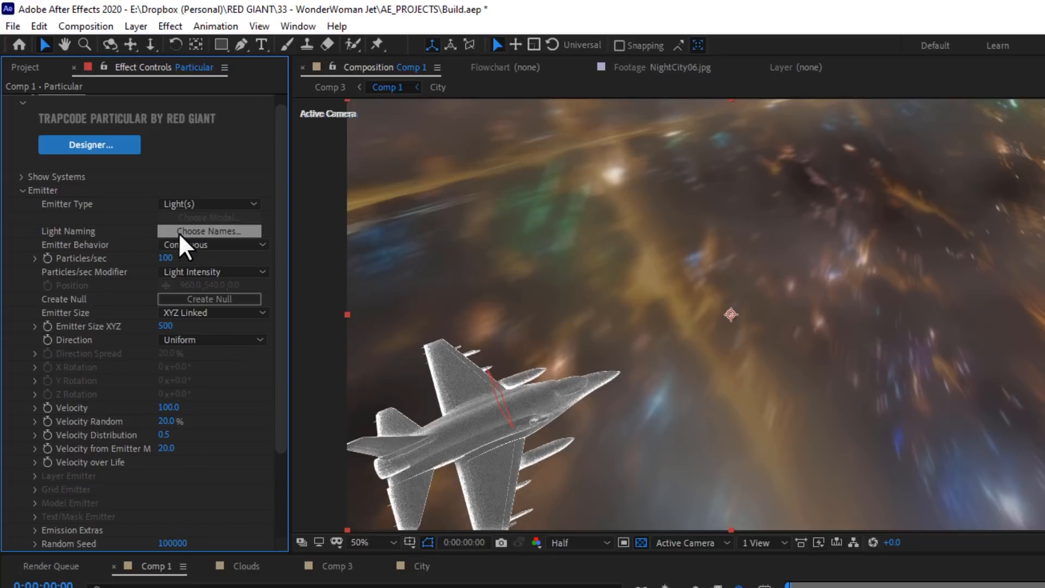
{"action": "left_click", "coordinate": [209, 231]}
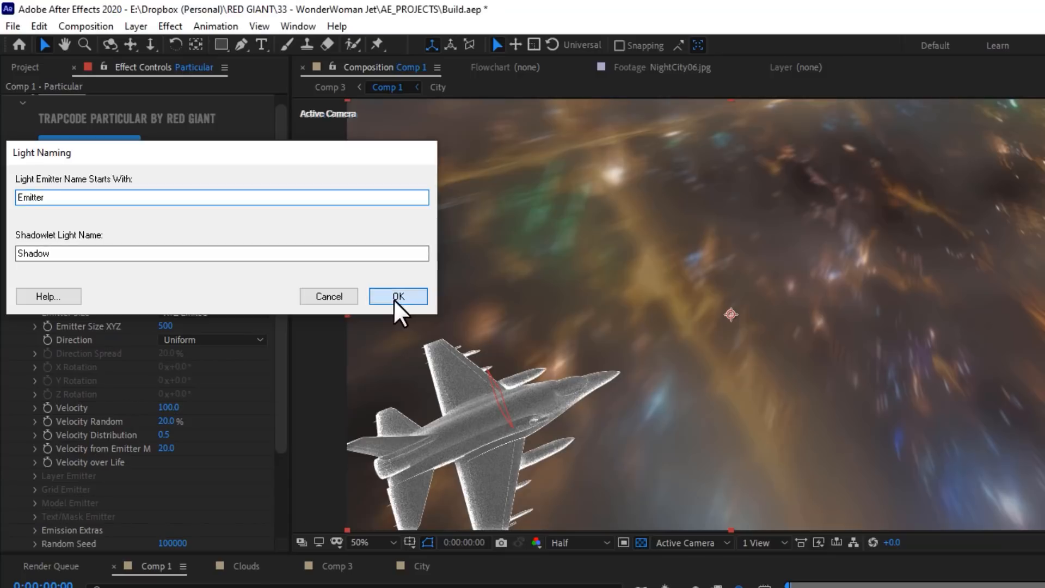
{"action": "left_click", "coordinate": [398, 296]}
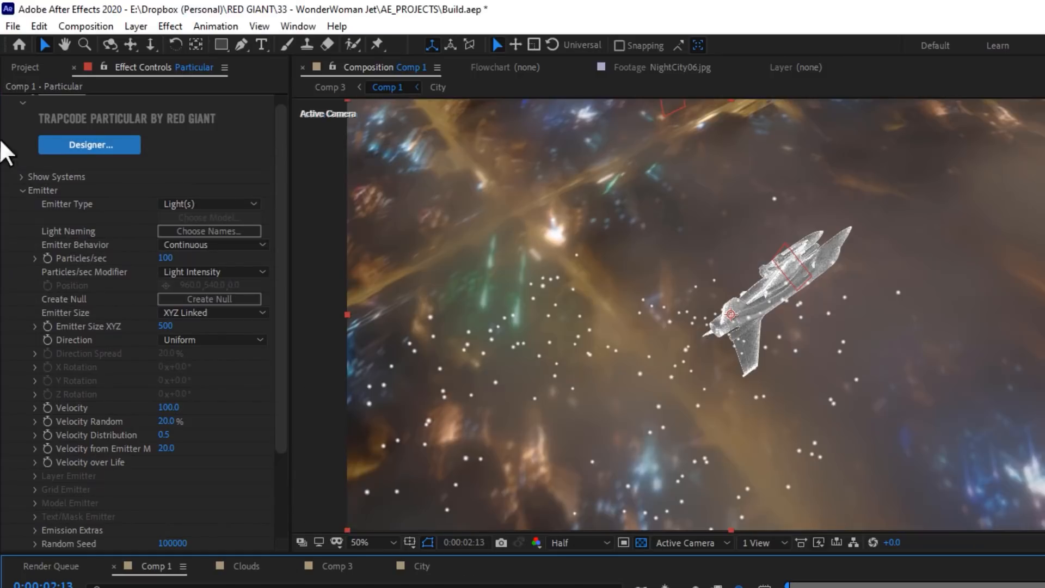
{"action": "mouse_move", "coordinate": [185, 286]}
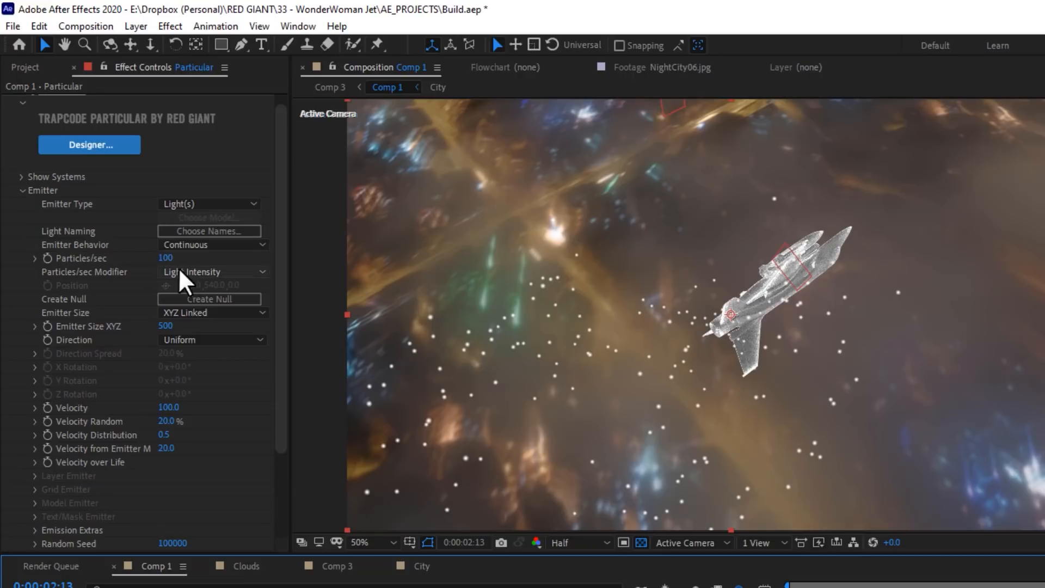
{"action": "double_click", "coordinate": [165, 326]}
{"action": "type", "text": "0"}
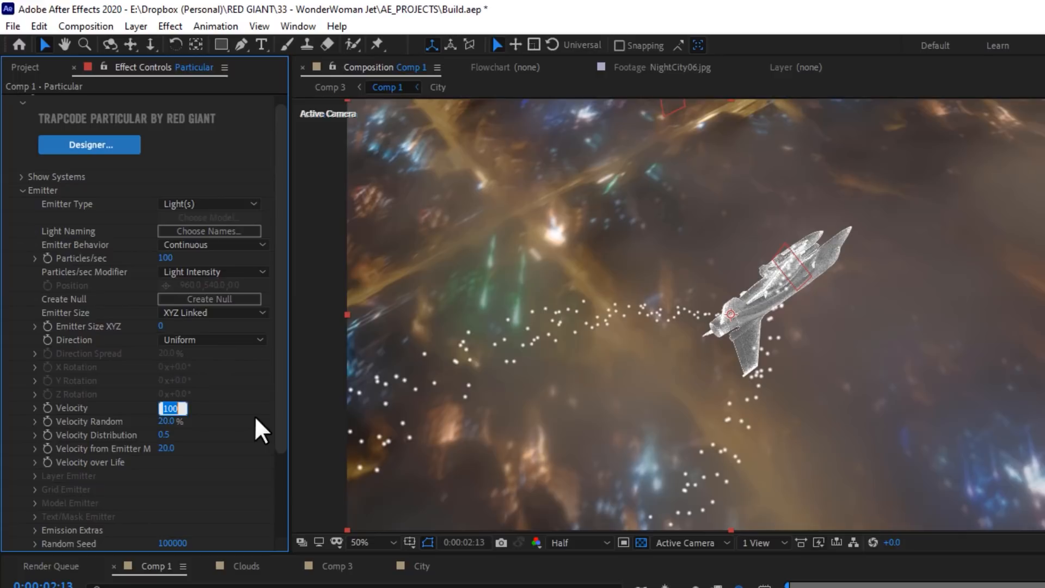
{"action": "type", "text": "10.0"}
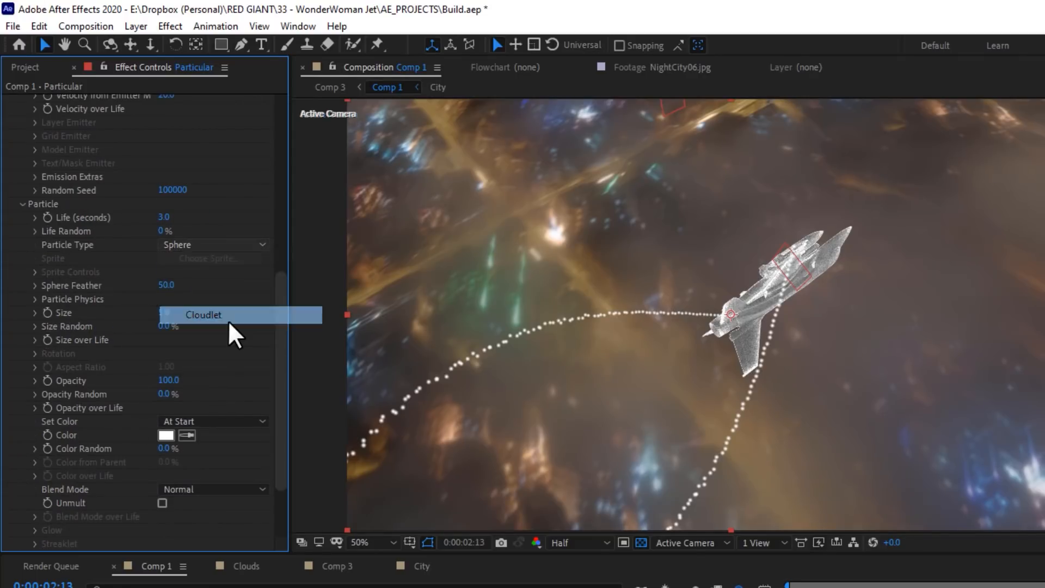
Step: Scroll to Particular's Rendering settings and adjust Motion Blur for the cloudlet particles
{"action": "scroll", "scroll_direction": "down", "scroll_amount": 3}
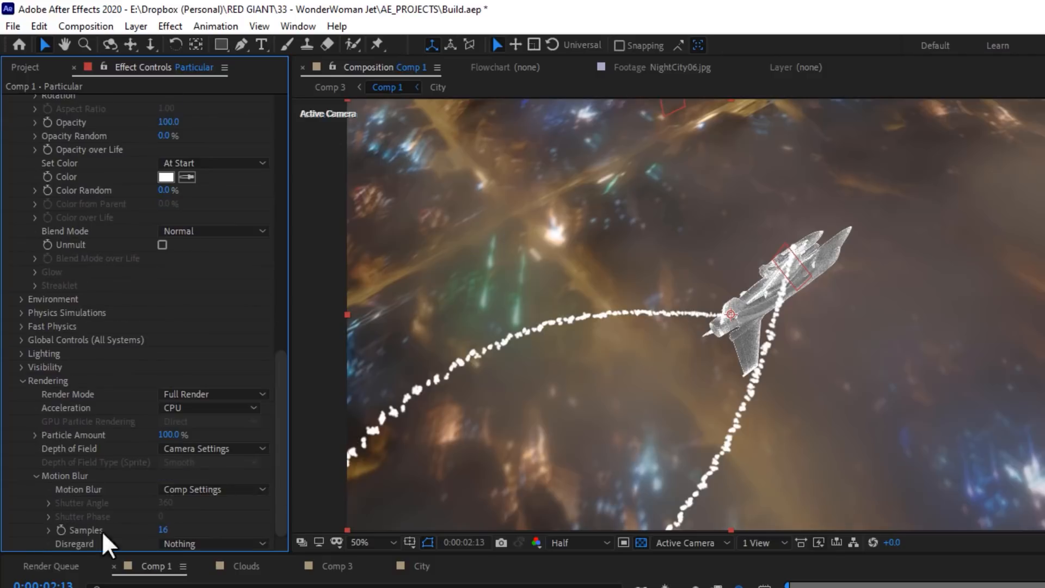
{"action": "left_click", "coordinate": [212, 489]}
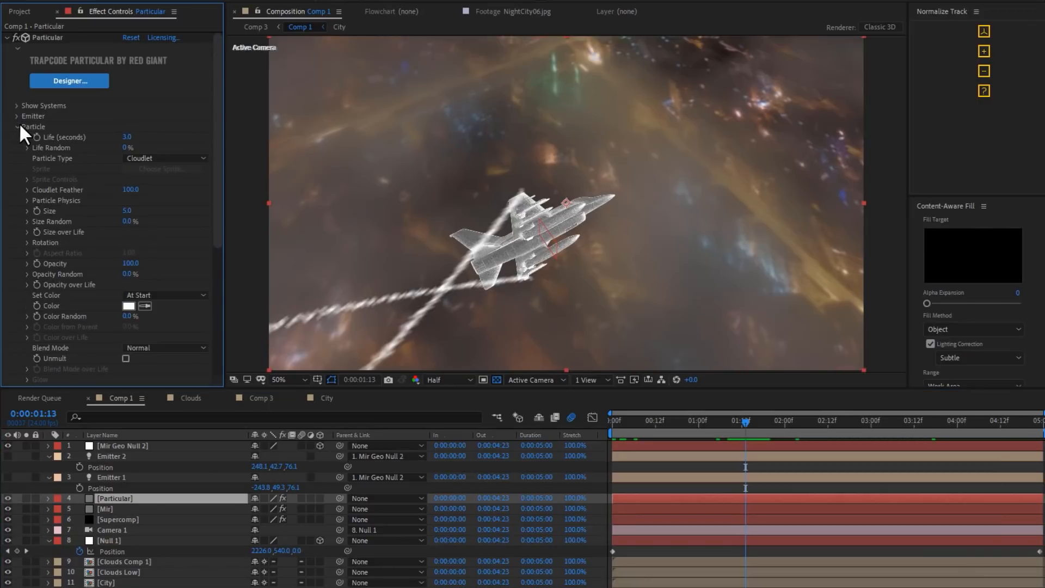
Step: Add sideways Drift X, set Particle Size 3 with 69% Size Random, and save
{"action": "left_click", "coordinate": [21, 126]}
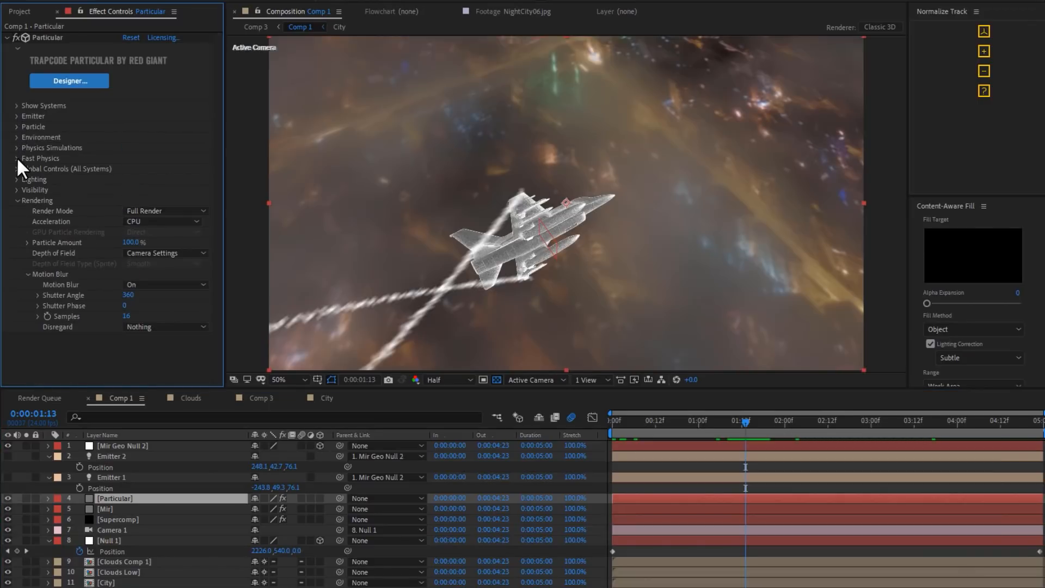
{"action": "left_click", "coordinate": [14, 158]}
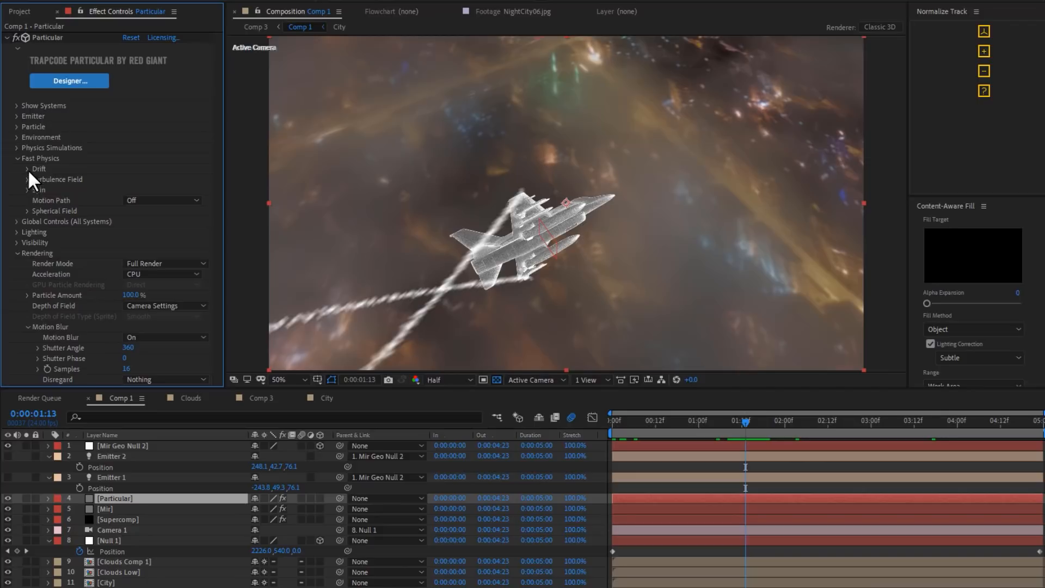
{"action": "left_click", "coordinate": [22, 169]}
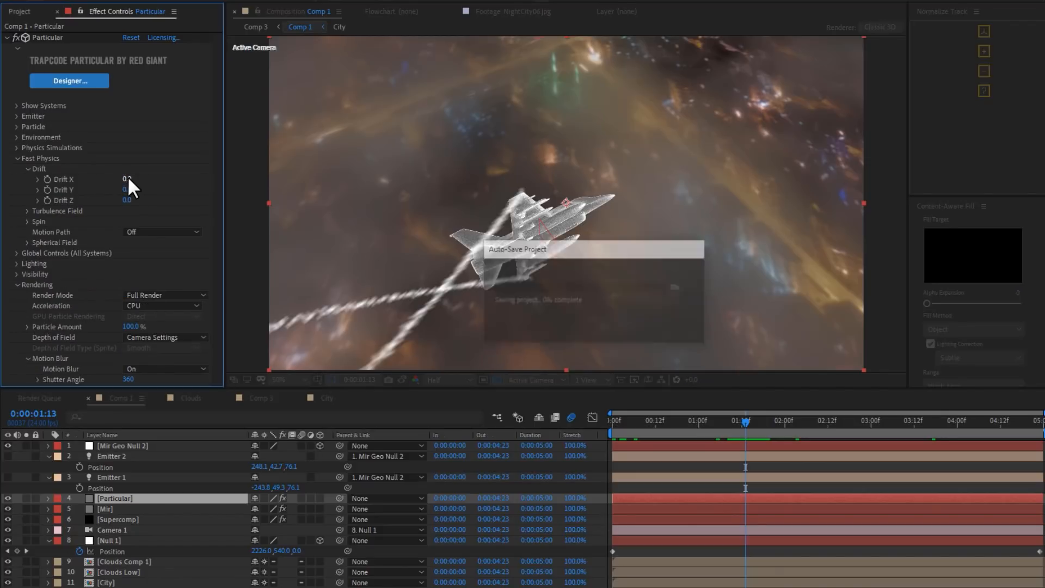
{"action": "left_click_drag", "start_coordinate": [127, 179], "coordinate": [100, 178]}
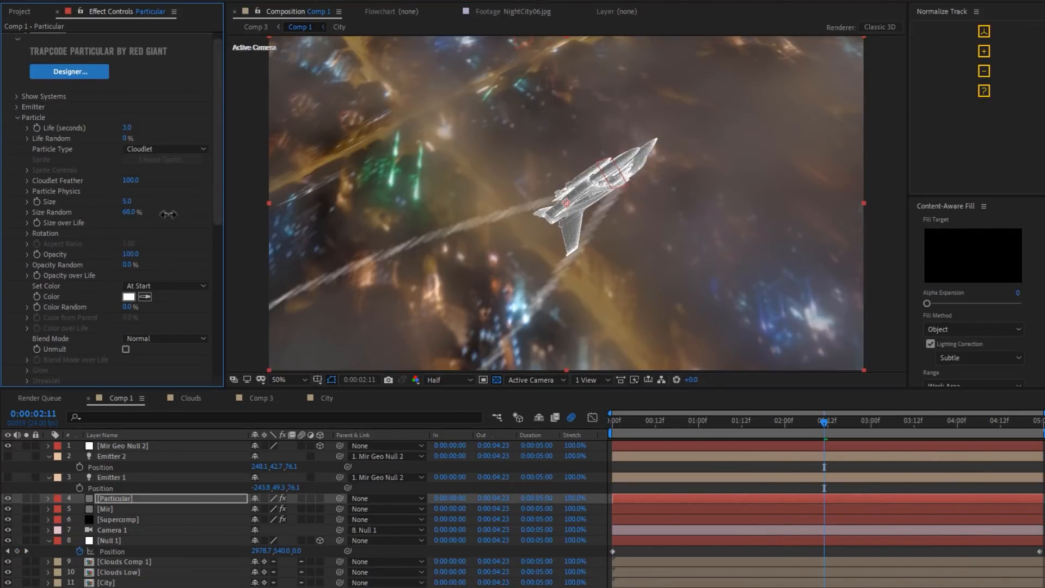
{"action": "left_click", "coordinate": [127, 202]}
{"action": "type", "text": "3"}
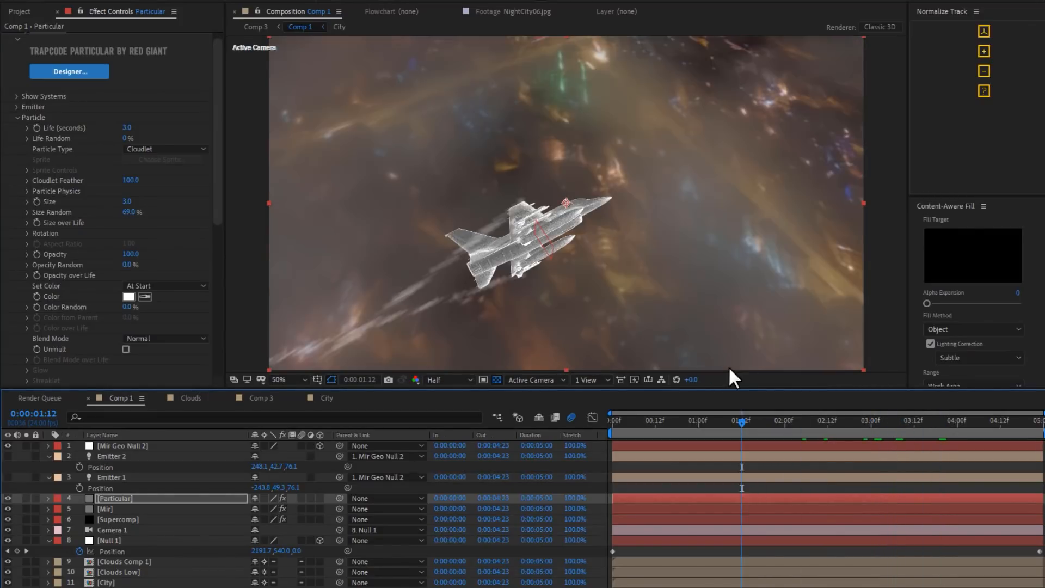
{"action": "mouse_move", "coordinate": [703, 431]}
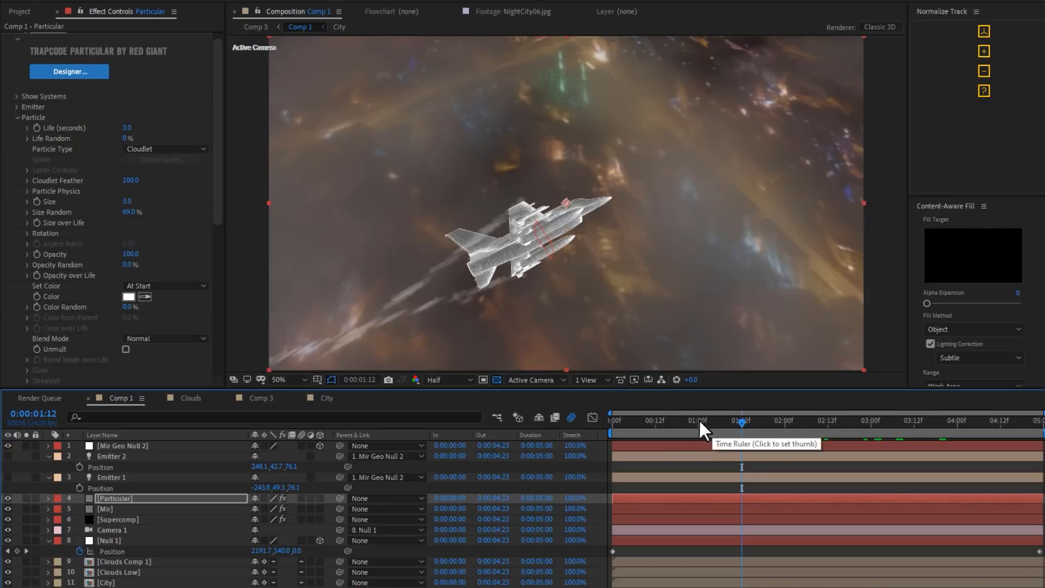
{"action": "mouse_move", "coordinate": [312, 324]}
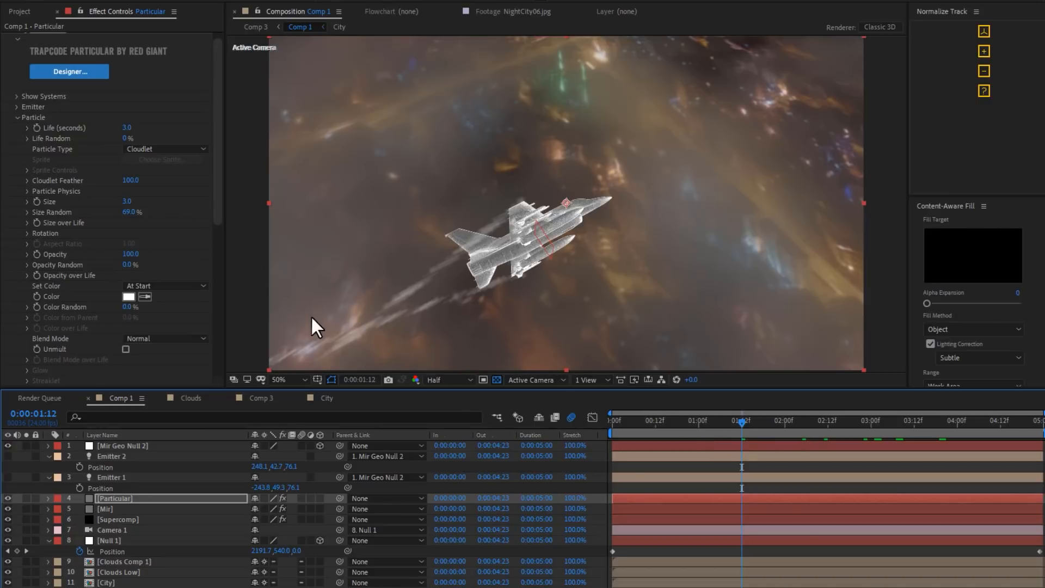
{"action": "key", "text": "ctrl+s"}
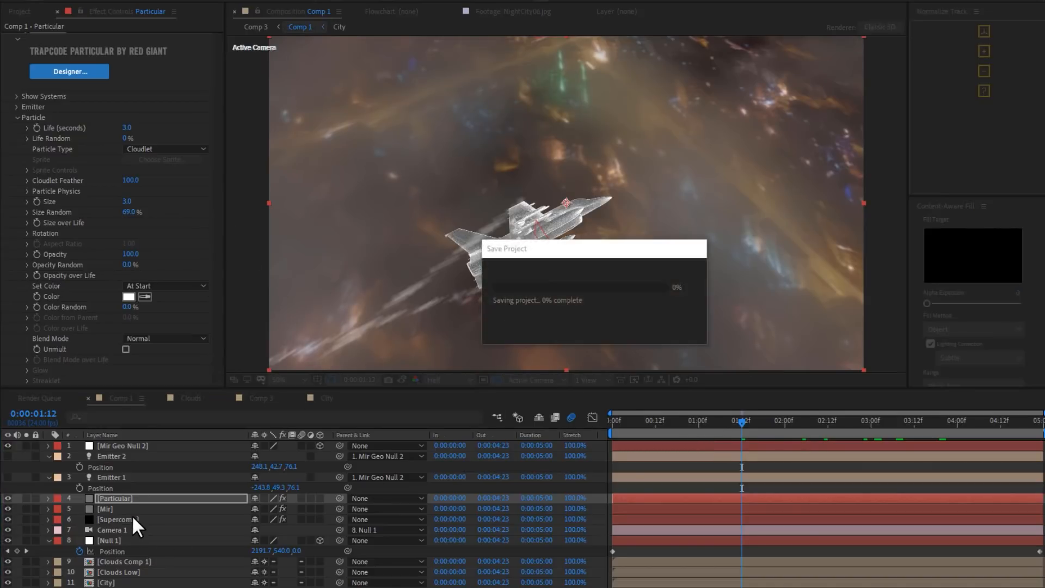
Step: Open the Supercomp panel and set the Mir layer's Layer Type to Displacement
{"action": "left_click", "coordinate": [112, 519]}
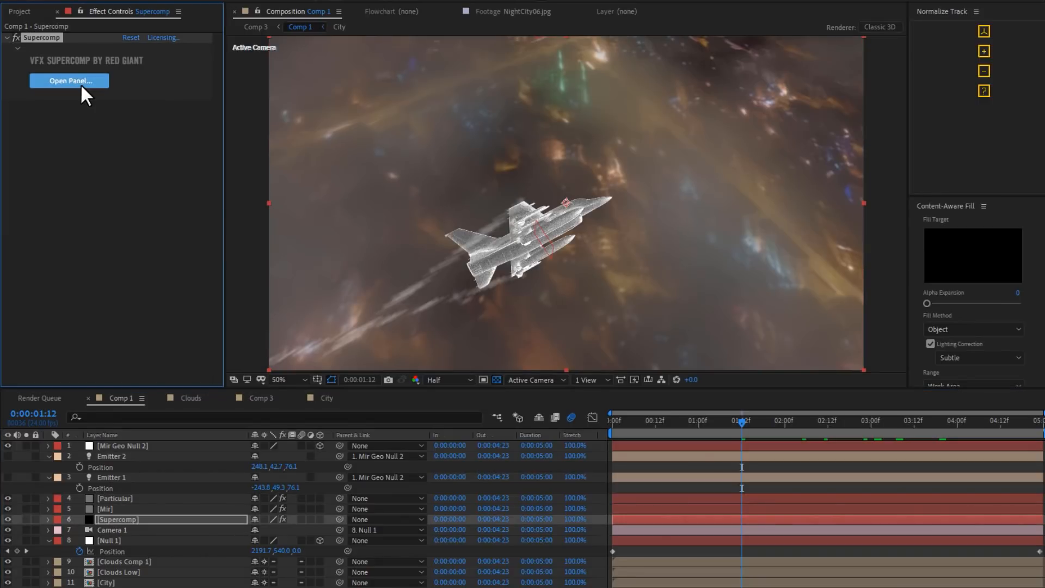
{"action": "left_click", "coordinate": [69, 81]}
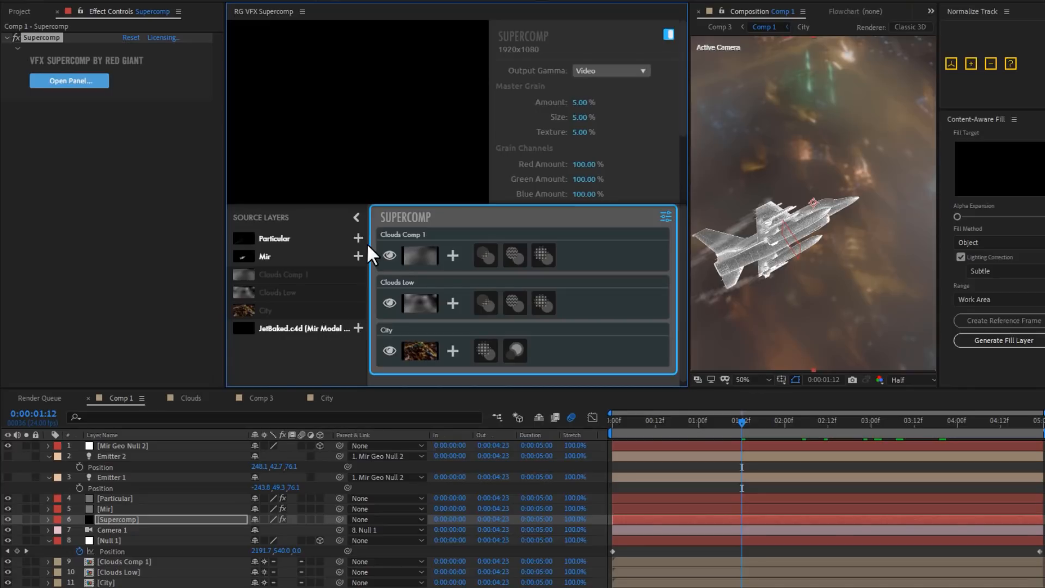
{"action": "mouse_move", "coordinate": [361, 265]}
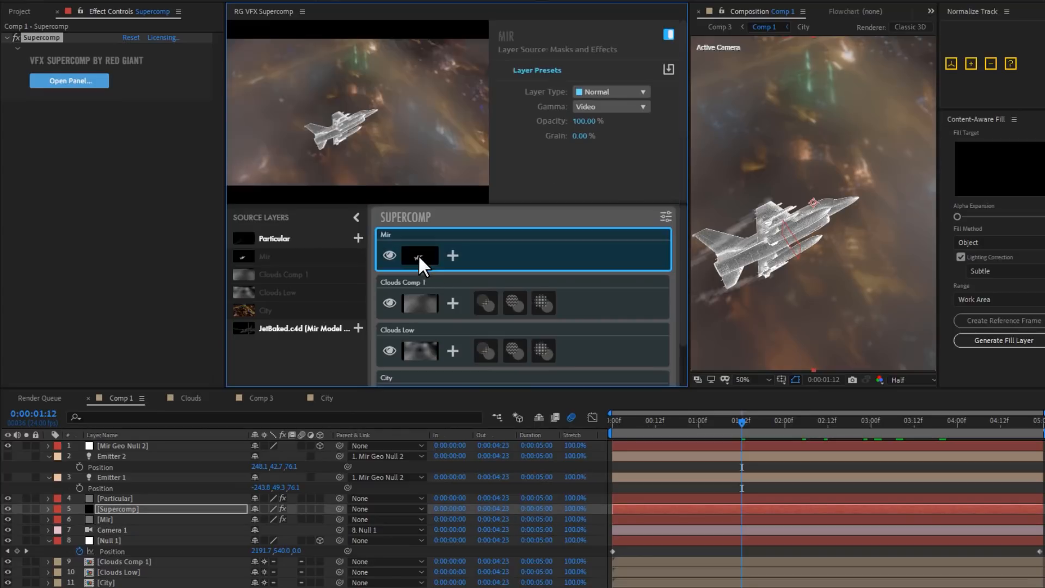
{"action": "left_click", "coordinate": [611, 91]}
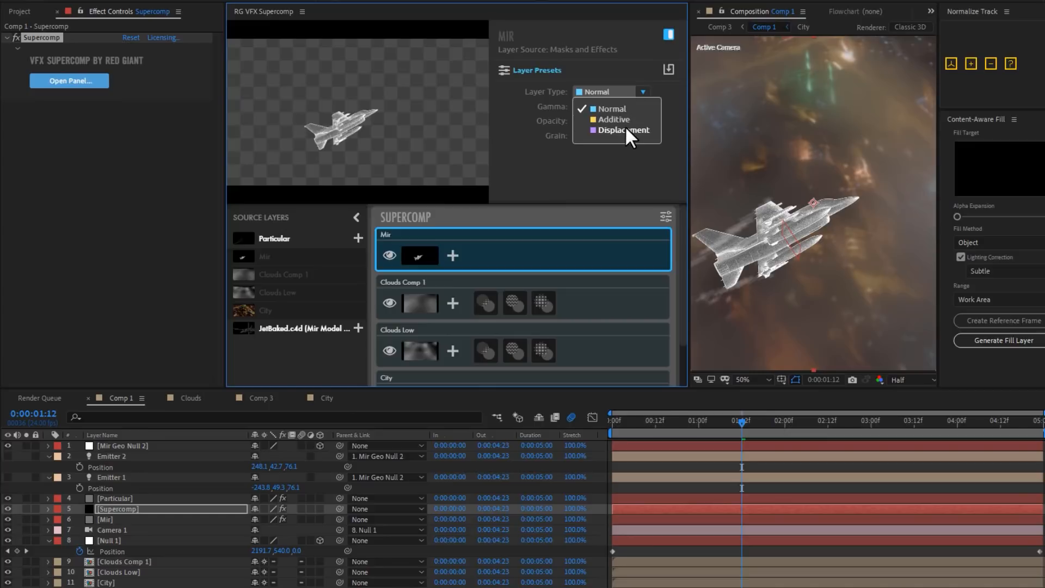
{"action": "left_click", "coordinate": [622, 130]}
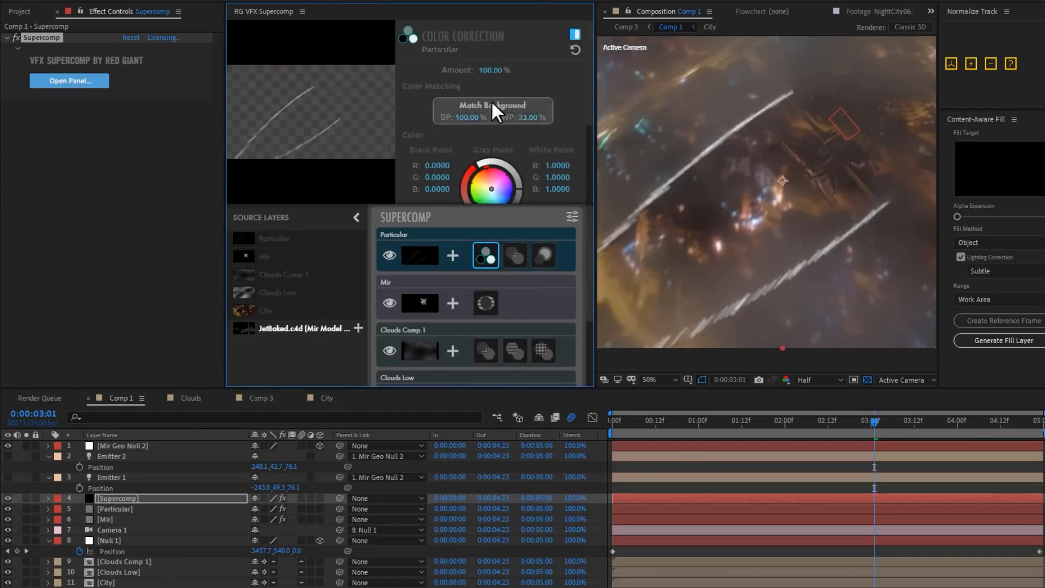
Step: Color-match Particular's contrails to the background with Color Correction's Match Background
{"action": "left_click", "coordinate": [573, 255]}
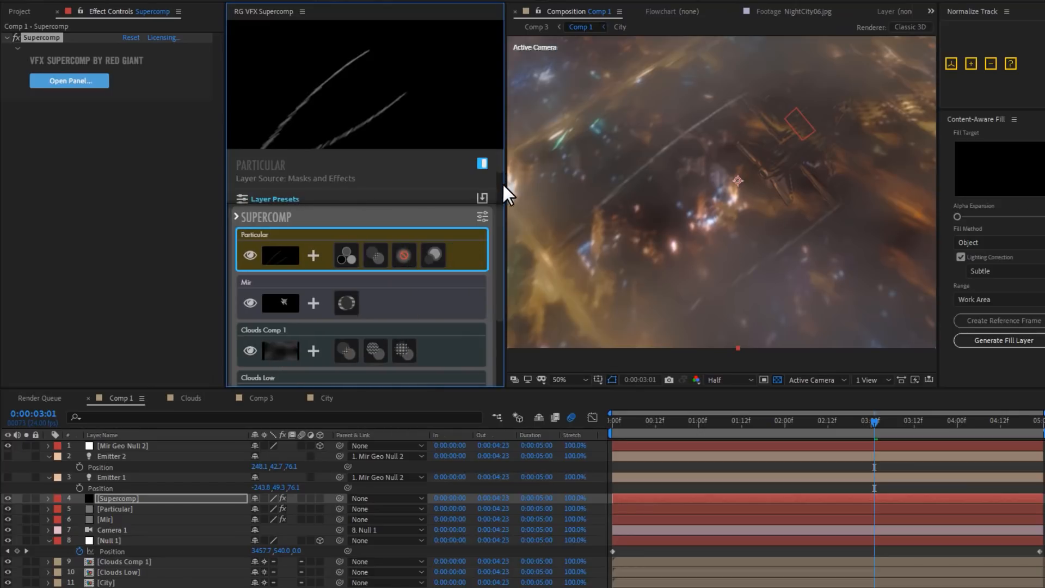
{"action": "mouse_move", "coordinate": [240, 397]}
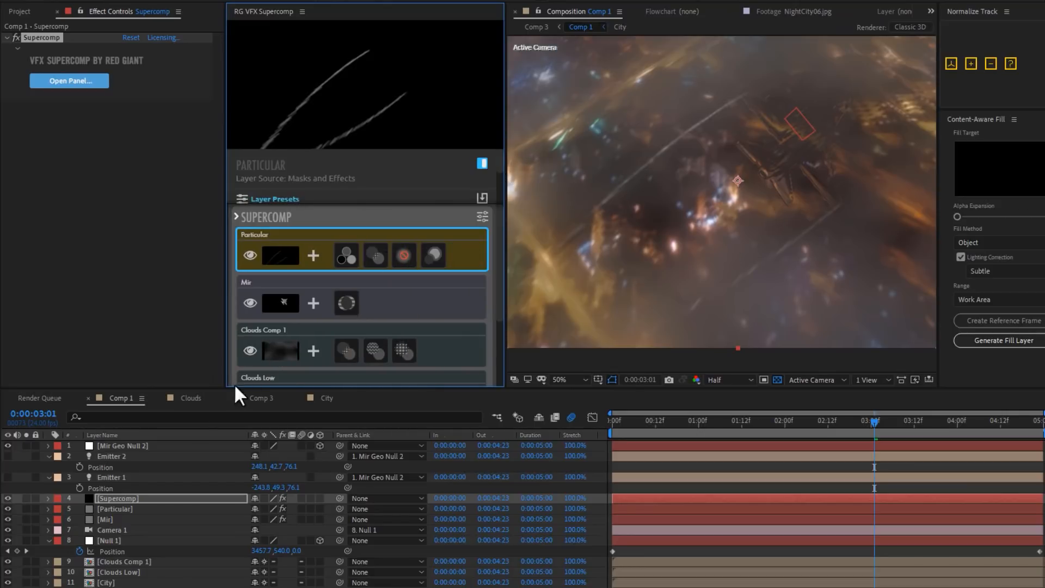
{"action": "left_click", "coordinate": [302, 11]}
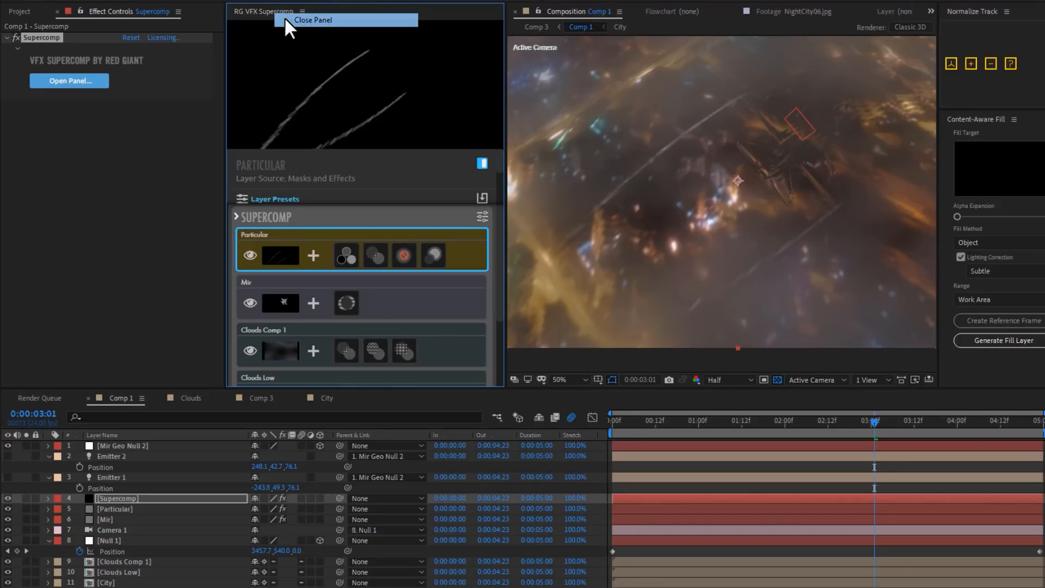
Step: Close the Supercomp panel and select the Clouds Low and Clouds Comp 1 layers
{"action": "left_click", "coordinate": [311, 20]}
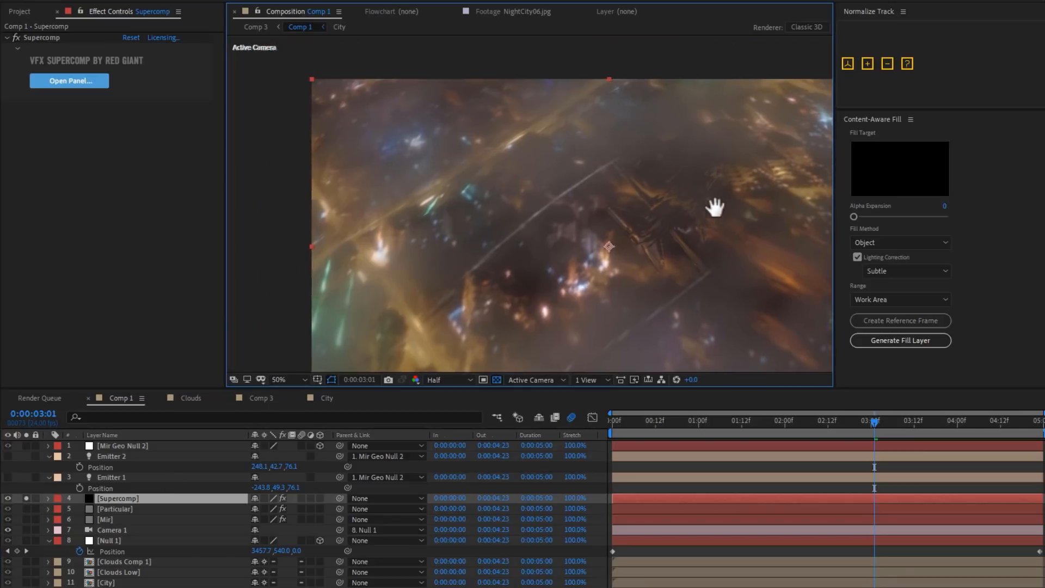
{"action": "left_click", "coordinate": [112, 573]}
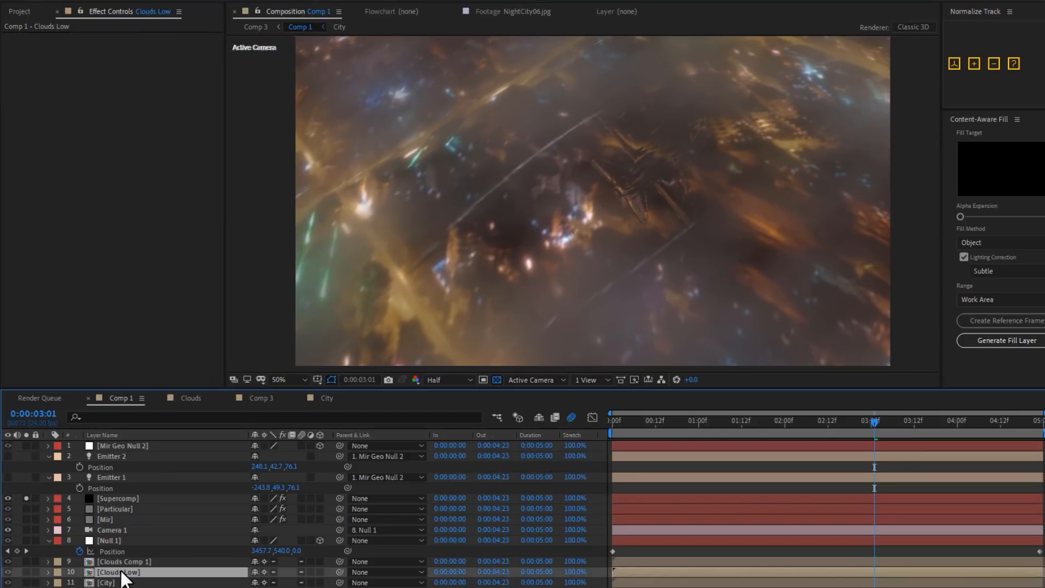
{"action": "left_click", "coordinate": [116, 562]}
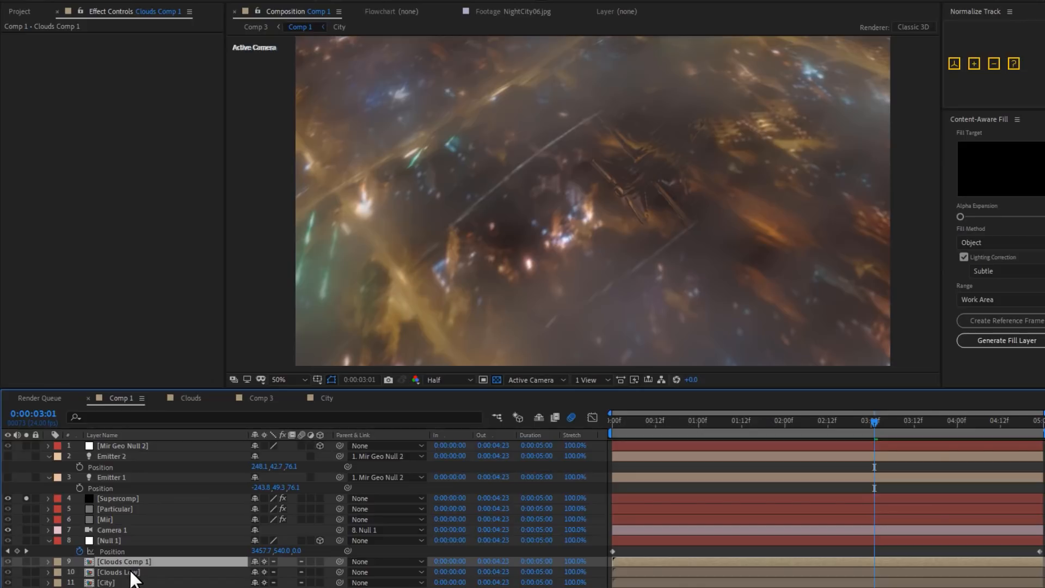
{"action": "mouse_move", "coordinate": [143, 570]}
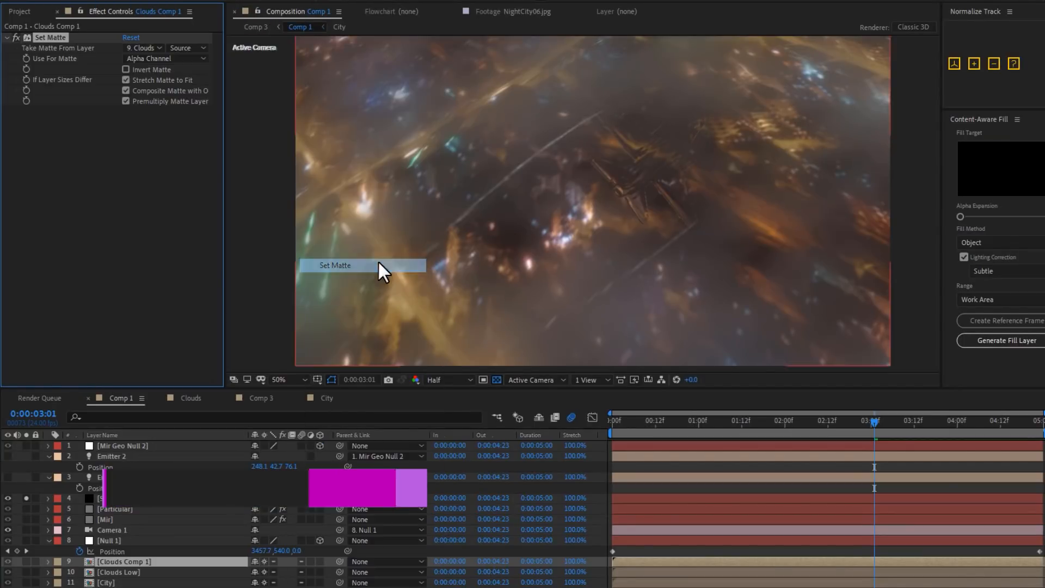
Step: Matte Clouds Comp 1 from the inverted Mir layer, then preview the holdout at one second
{"action": "left_click", "coordinate": [138, 48]}
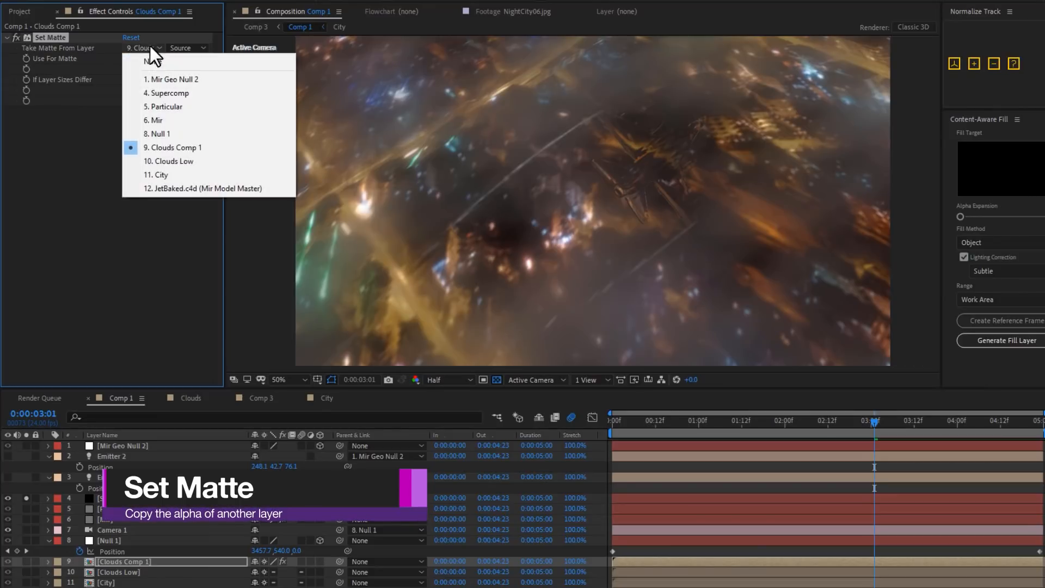
{"action": "mouse_move", "coordinate": [182, 87]}
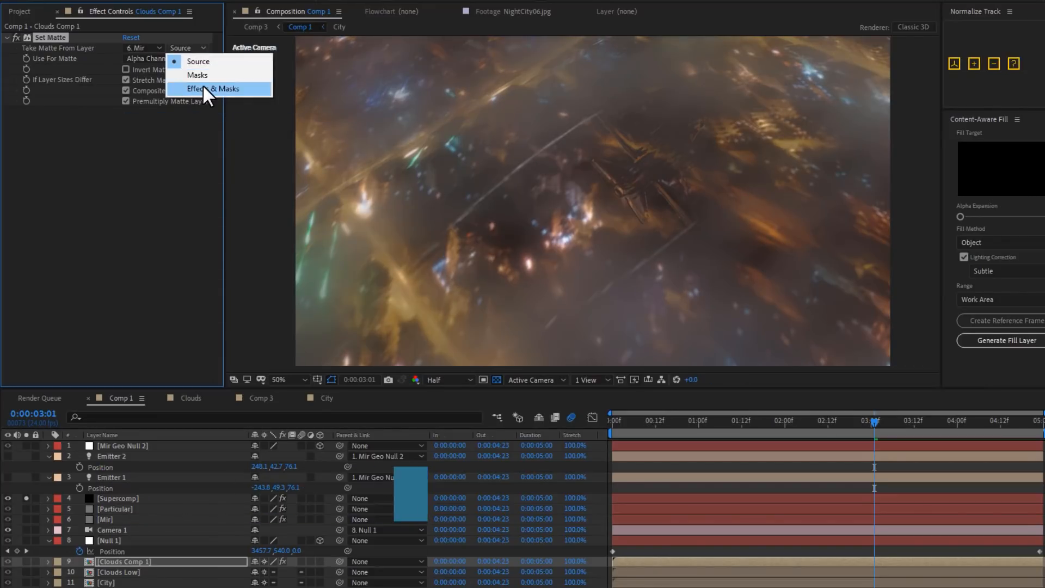
{"action": "left_click", "coordinate": [209, 88]}
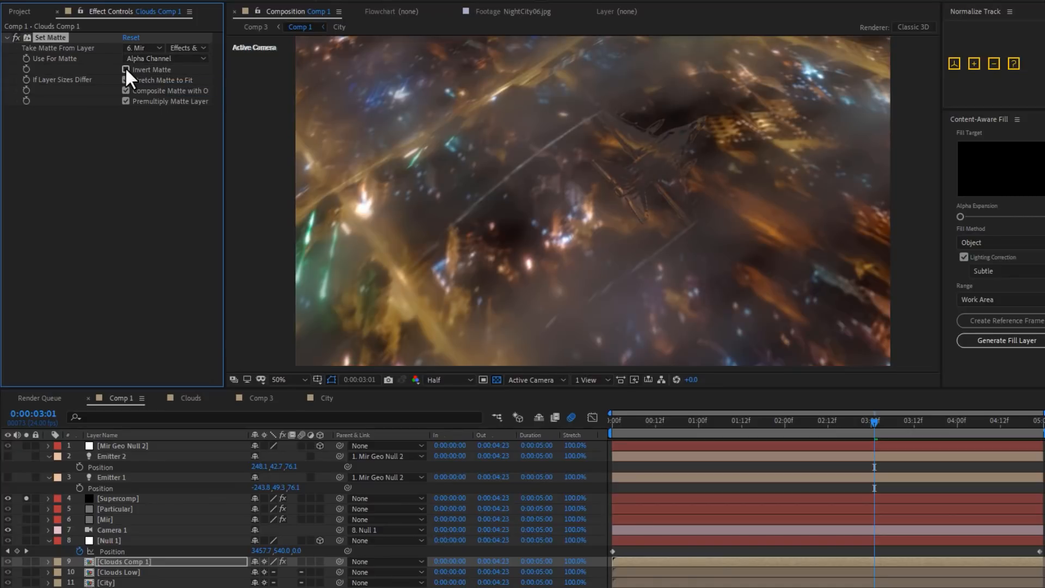
{"action": "left_click", "coordinate": [125, 69]}
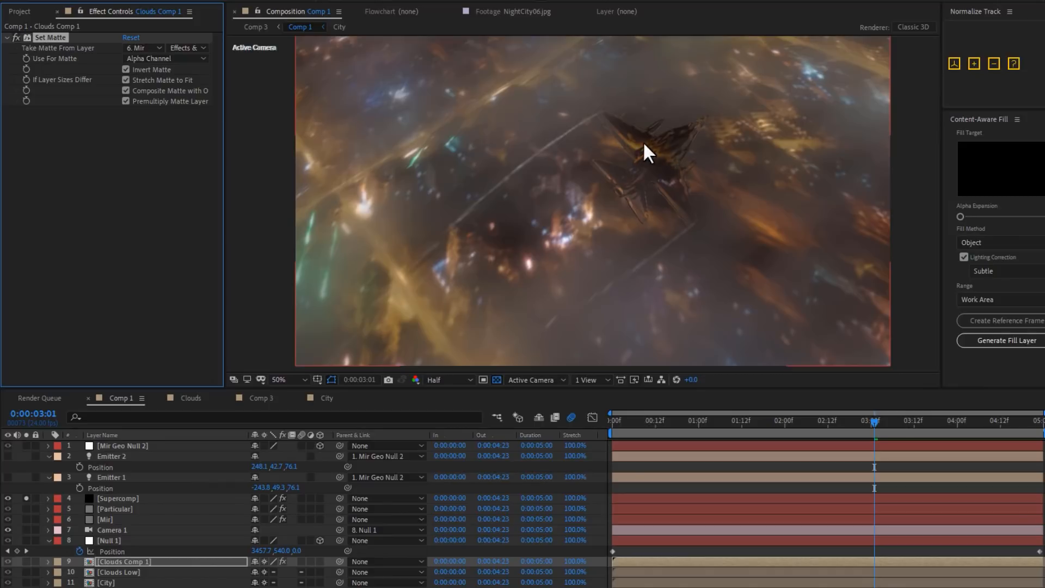
{"action": "mouse_move", "coordinate": [694, 166]}
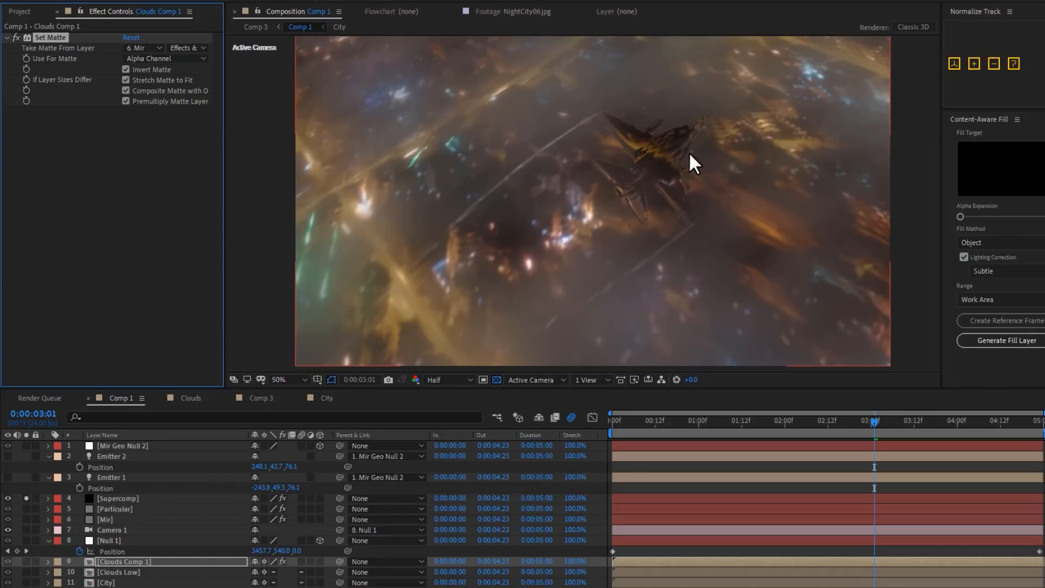
{"action": "mouse_move", "coordinate": [665, 153]}
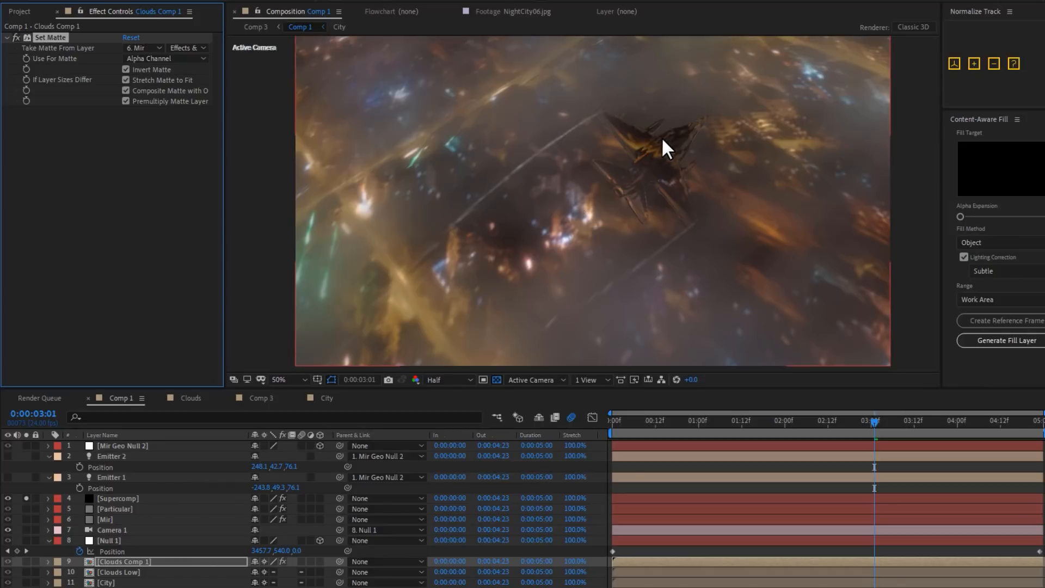
{"action": "left_click", "coordinate": [611, 420]}
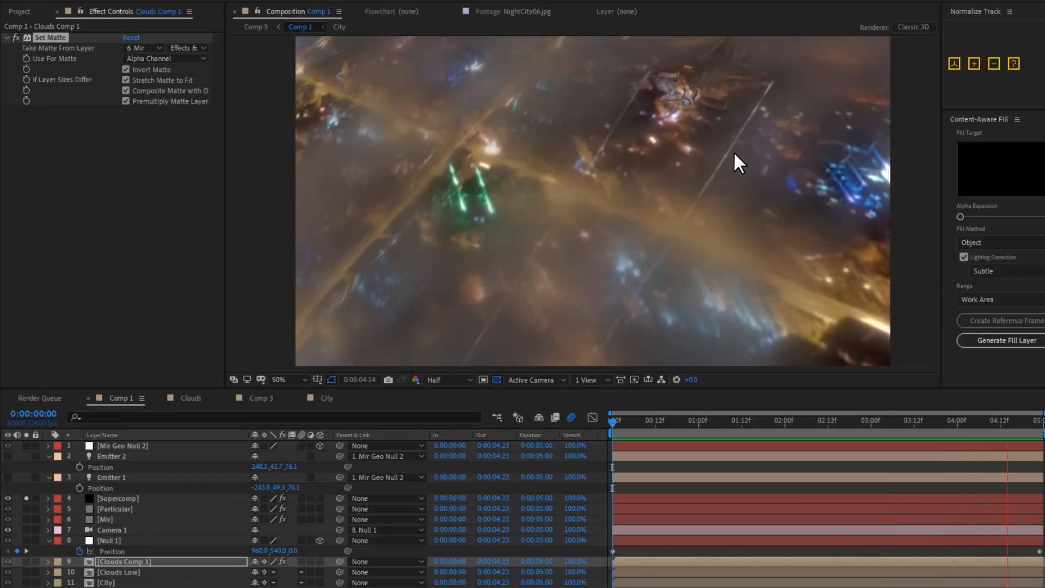
{"action": "left_click", "coordinate": [698, 421]}
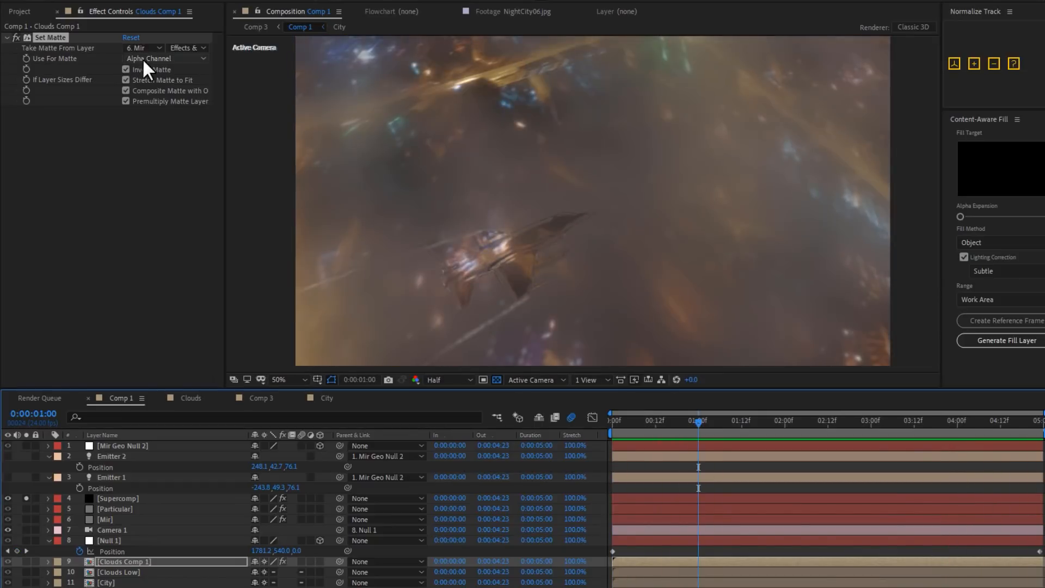
Step: Copy the Set Matte effect from Clouds Comp 1 and paste it onto Clouds Low
{"action": "key", "text": "ctrl+c"}
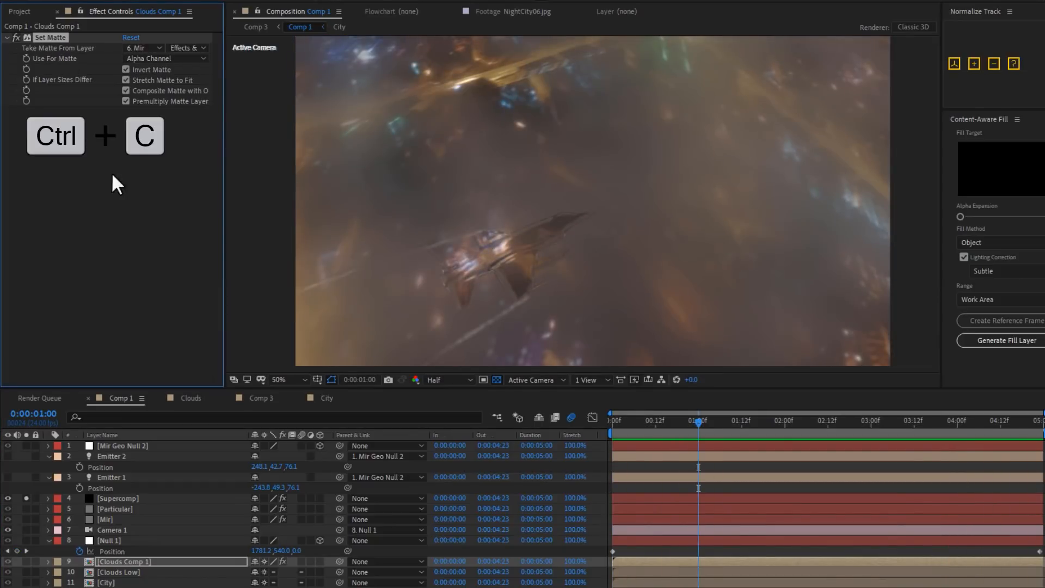
{"action": "key", "text": "ctrl+v"}
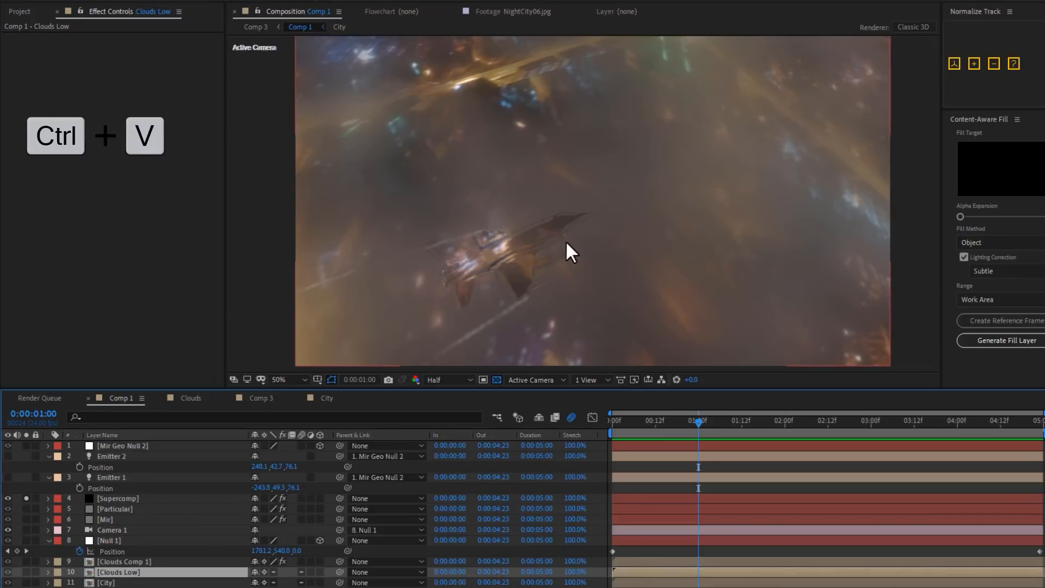
{"action": "key", "text": "ctrl+v"}
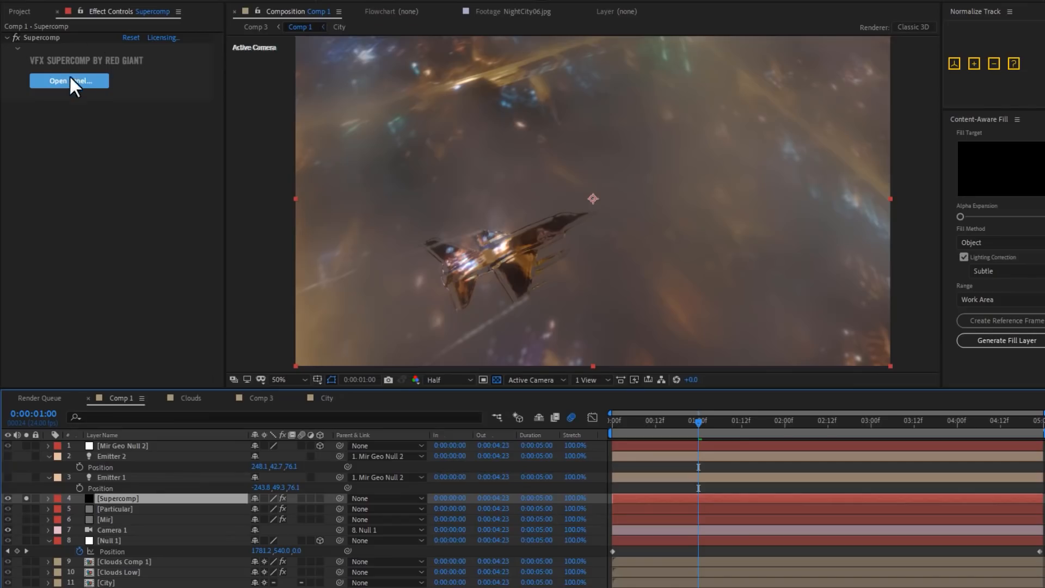
Step: Reorder the Supercomp stack so Mir sits between Clouds Comp 1 and Clouds Low
{"action": "left_click", "coordinate": [70, 81]}
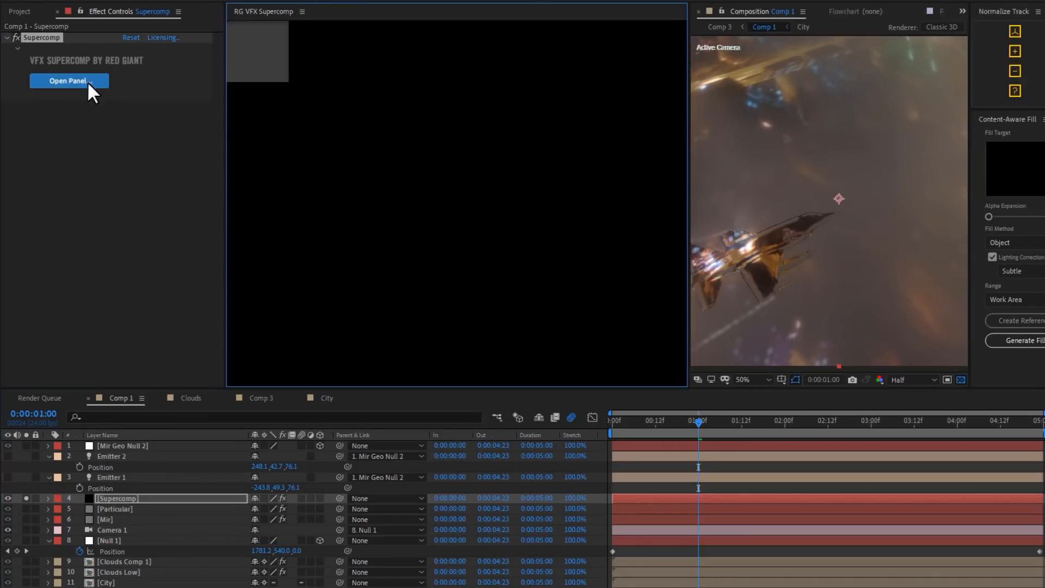
{"action": "left_click", "coordinate": [68, 81]}
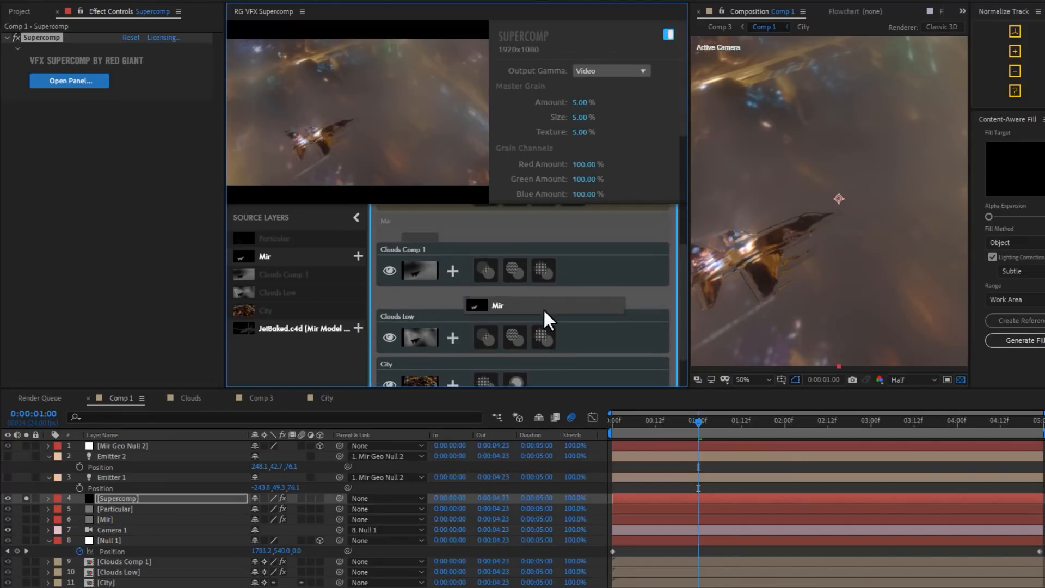
{"action": "left_click", "coordinate": [498, 305]}
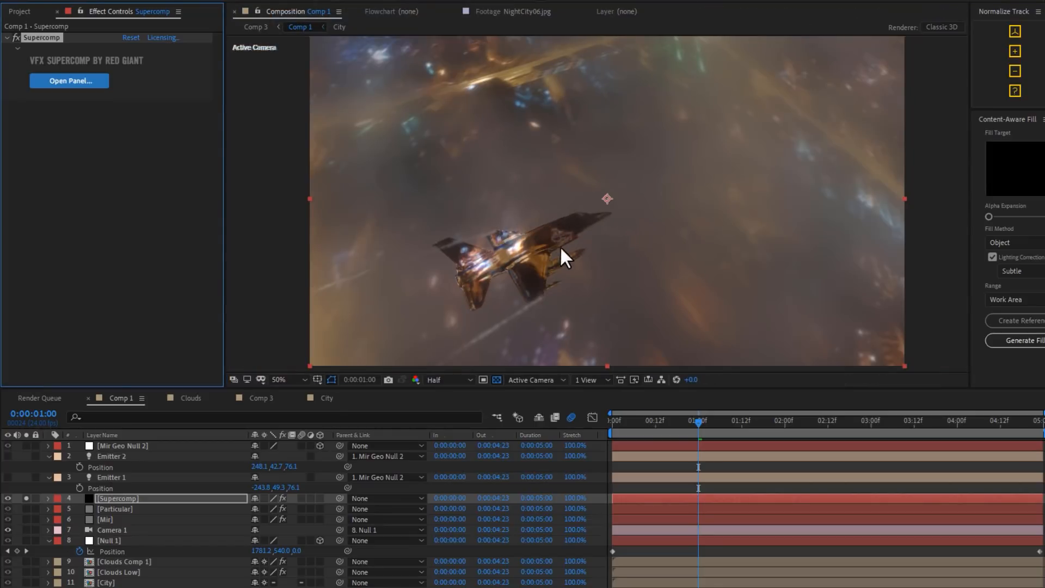
{"action": "left_click", "coordinate": [112, 571]}
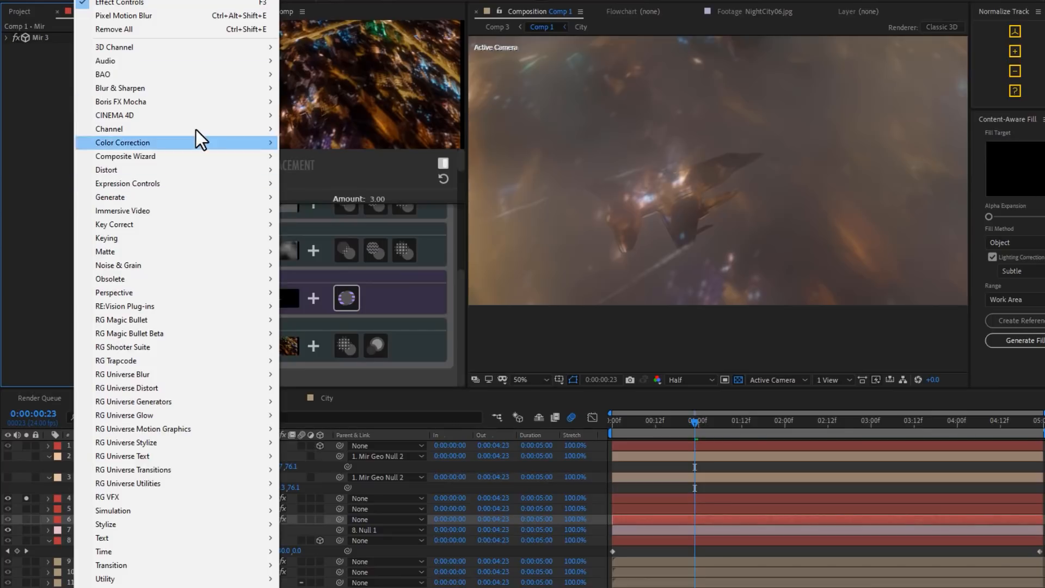
{"action": "mouse_move", "coordinate": [120, 88]}
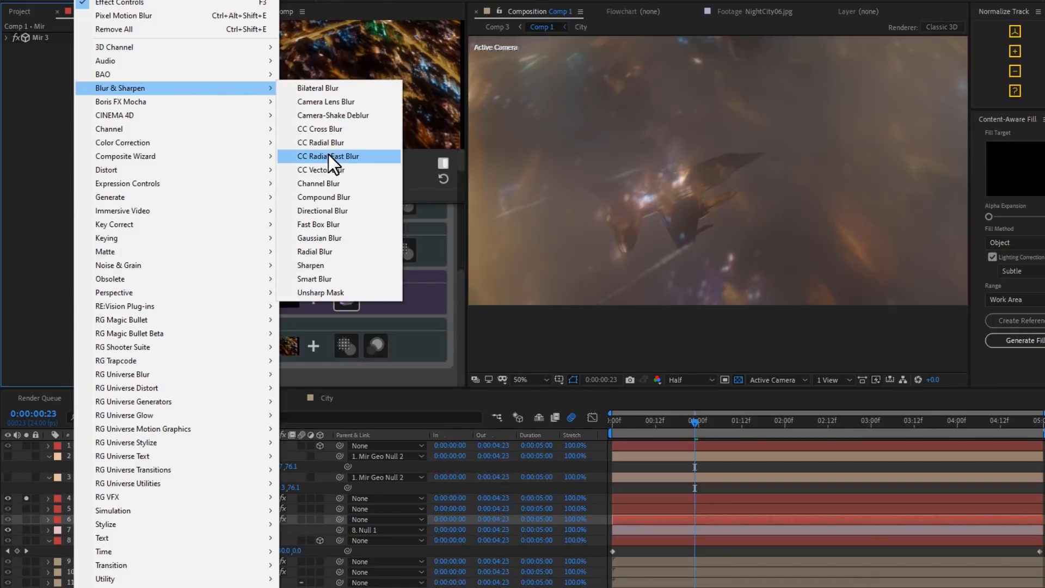
Step: Add CC Radial Fast Blur to Clouds Low with Amount 91, centred top right
{"action": "left_click", "coordinate": [328, 156]}
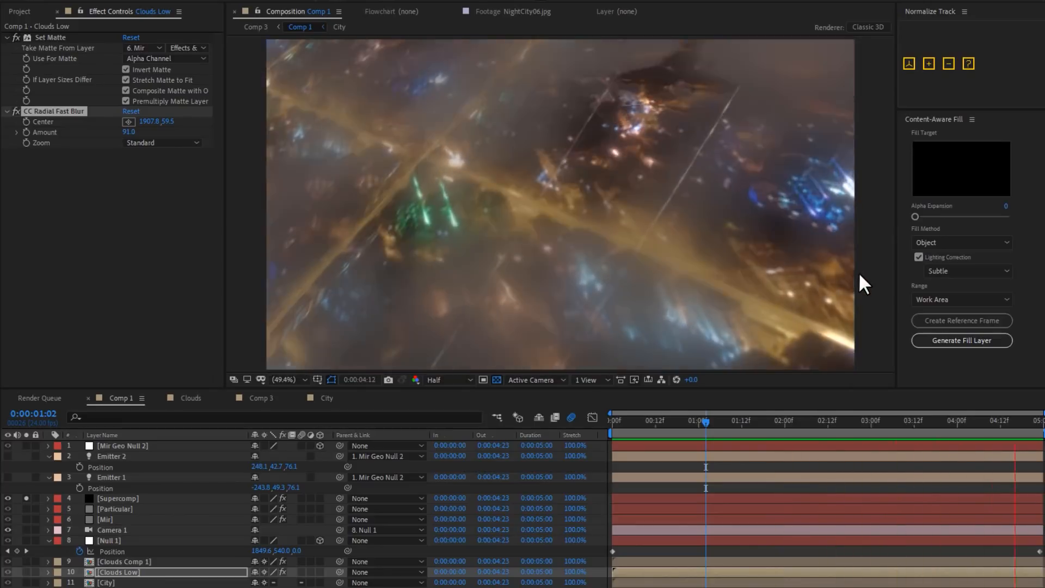
{"action": "left_click", "coordinate": [733, 421]}
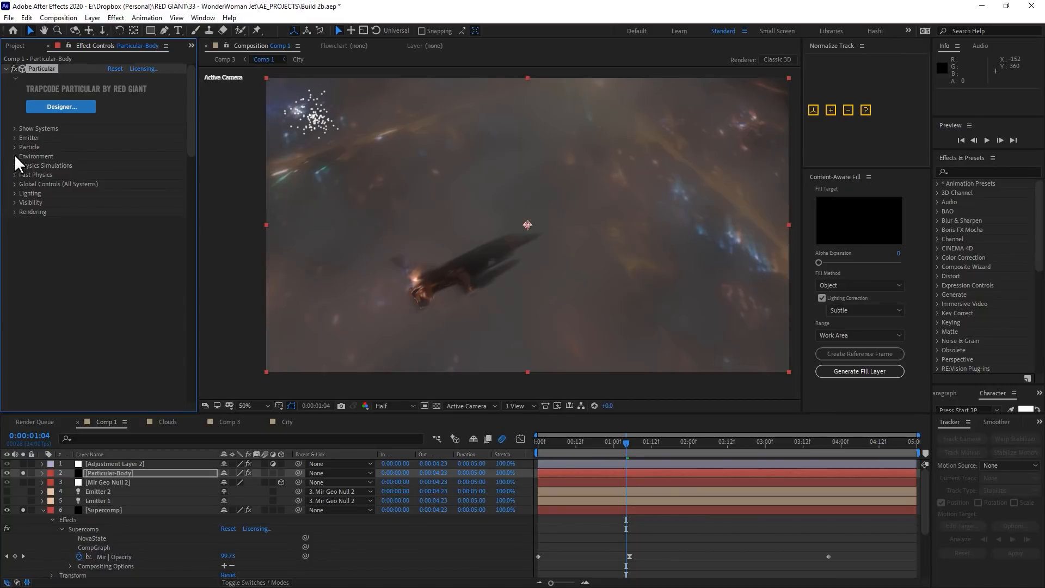
{"action": "mouse_move", "coordinate": [15, 142]}
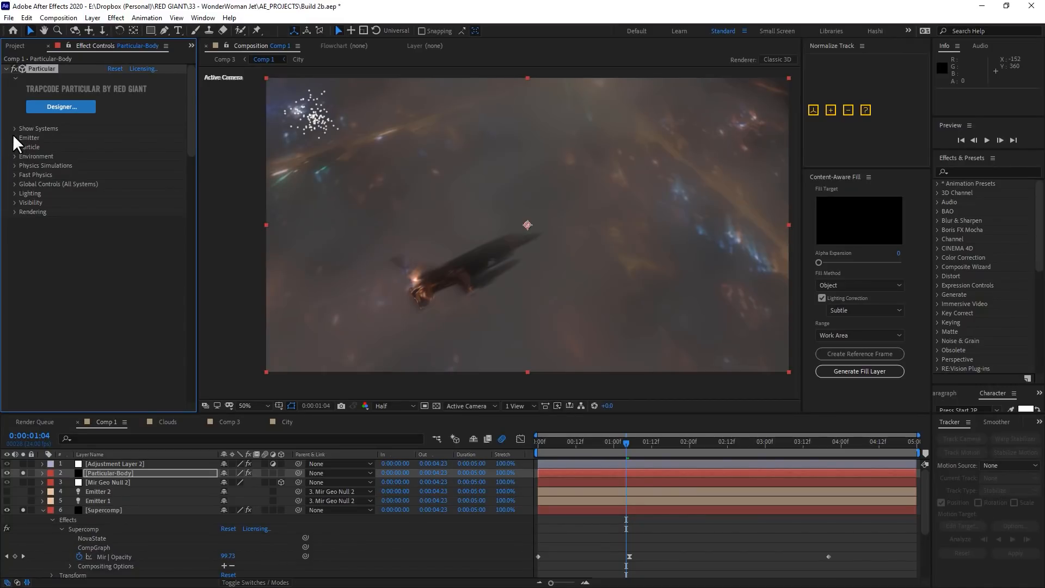
Step: Set Particular-Body's emitter to Sphere and parent its Primary System Null to Mir Geo Null 2
{"action": "left_click", "coordinate": [16, 137]}
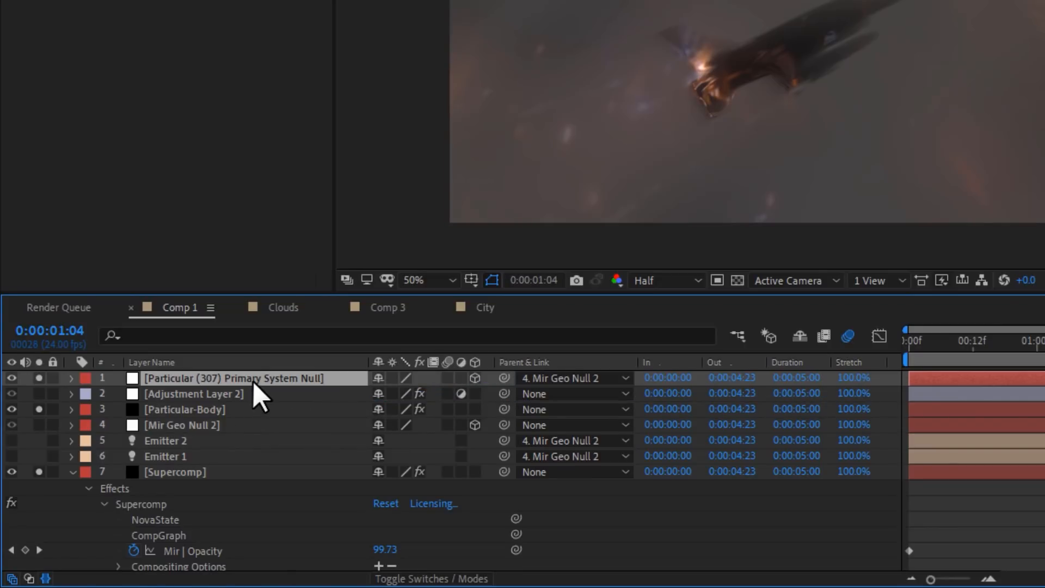
{"action": "left_click", "coordinate": [71, 378]}
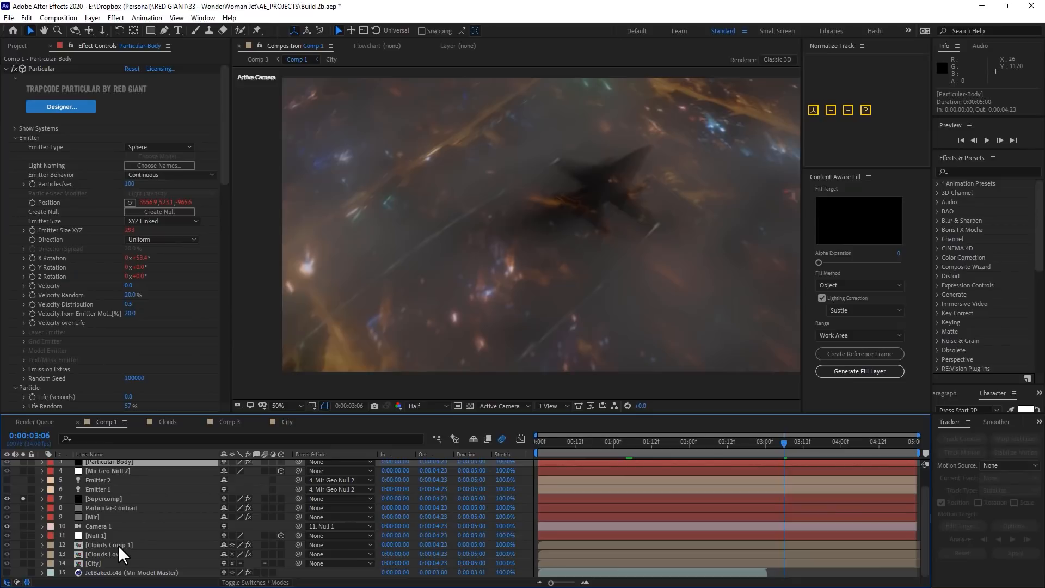
Step: Give Clouds Comp 1 a second Set Matte taking its matte from Particular-Body
{"action": "left_click", "coordinate": [107, 545]}
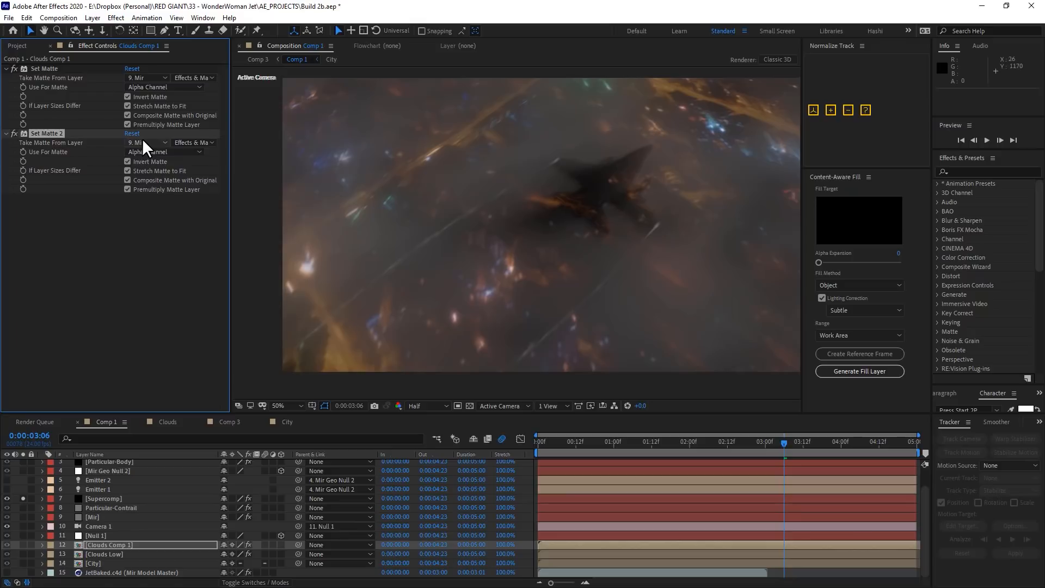
{"action": "left_click", "coordinate": [145, 142]}
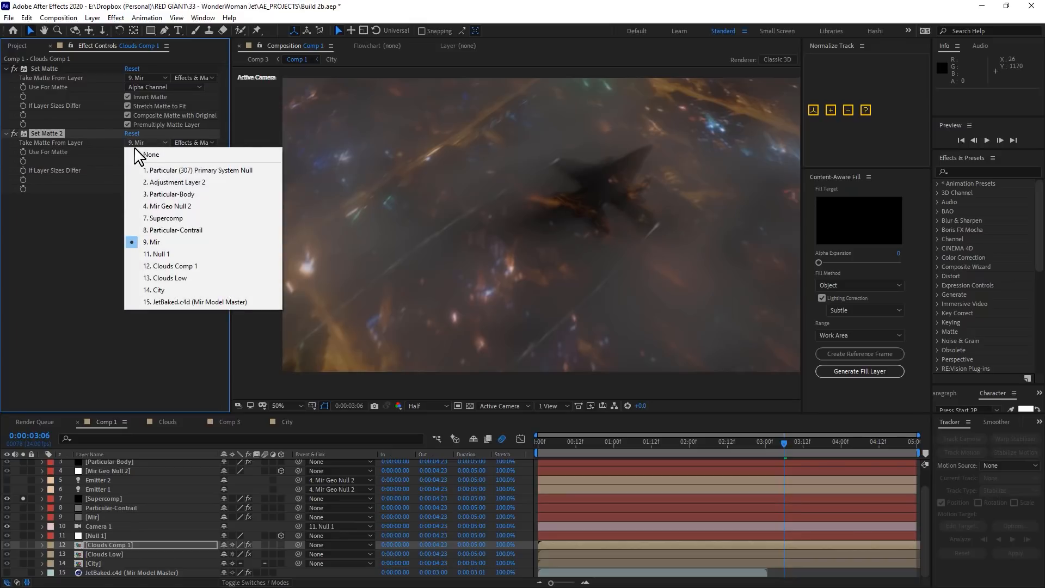
{"action": "mouse_move", "coordinate": [173, 199]}
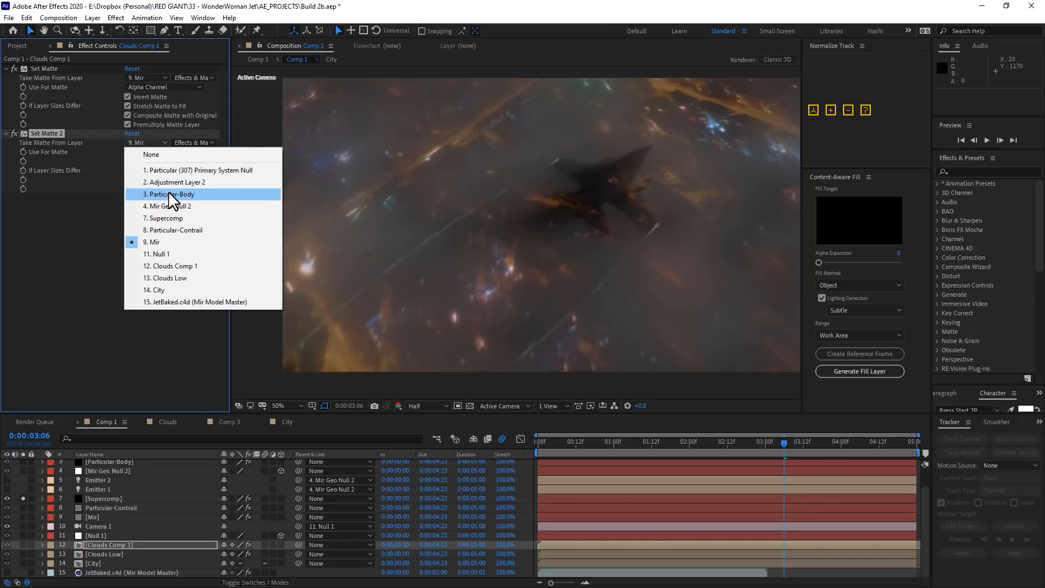
{"action": "left_click", "coordinate": [169, 194]}
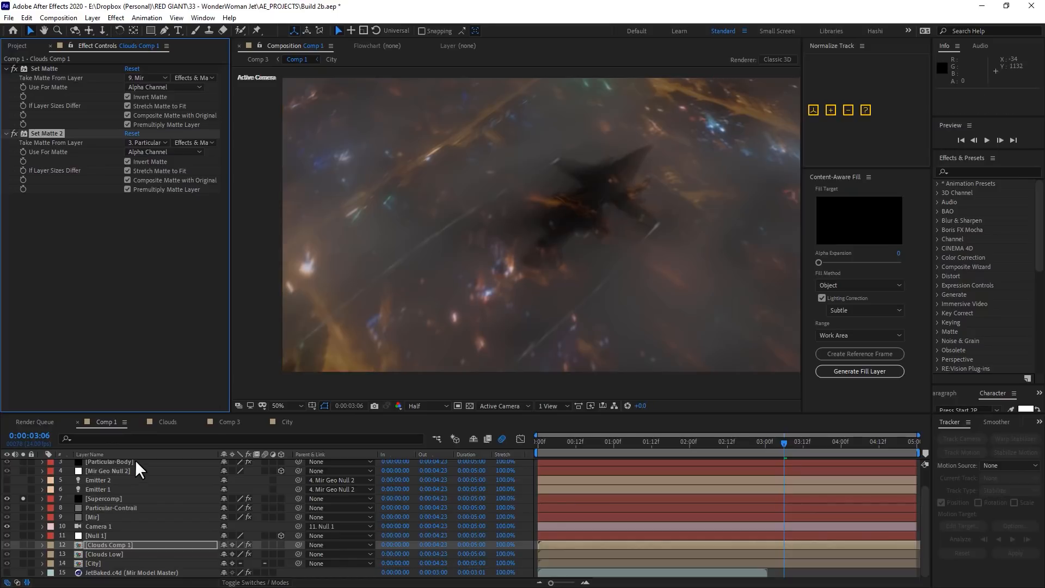
Step: Open Magic Bullet Looks via Edit on Adjustment Layer 2
{"action": "left_click", "coordinate": [103, 462]}
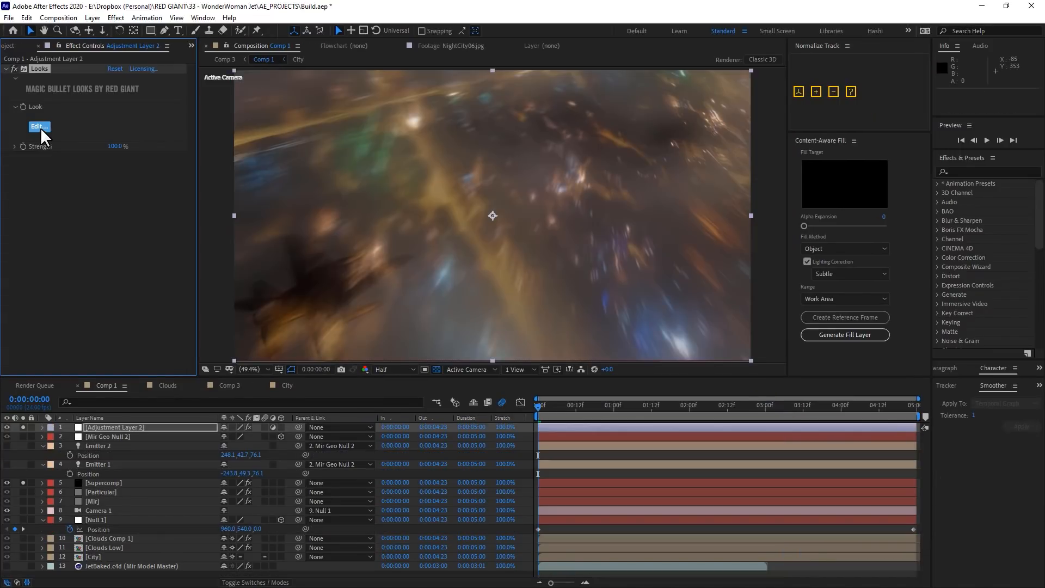
{"action": "left_click", "coordinate": [626, 420]}
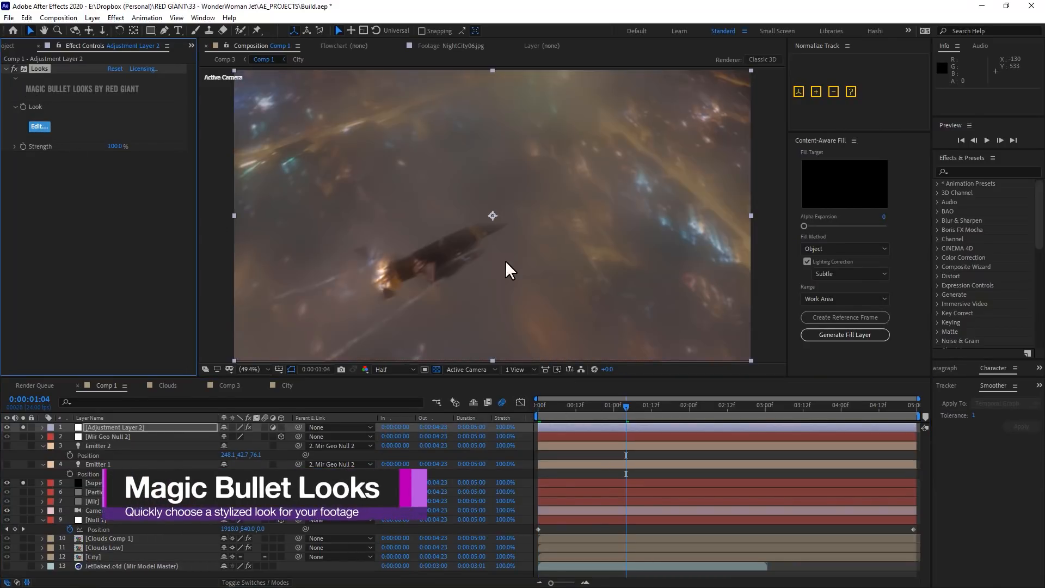
{"action": "left_click", "coordinate": [39, 126]}
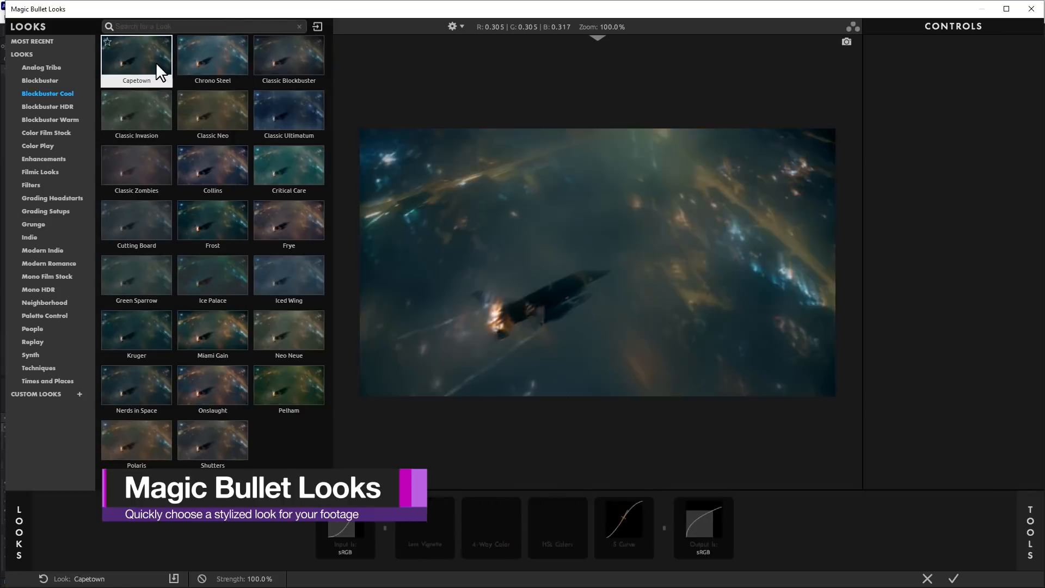
Step: Apply the Kruger look to Adjustment Layer 2 and preview the teal-graded timeline
{"action": "left_click", "coordinate": [136, 385]}
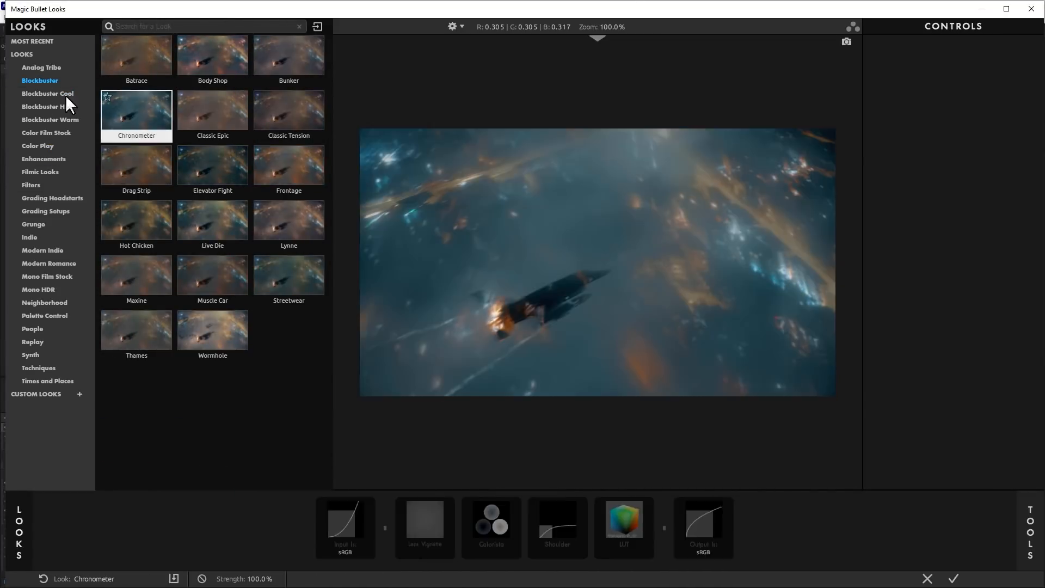
{"action": "left_click", "coordinate": [47, 93]}
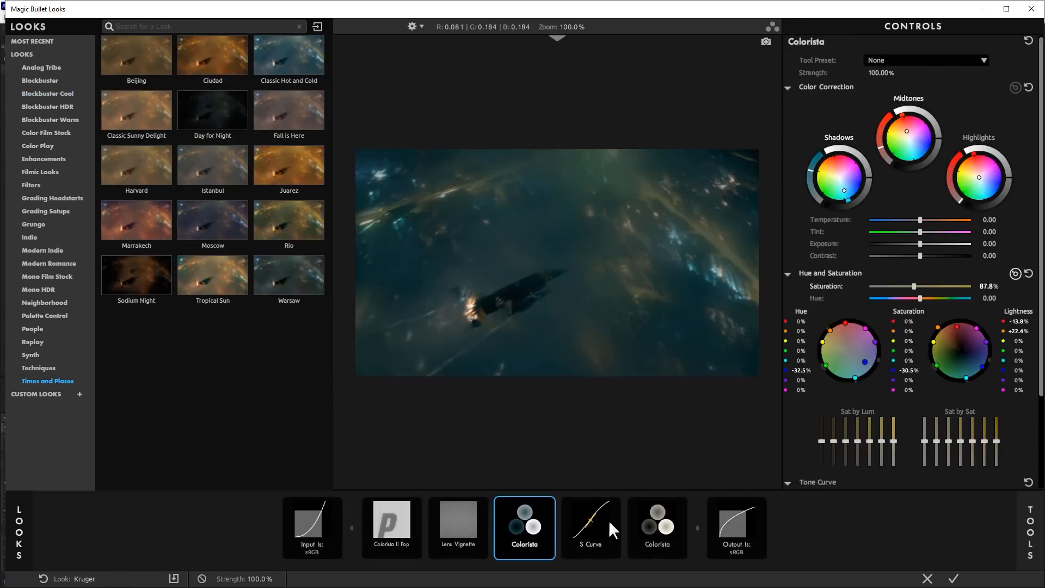
{"action": "left_click", "coordinate": [591, 528]}
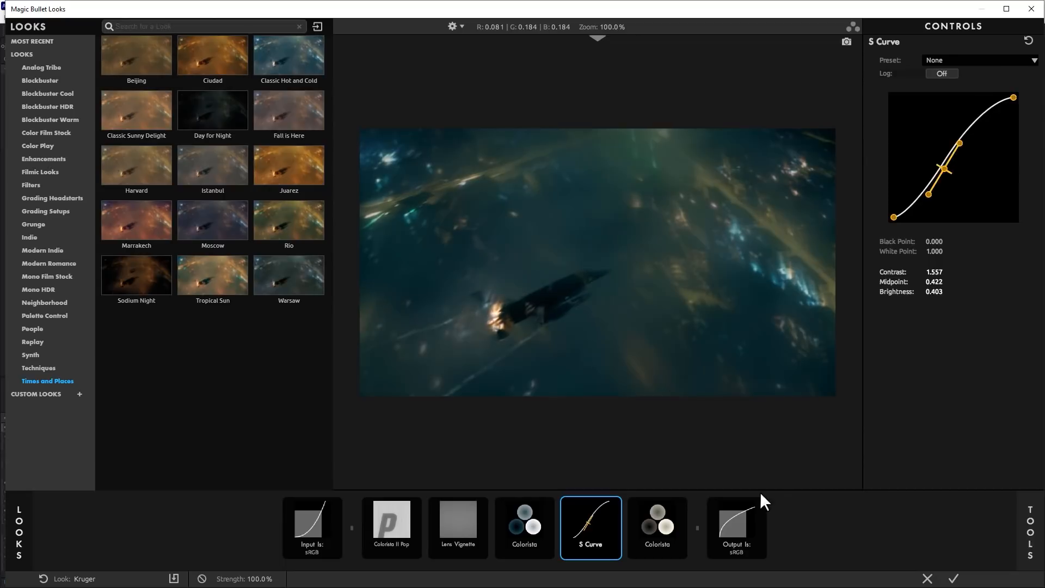
{"action": "left_click", "coordinate": [658, 528]}
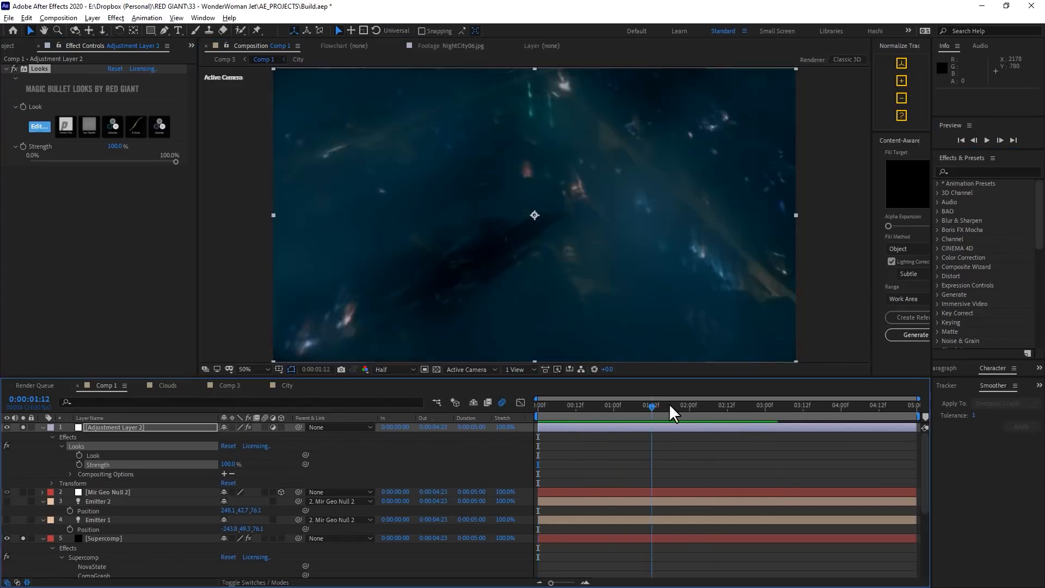
{"action": "left_click", "coordinate": [101, 539]}
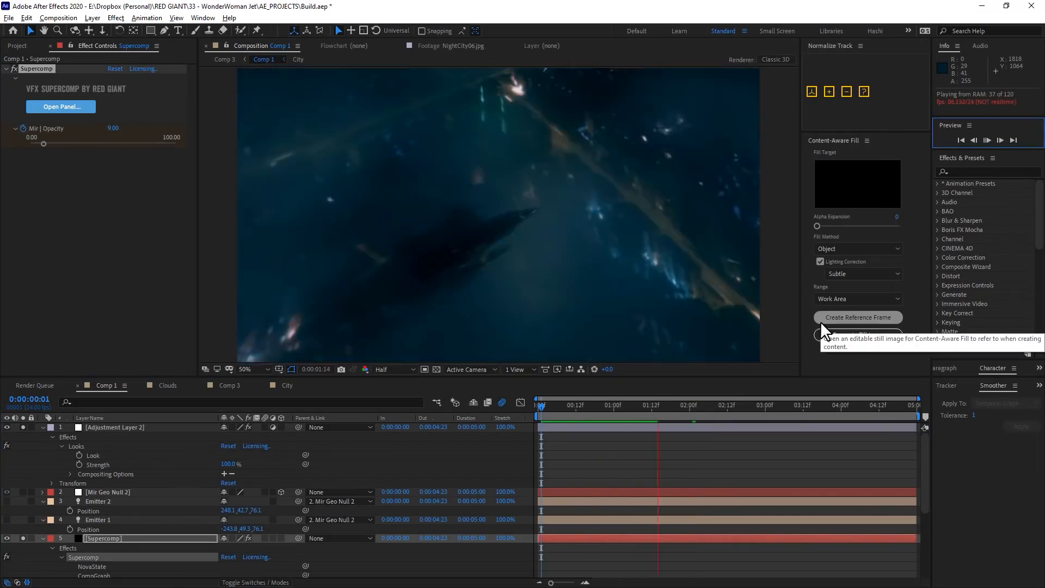